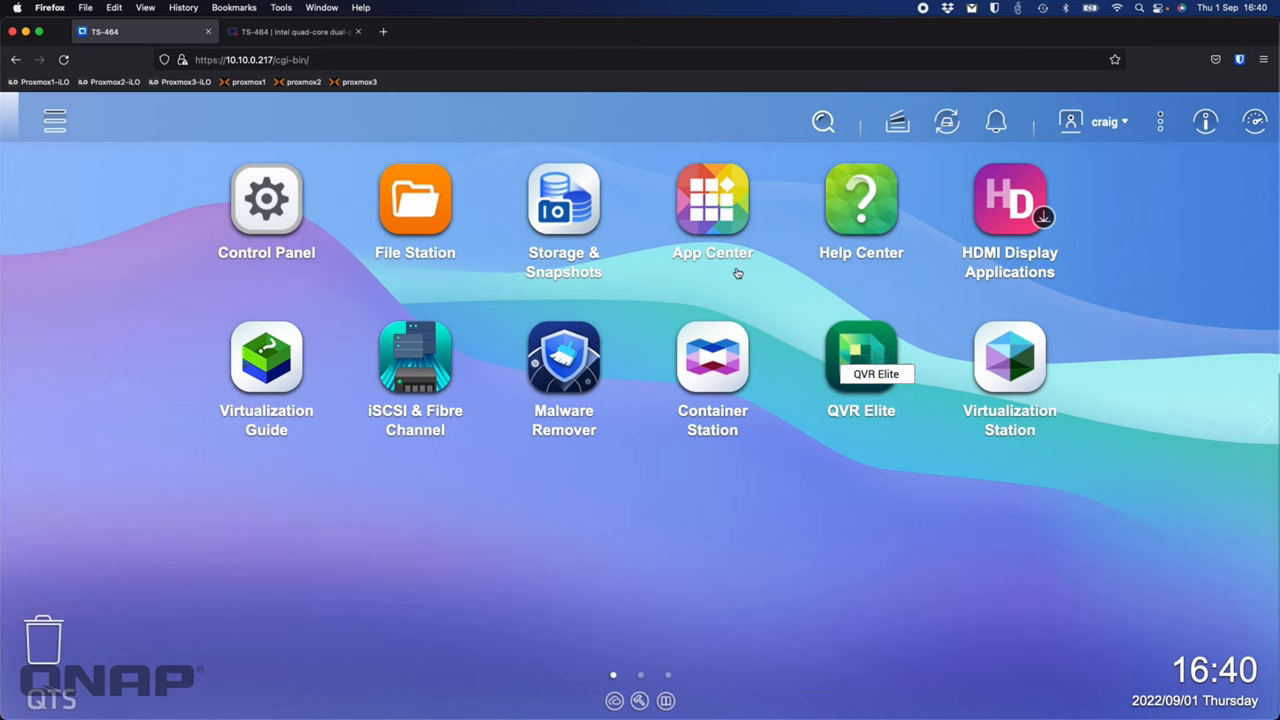
mouse_move(369, 592)
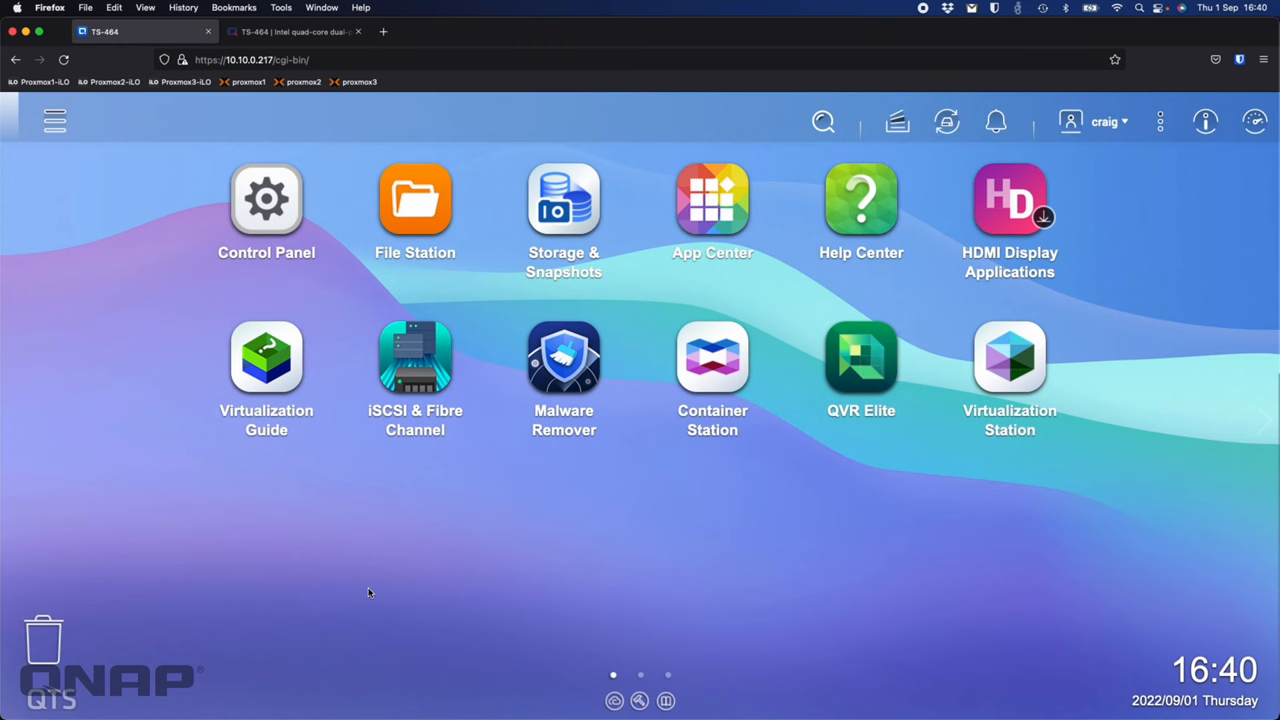
mouse_move(296, 312)
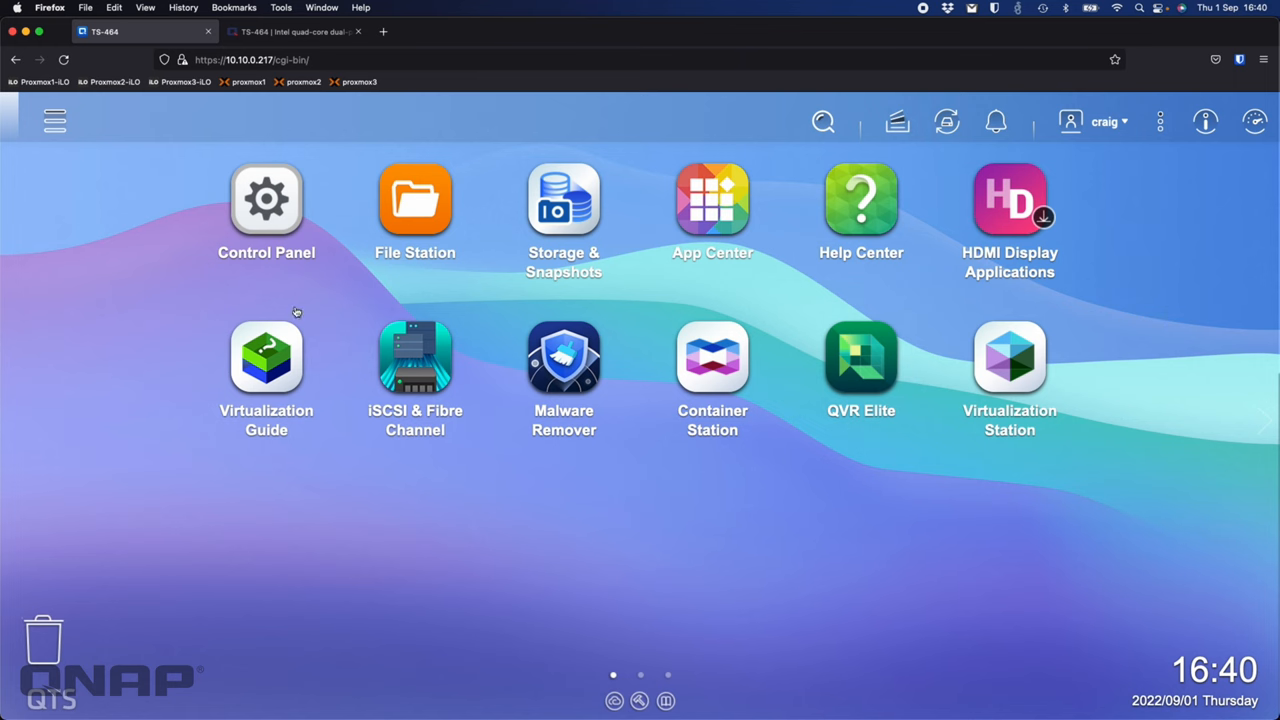
- Review the NAS hardware temperatures, memory and fan status, then open a new browser tab
left_click(266, 198)
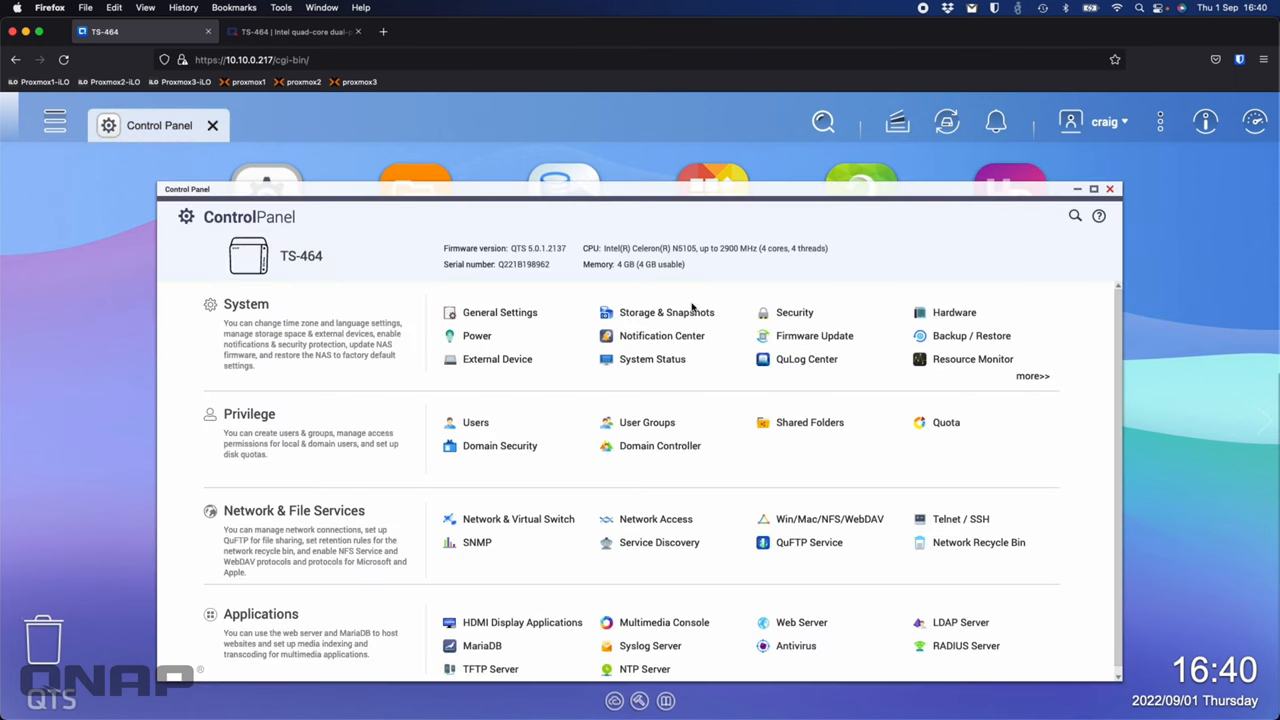
left_click(652, 358)
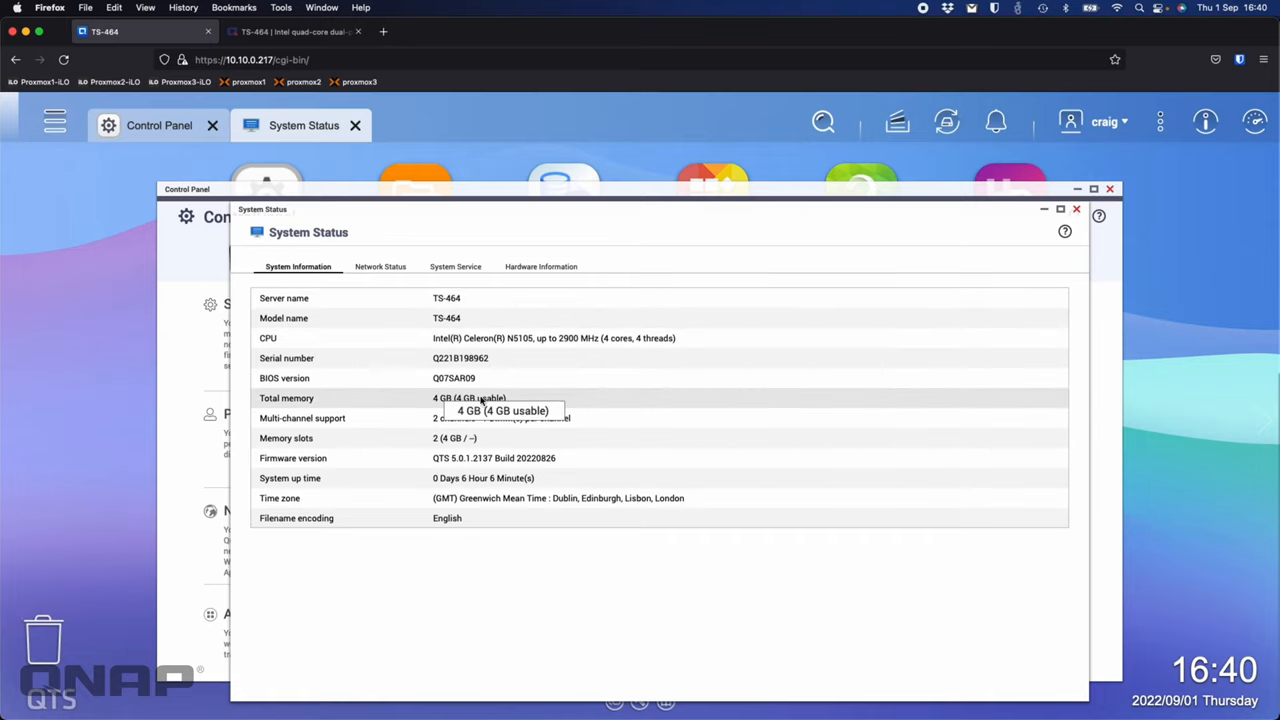
mouse_move(490, 440)
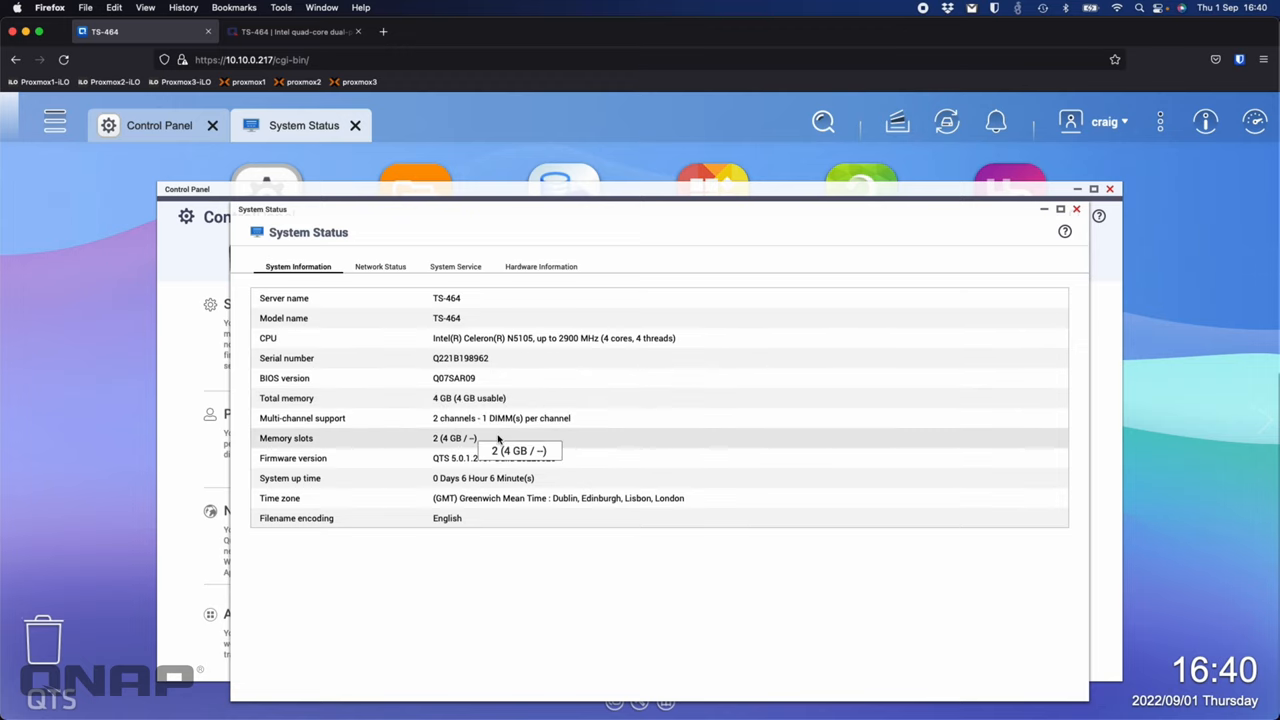
left_click(541, 266)
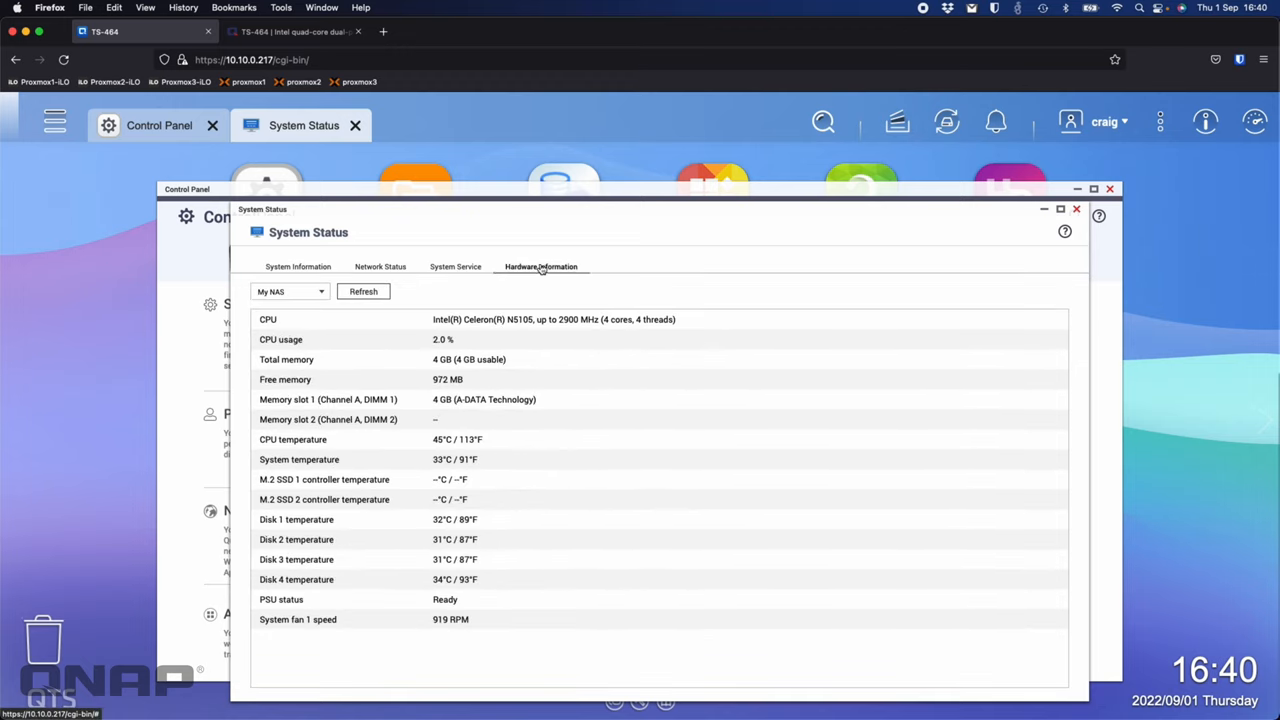
mouse_move(377, 598)
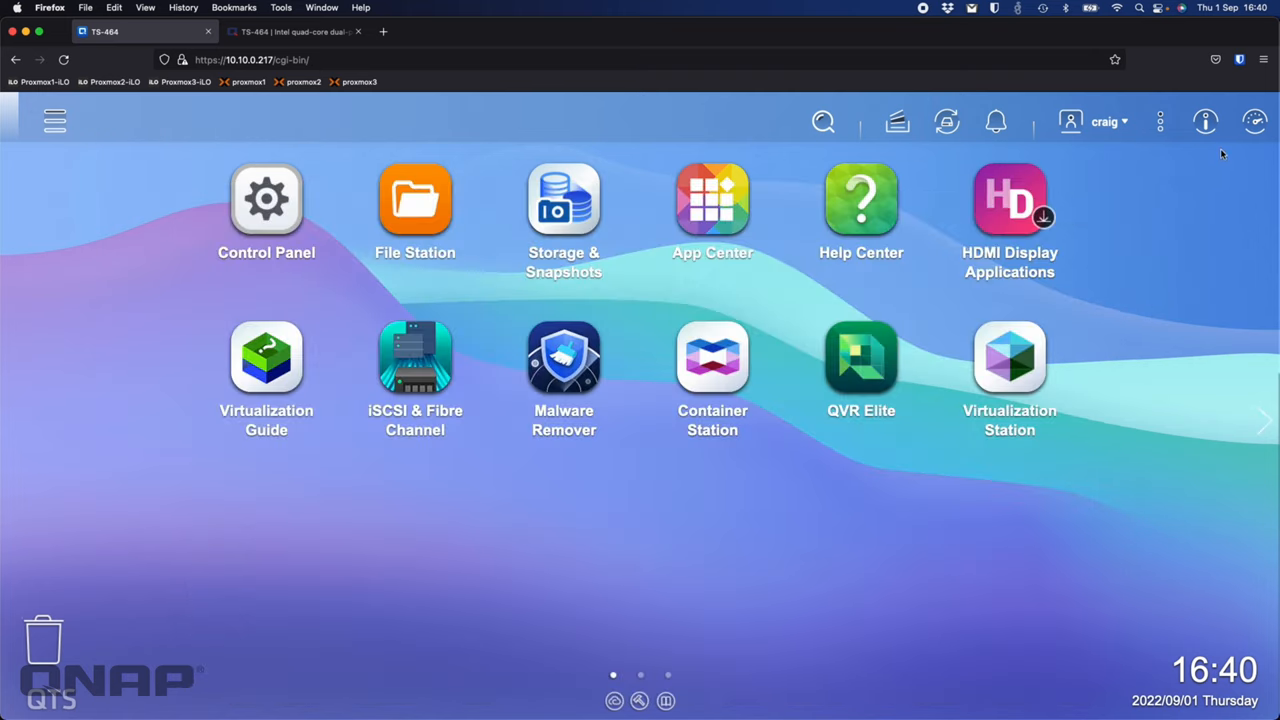
mouse_move(945, 377)
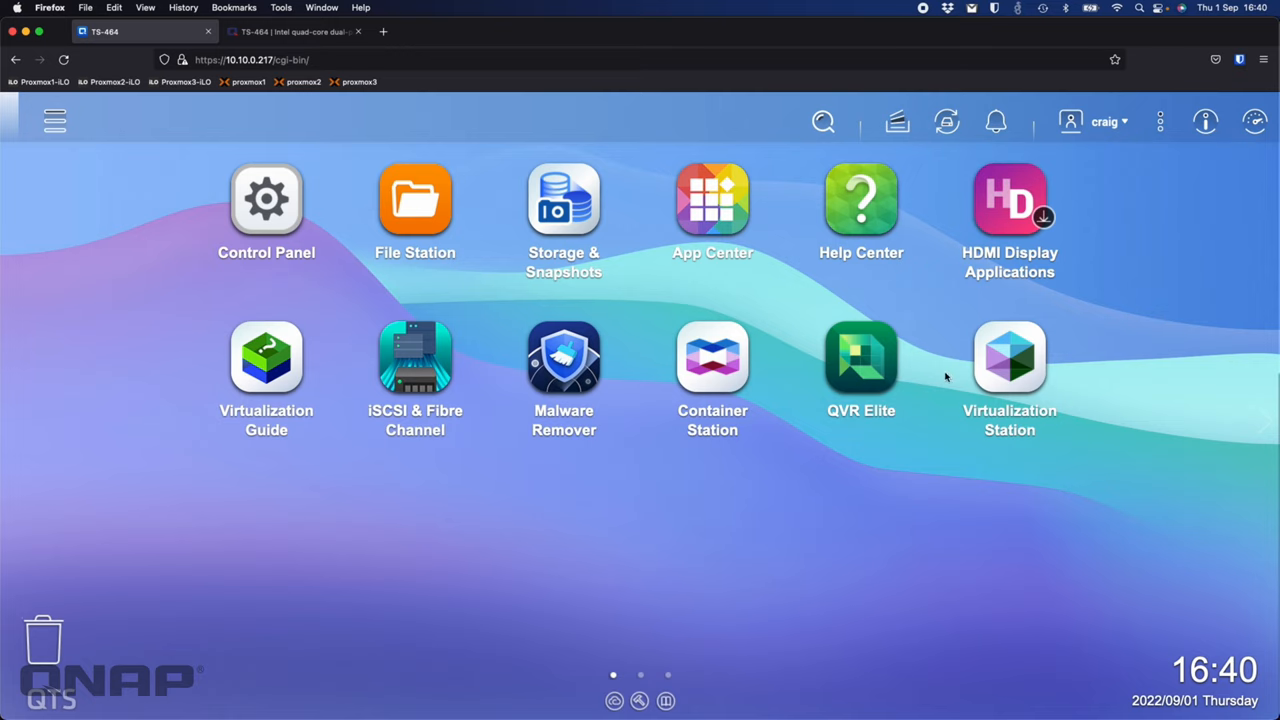
mouse_move(712, 356)
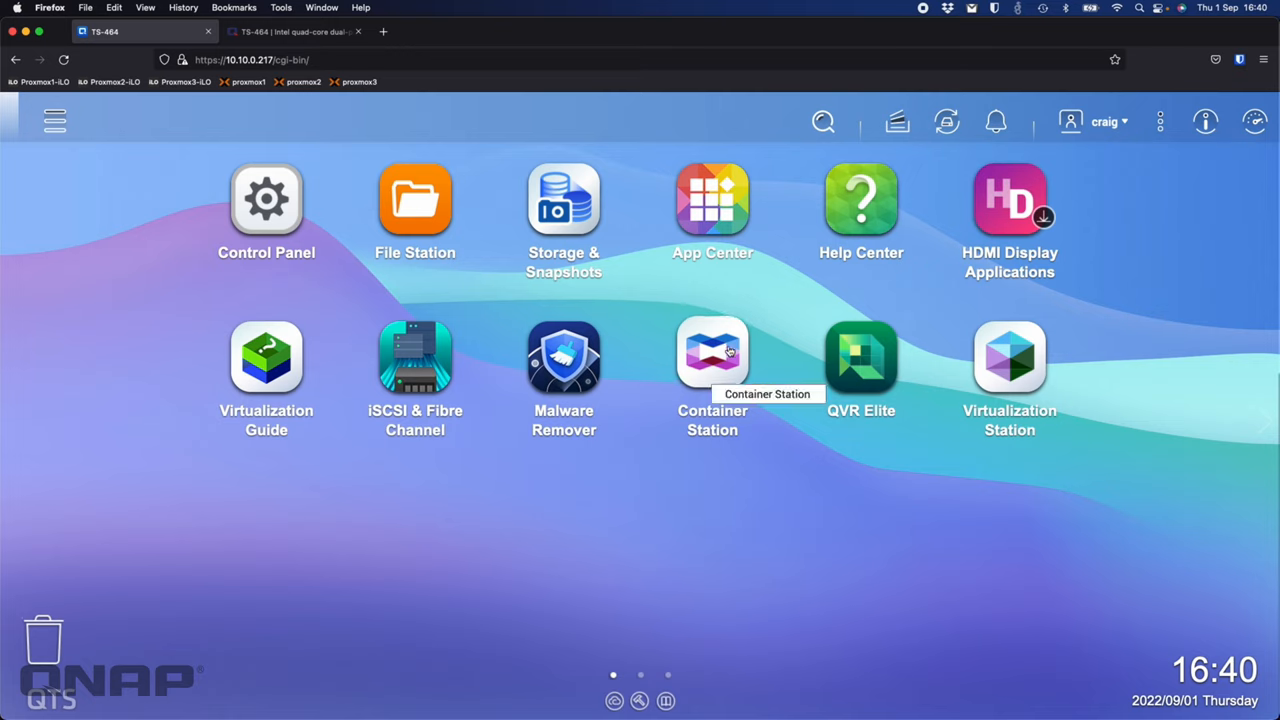
mouse_move(860, 355)
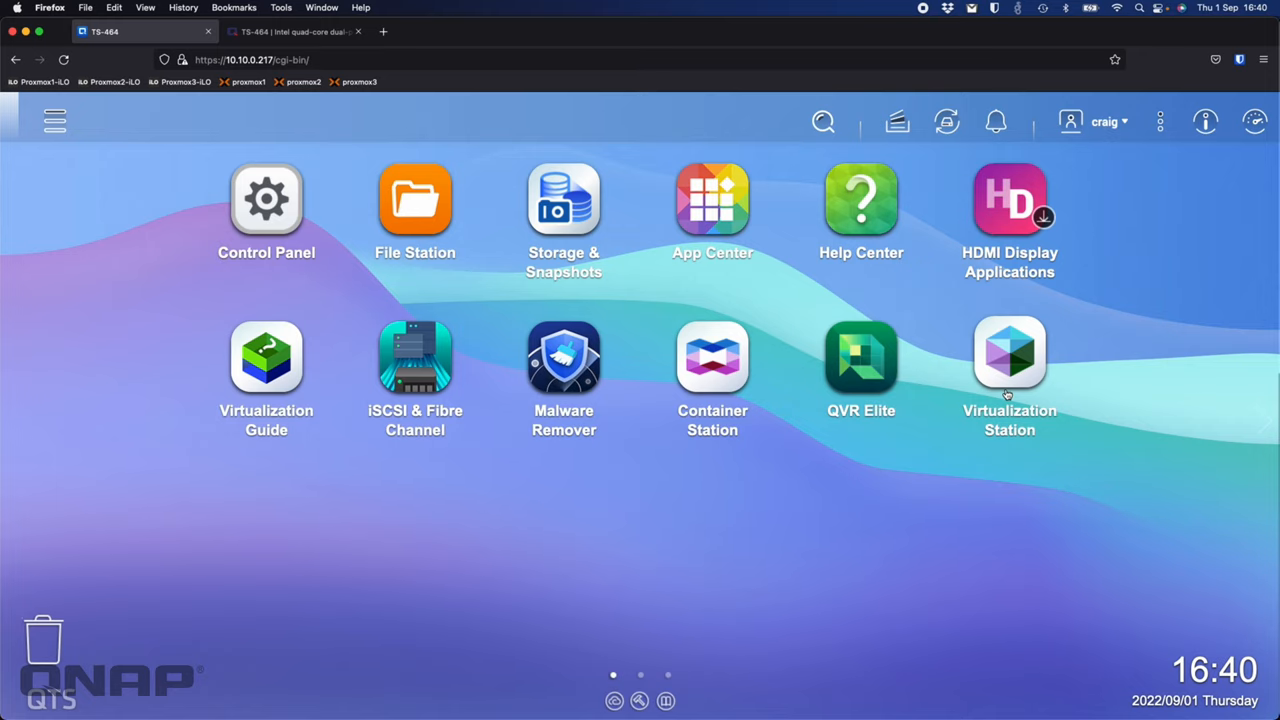
mouse_move(629, 519)
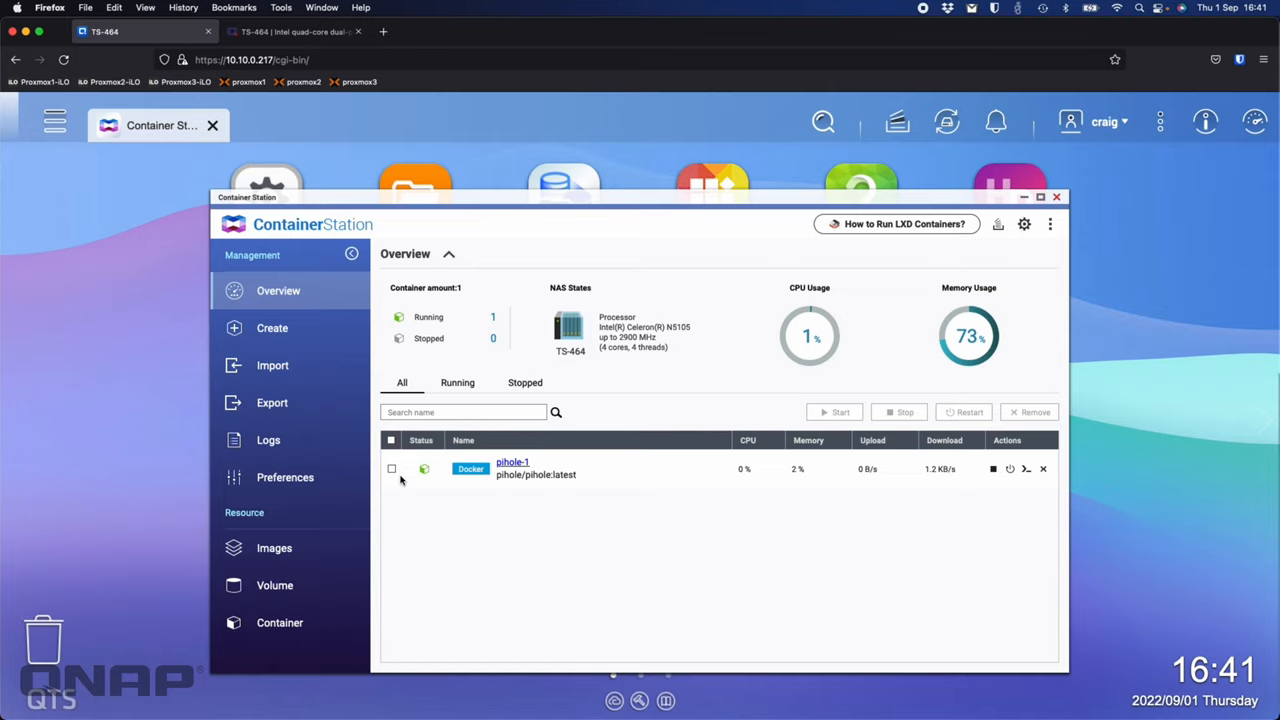
left_click(533, 31)
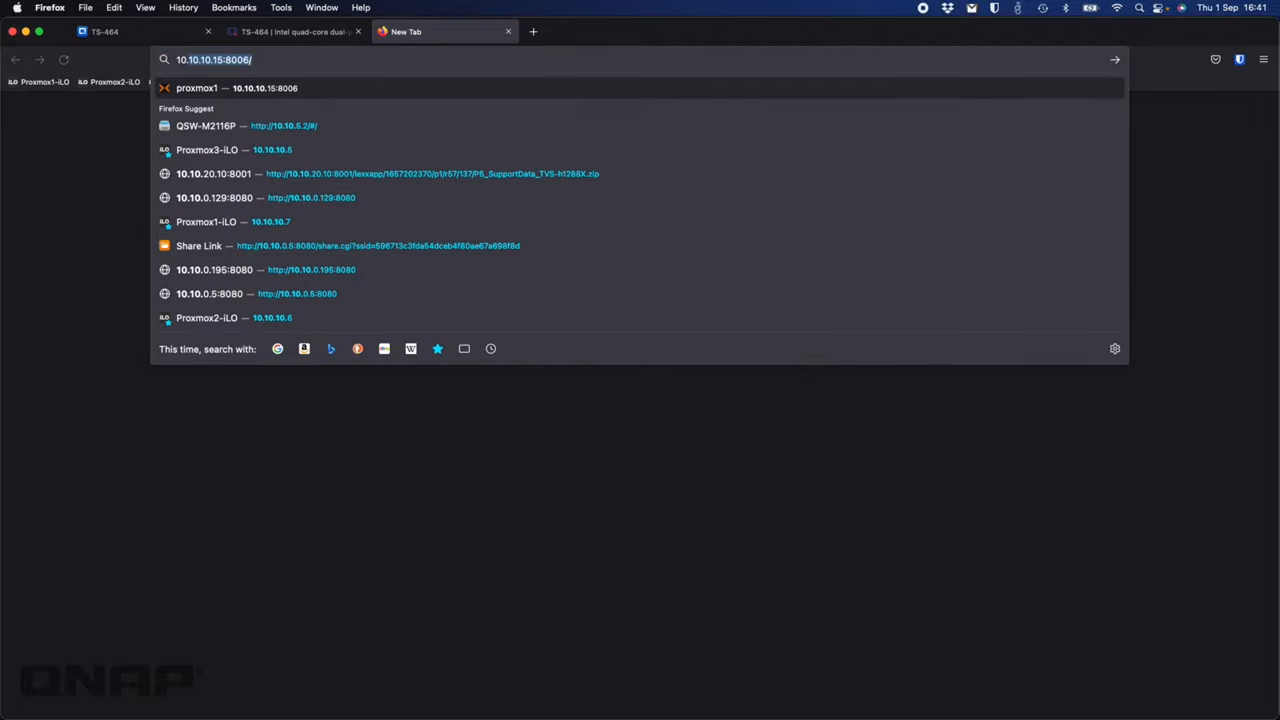
- Load Pi-hole at 10.10.20.30 and log in to its admin dashboard
key("Return")
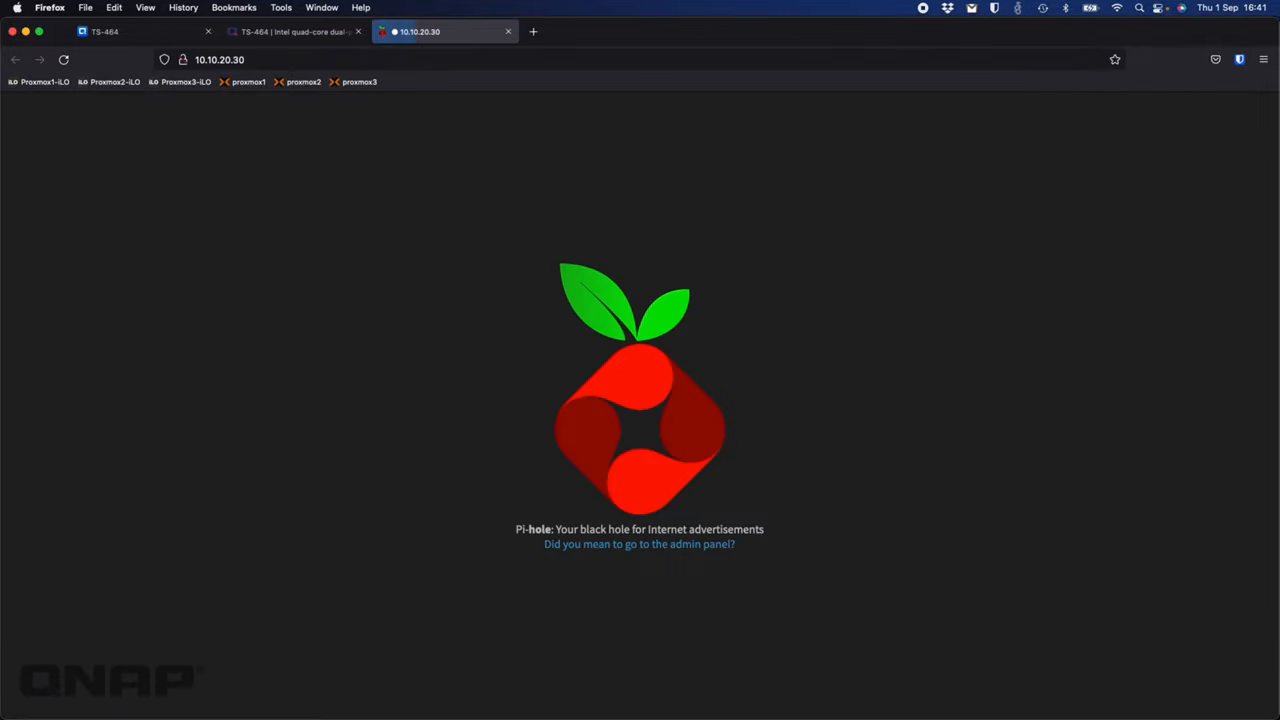
left_click(639, 544)
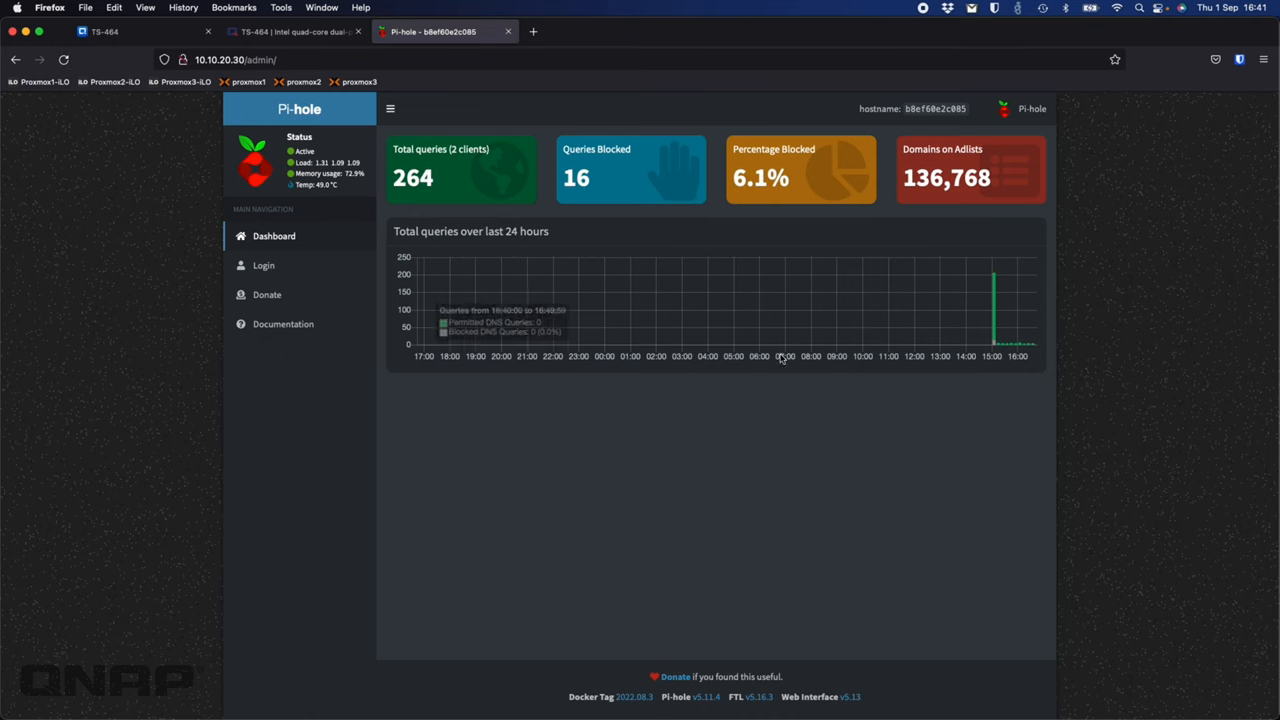
left_click(263, 265)
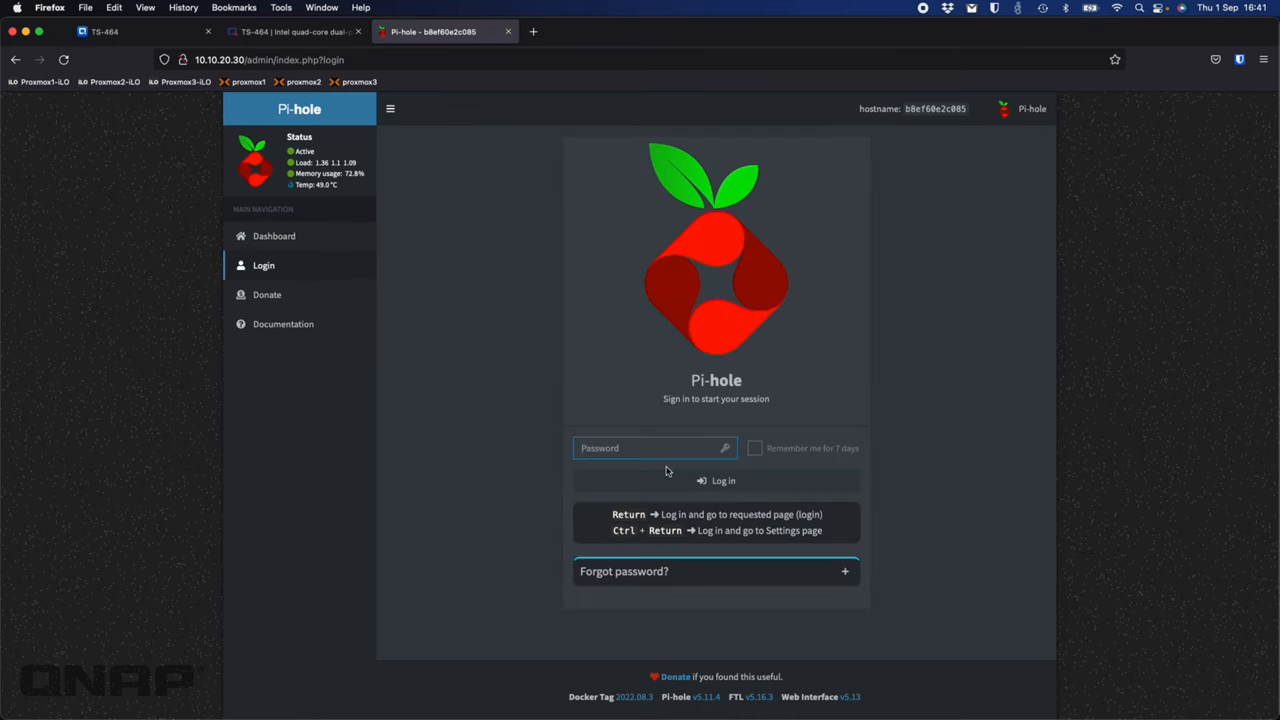
type("password")
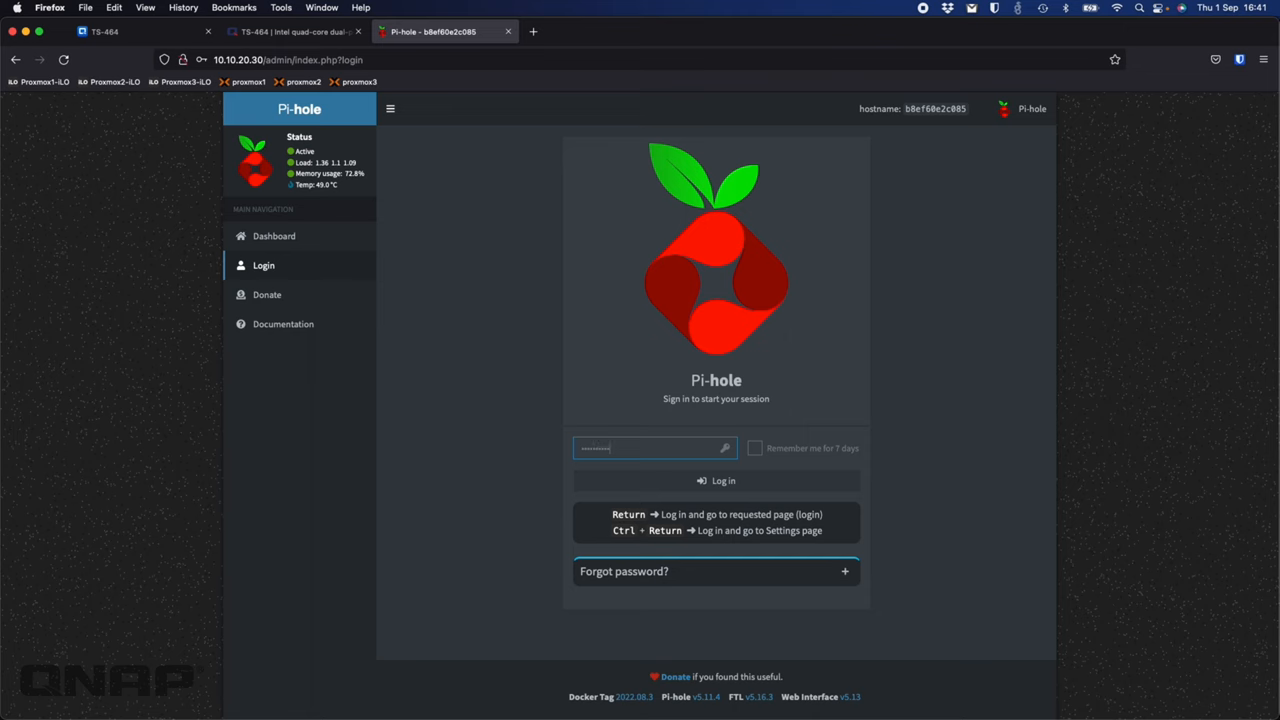
left_click(716, 481)
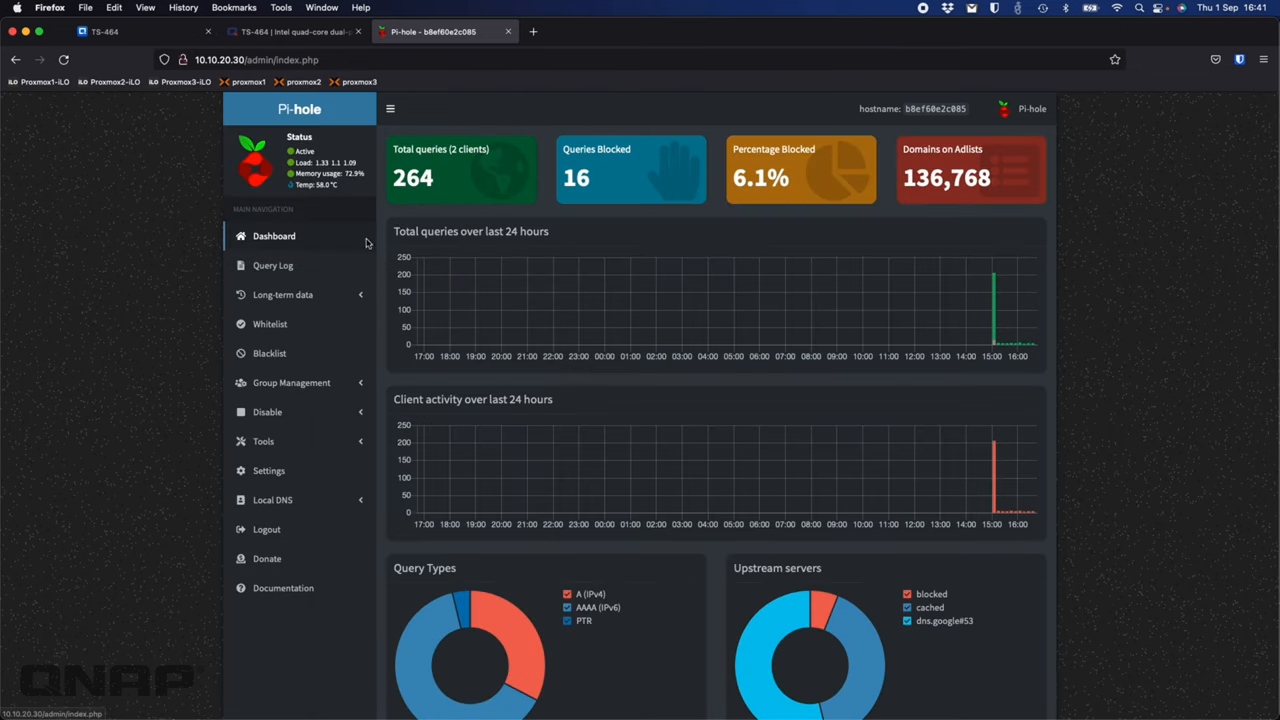
mouse_move(1004, 243)
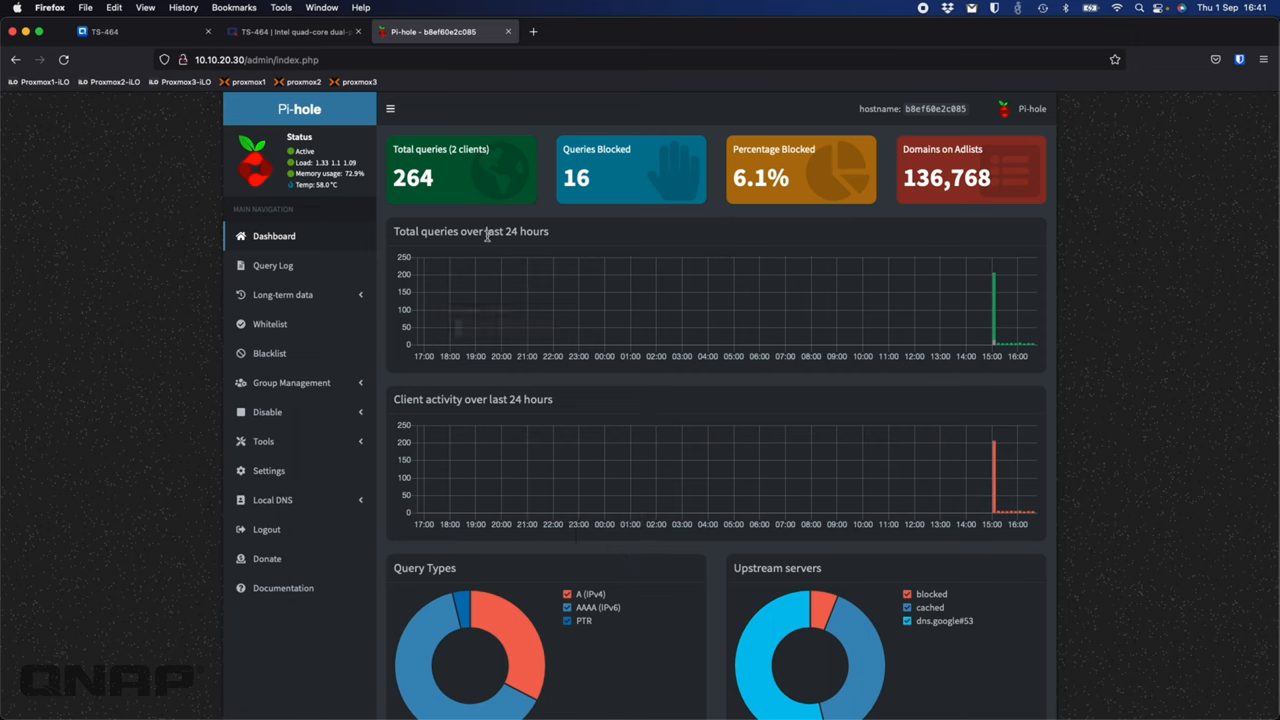
mouse_move(465, 223)
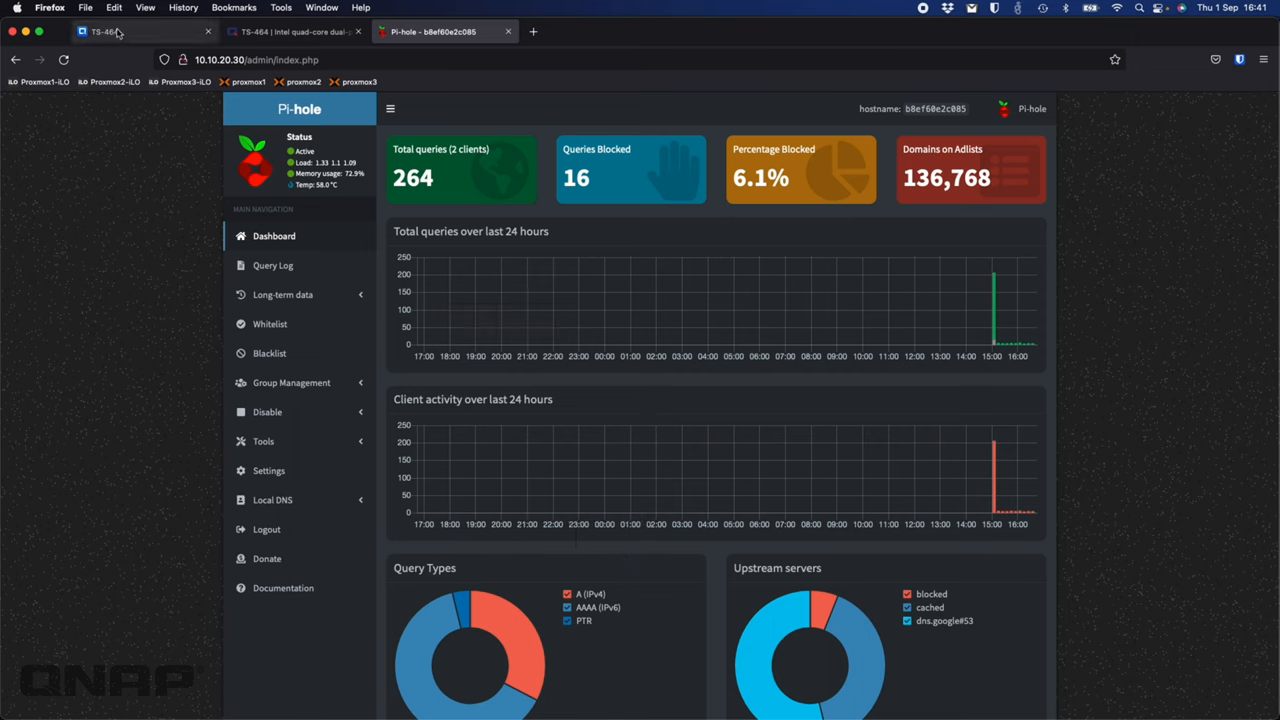
- Return to the TS-464 tab and launch Firefox inside the Ubuntu VM console
left_click(110, 31)
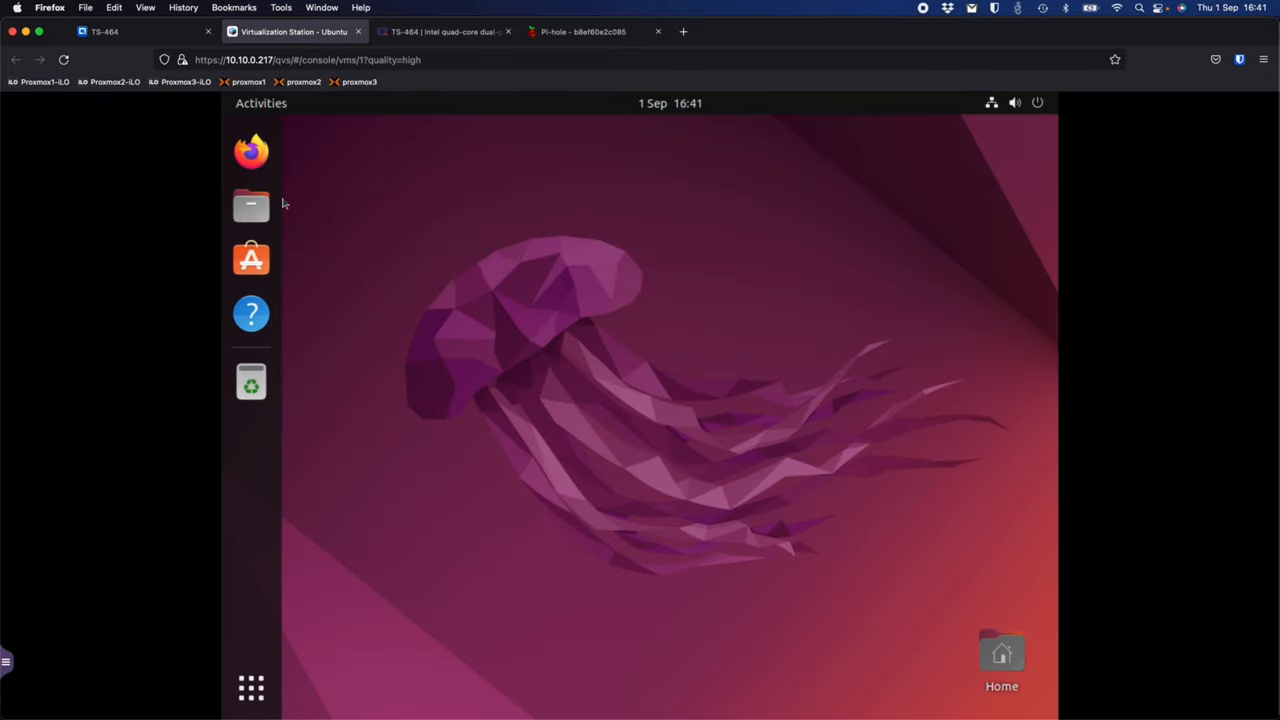
mouse_move(563, 468)
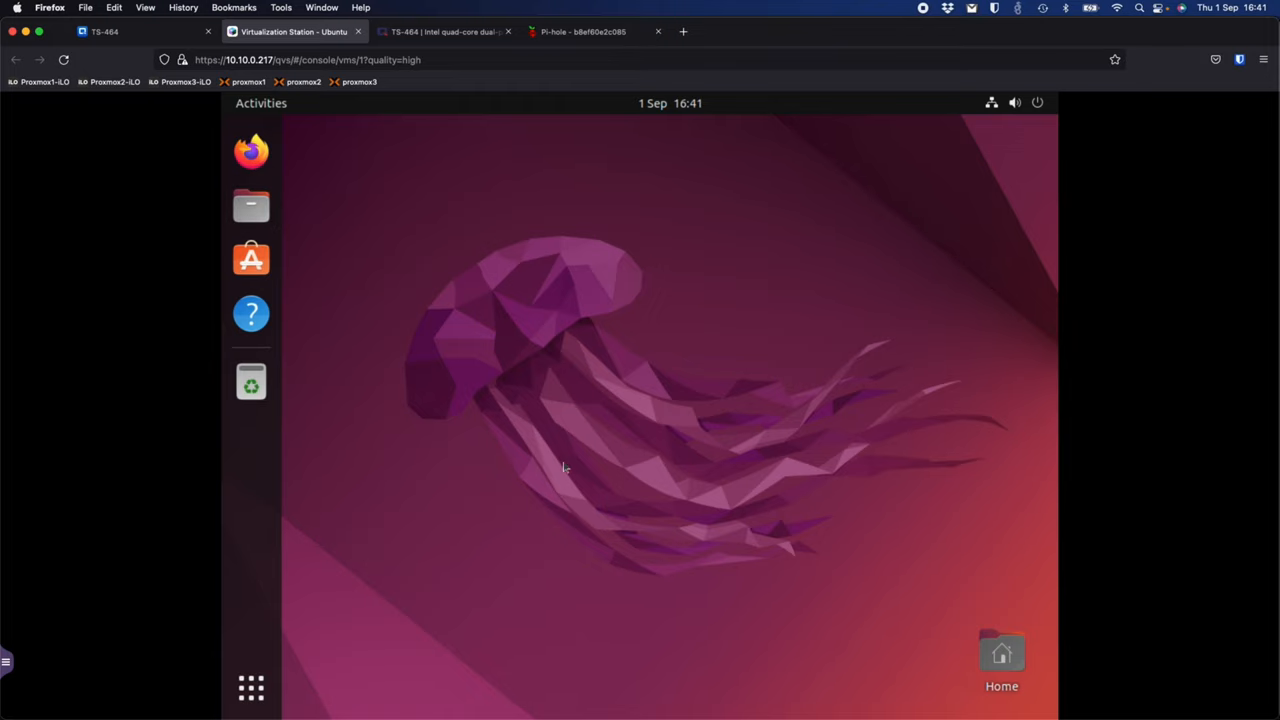
mouse_move(251, 688)
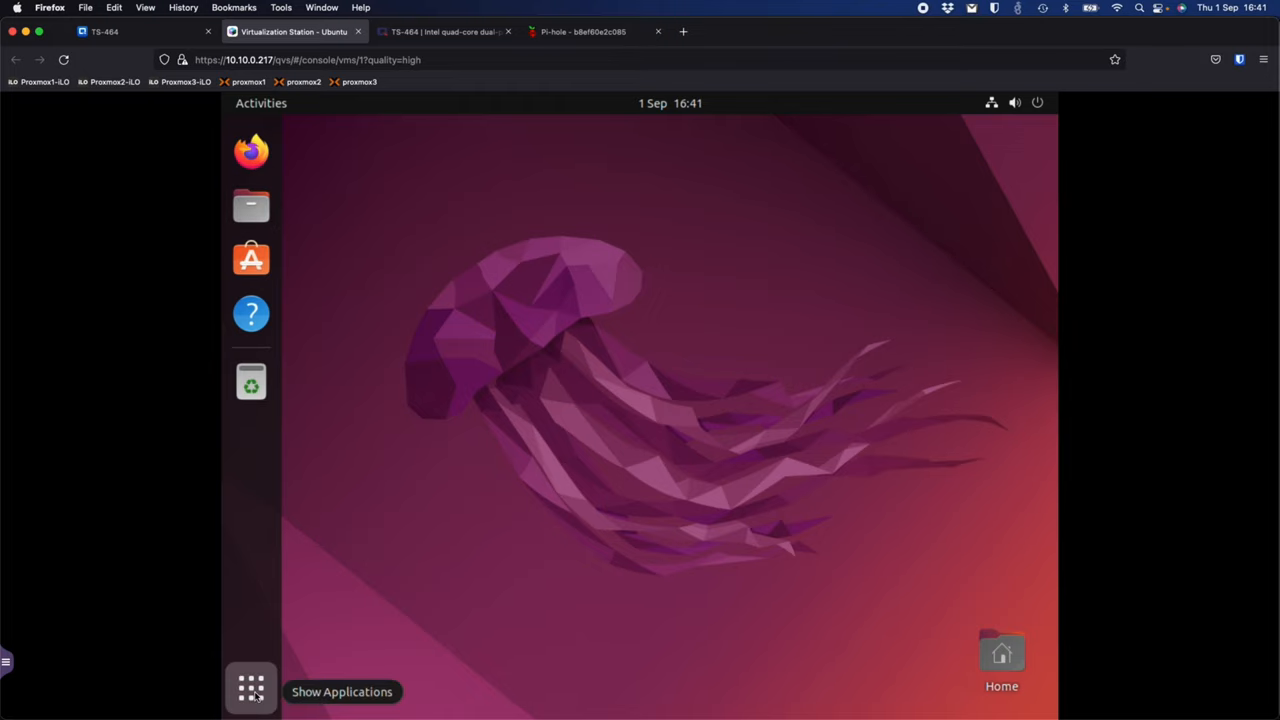
mouse_move(307, 631)
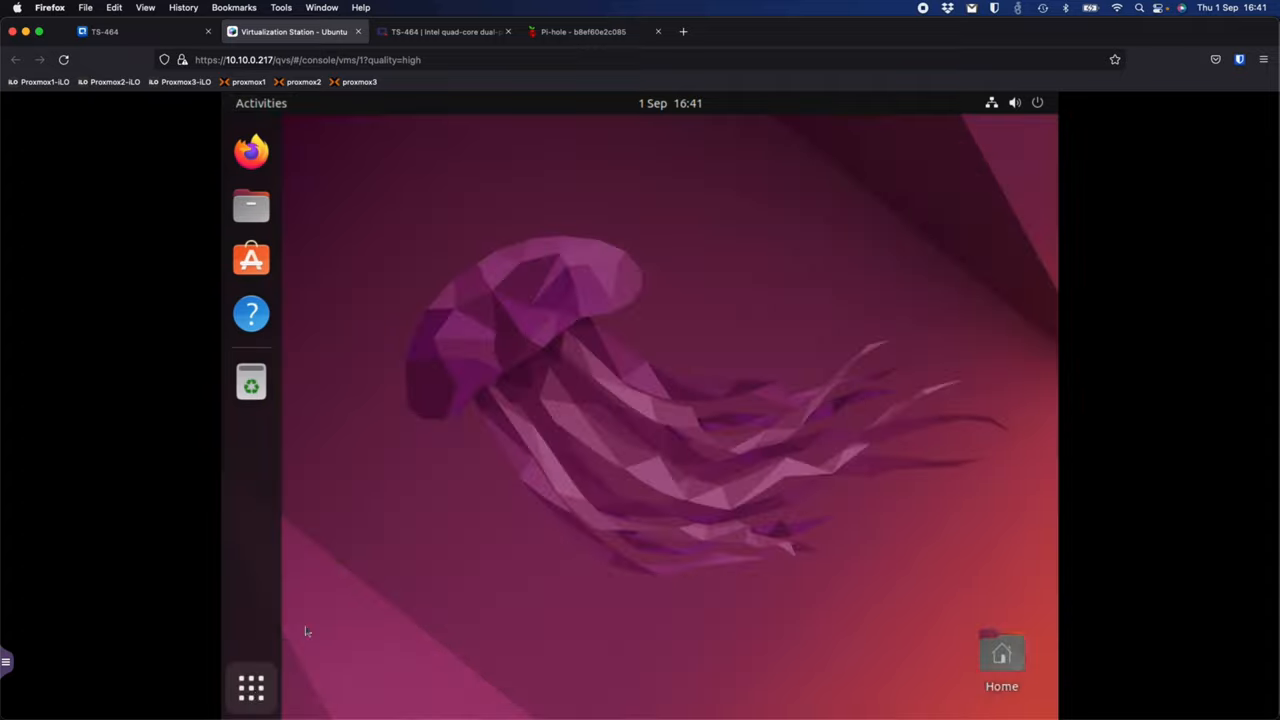
left_click(251, 152)
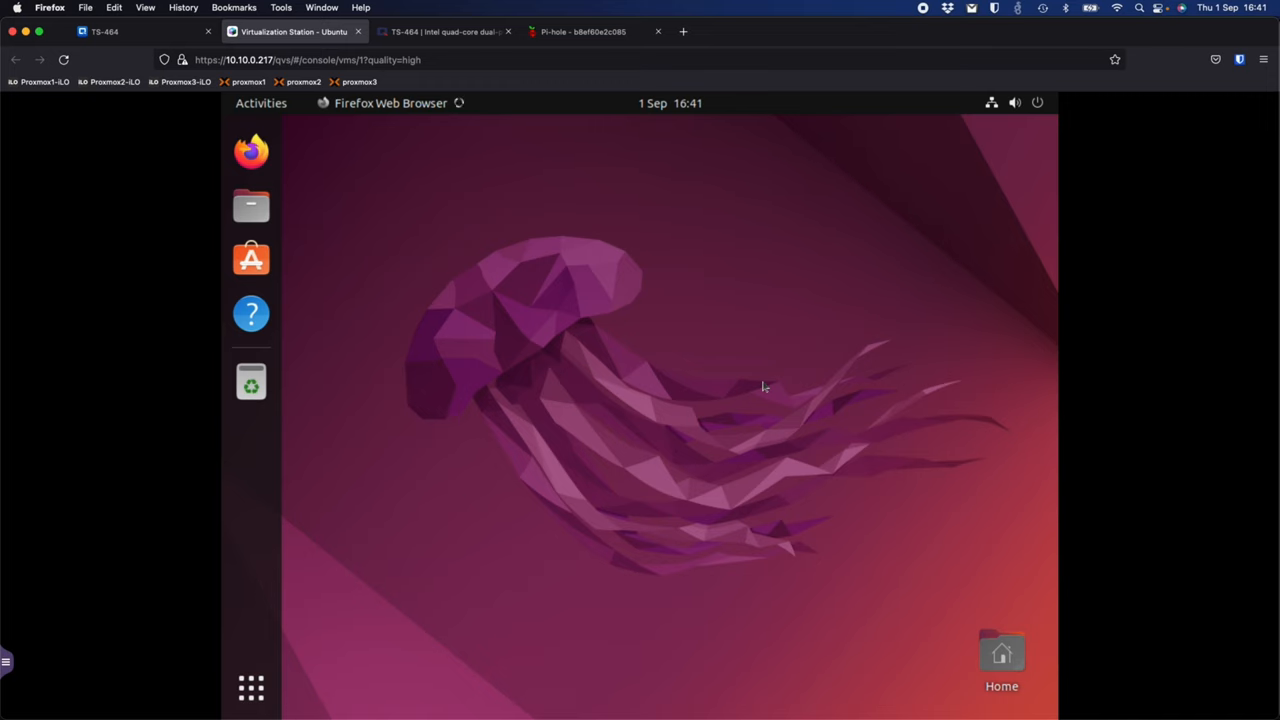
mouse_move(438, 396)
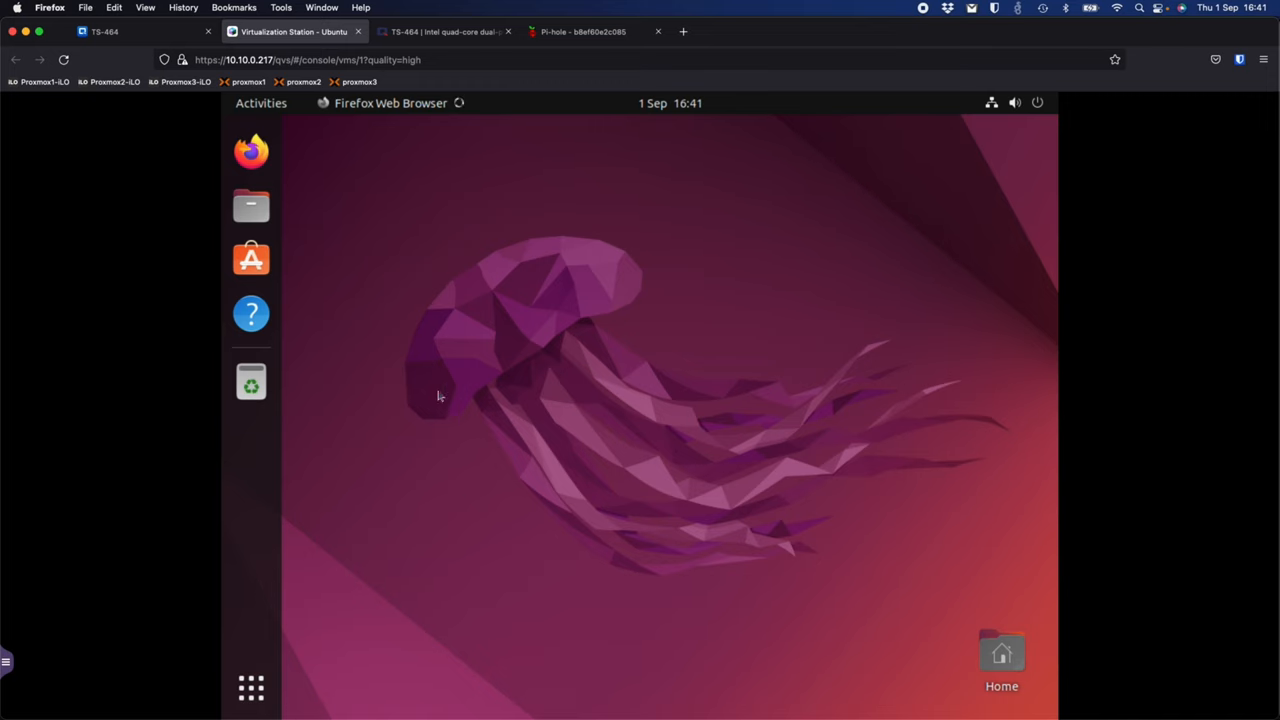
left_click(582, 31)
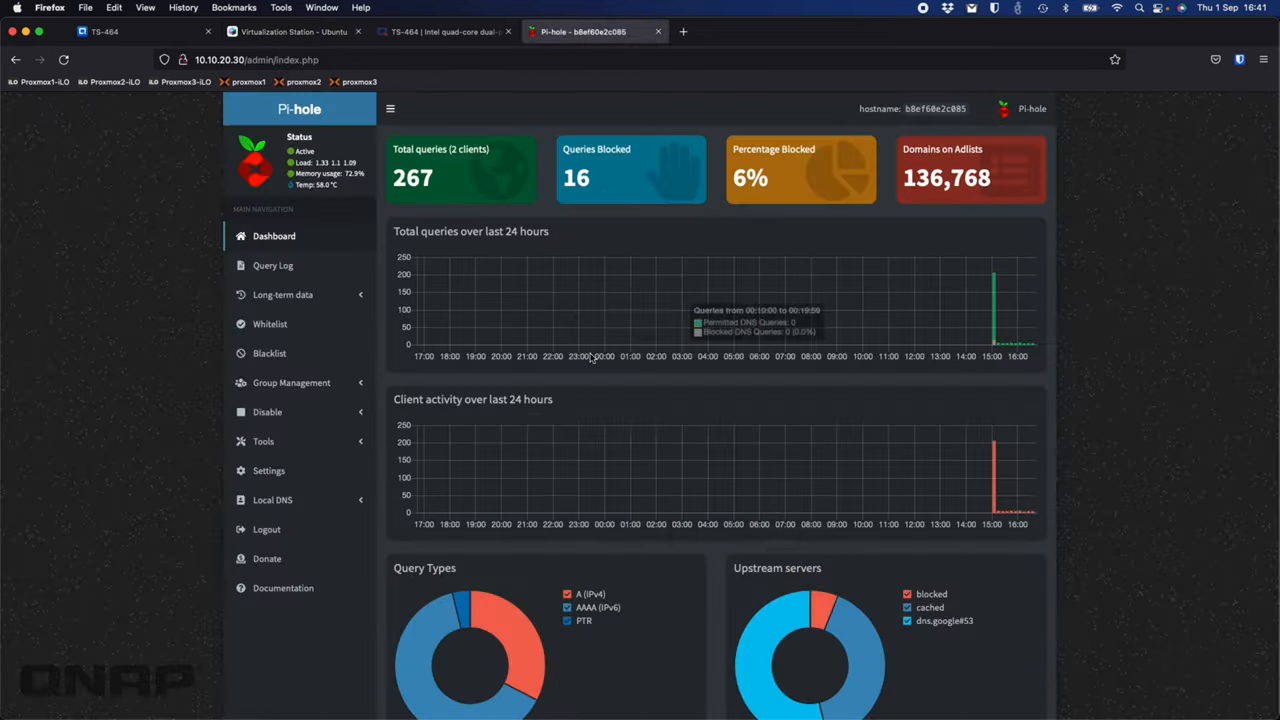
mouse_move(614, 393)
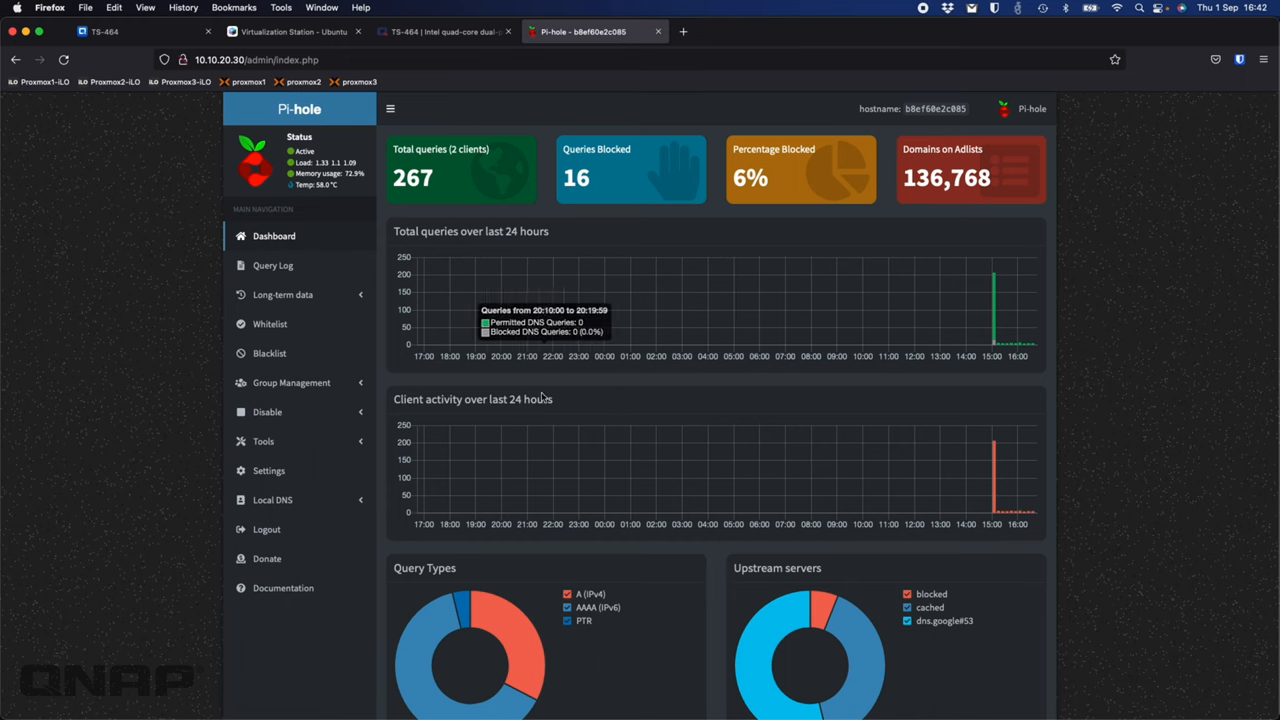
mouse_move(525, 322)
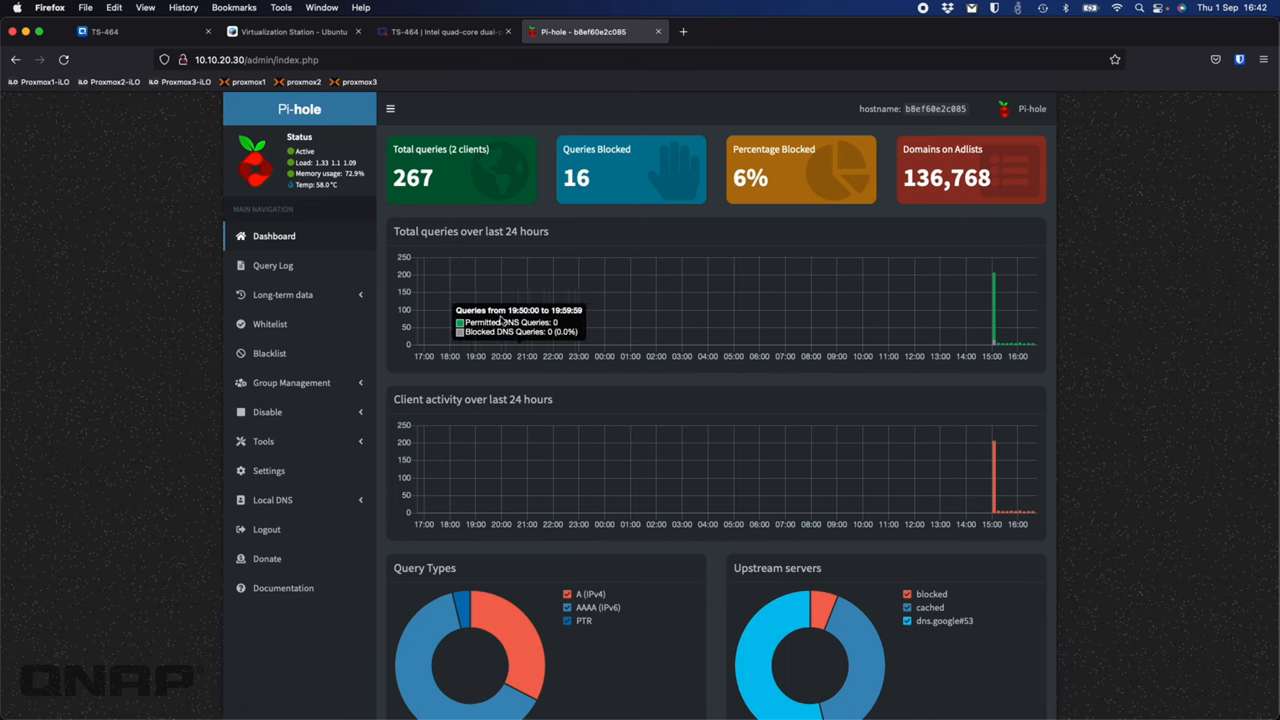
mouse_move(295, 382)
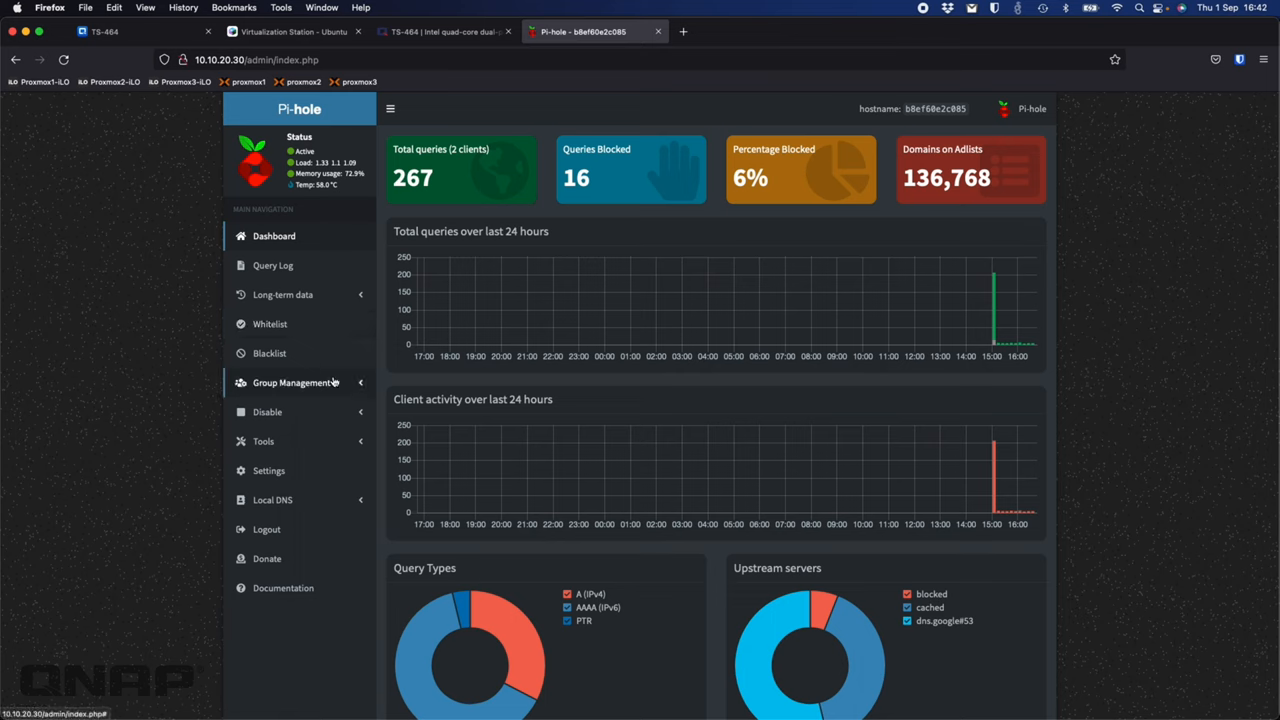
mouse_move(283, 294)
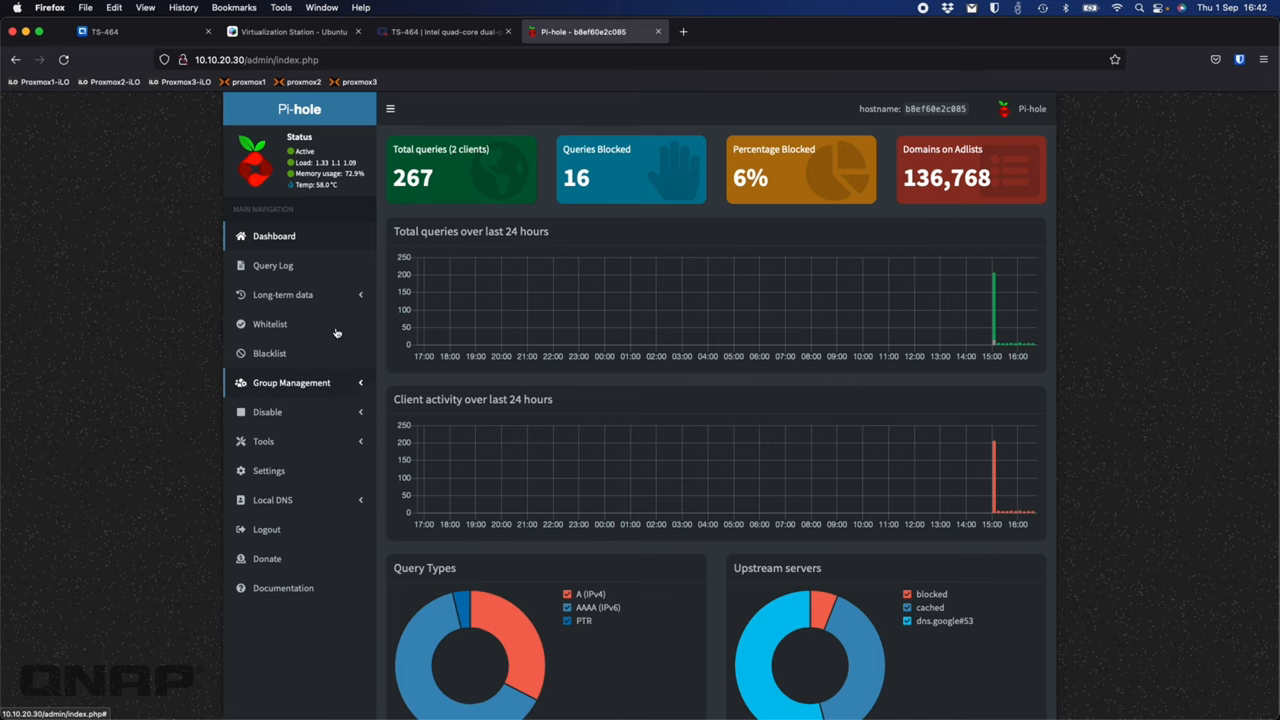
mouse_move(454, 369)
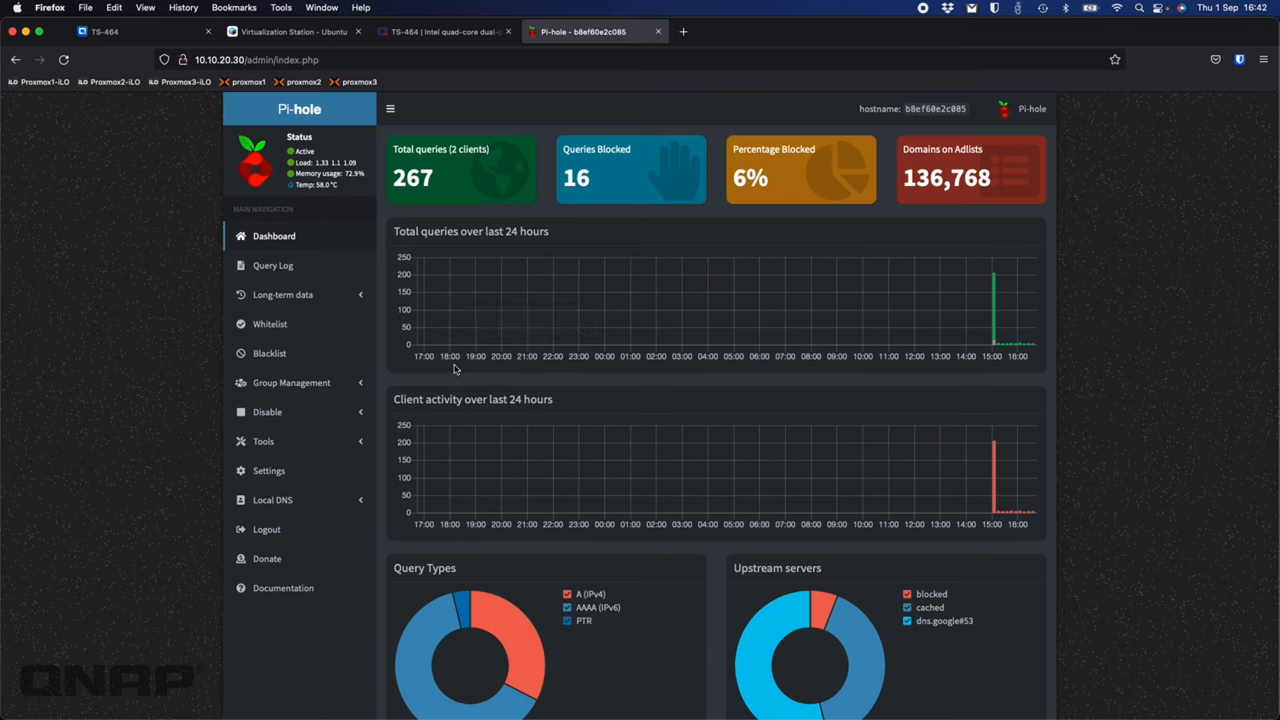
mouse_move(630, 330)
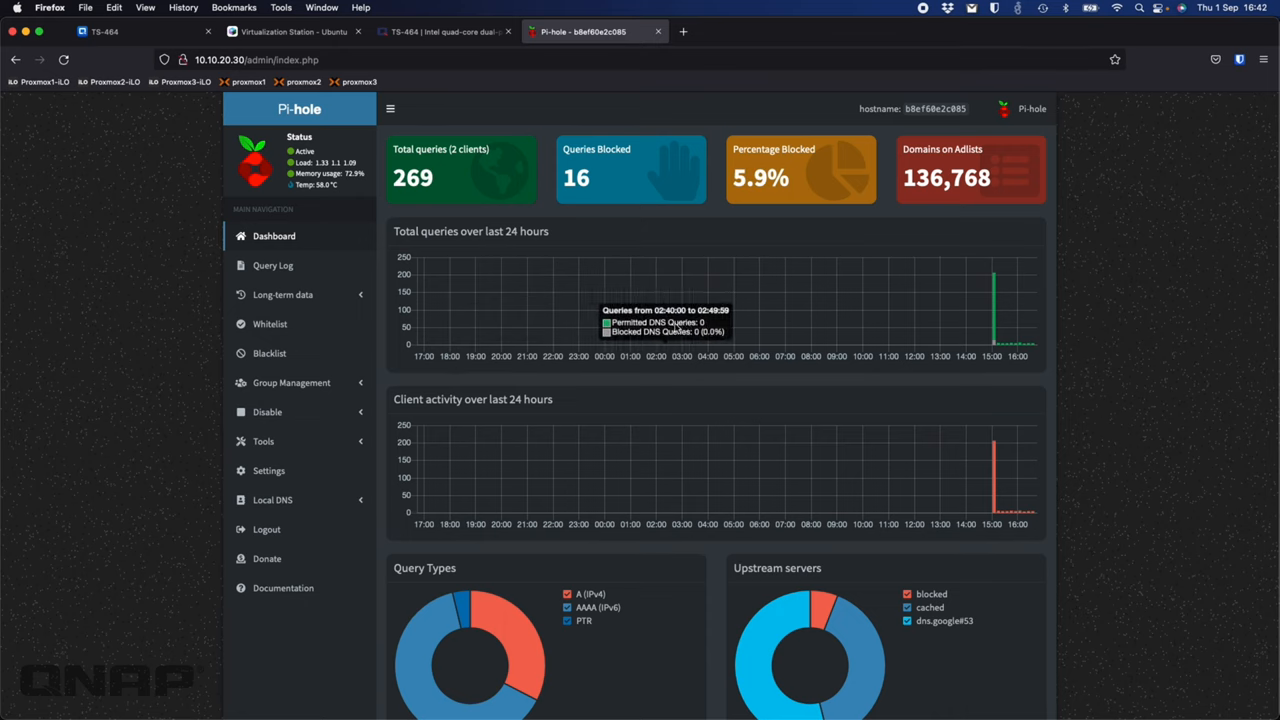
- Launch Firefox in the Ubuntu VM console, then close the Virtualization Station window
left_click(293, 31)
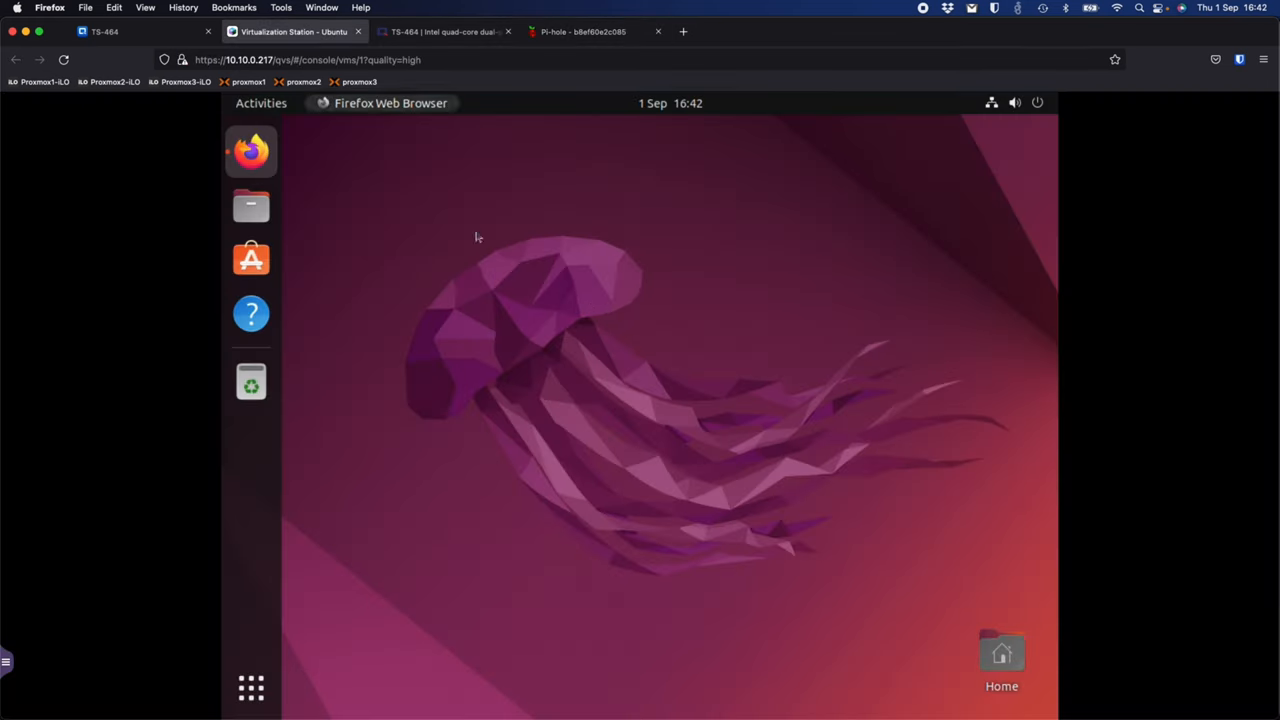
left_click(250, 151)
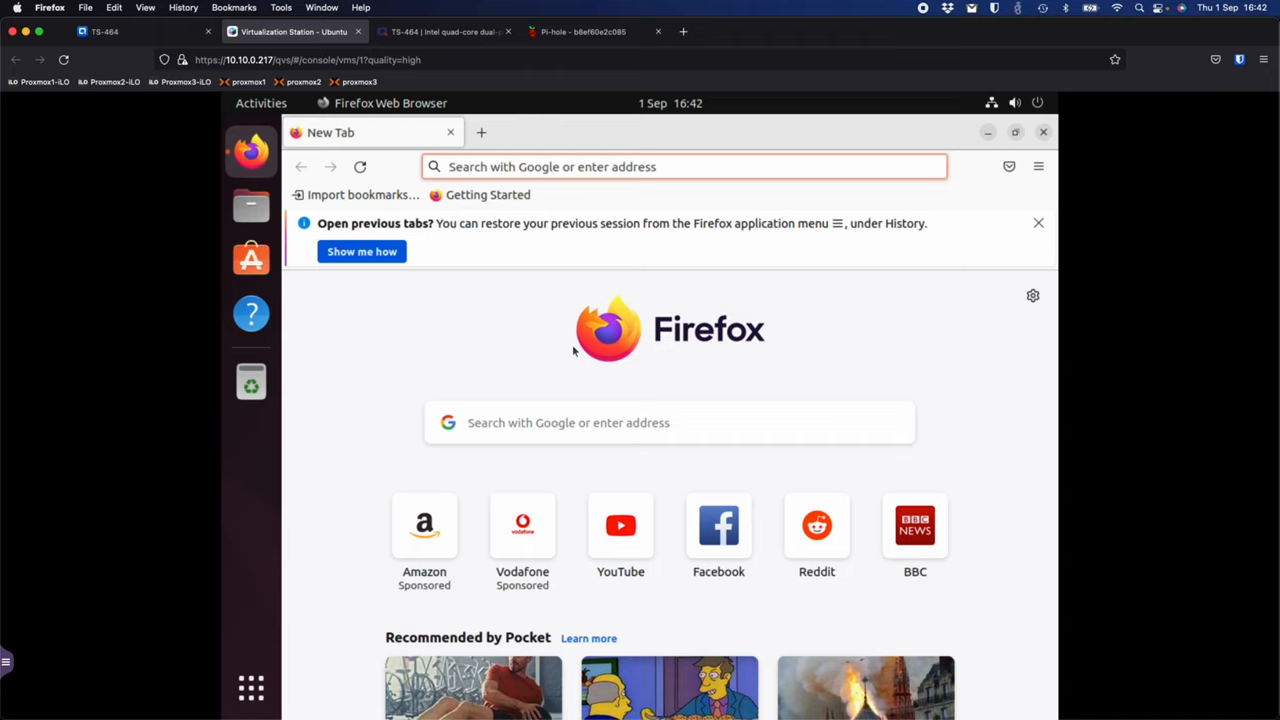
mouse_move(908, 157)
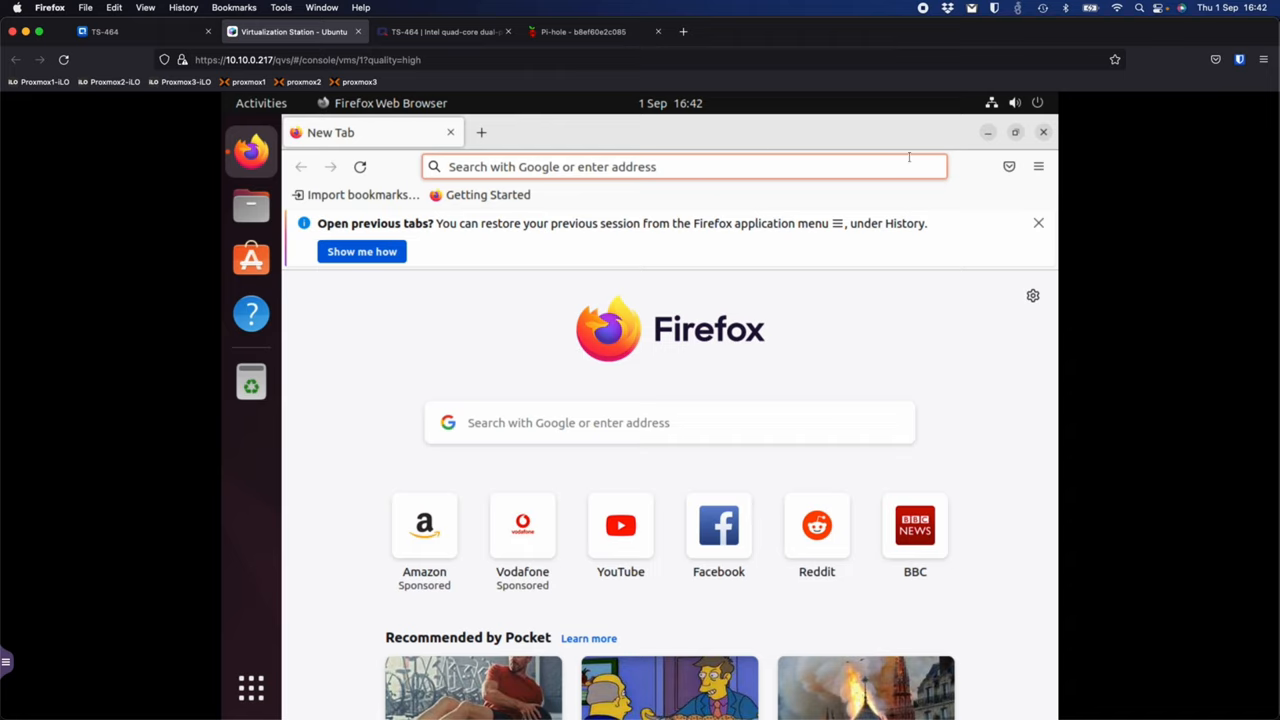
mouse_move(865, 122)
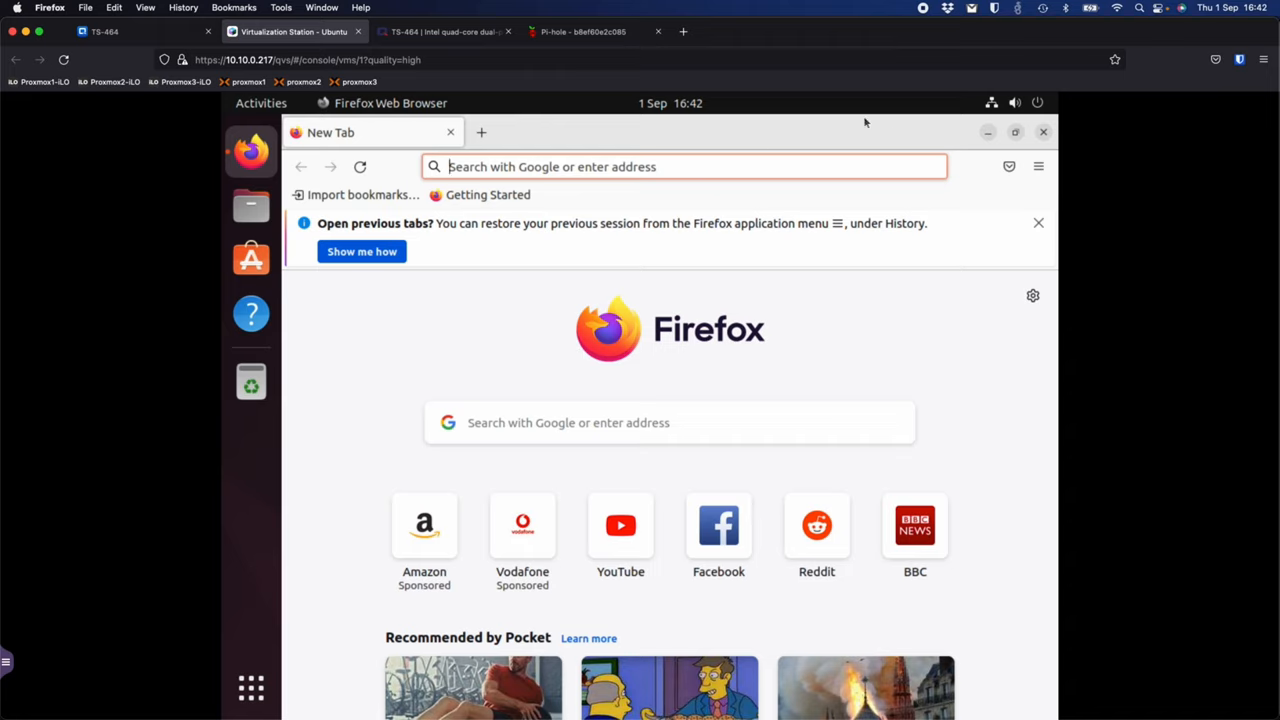
mouse_move(403, 359)
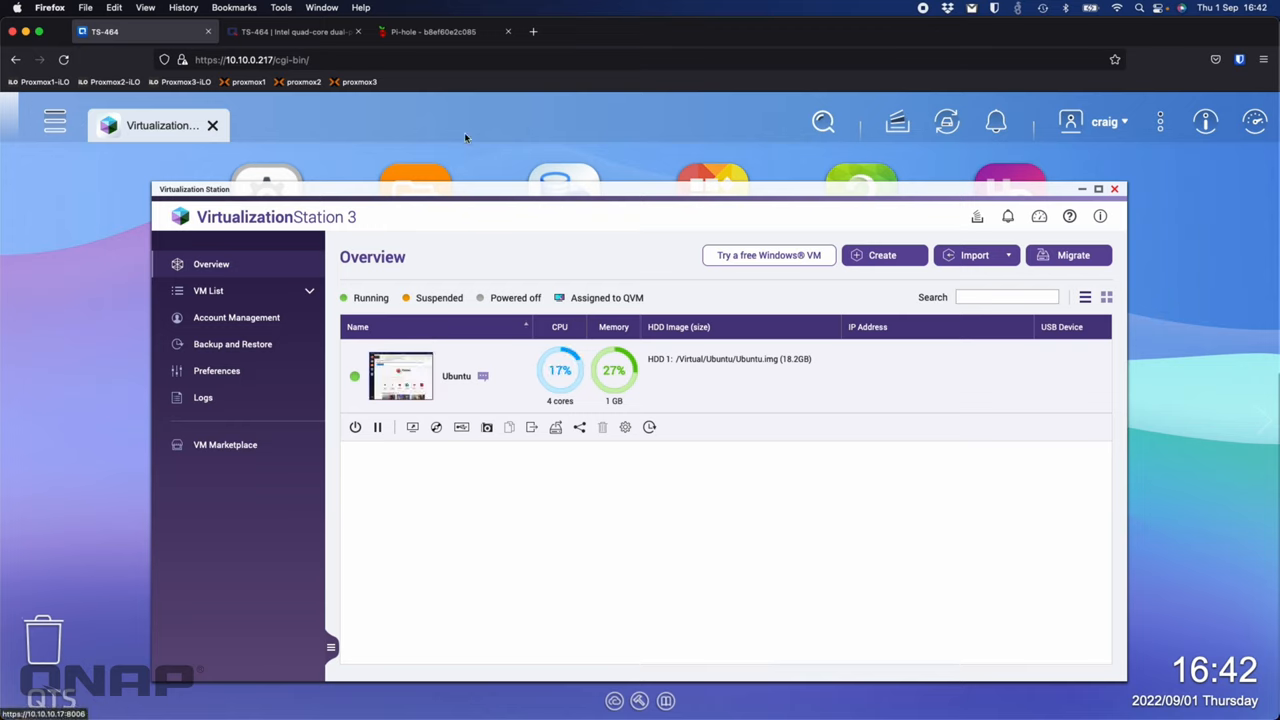
left_click(1113, 188)
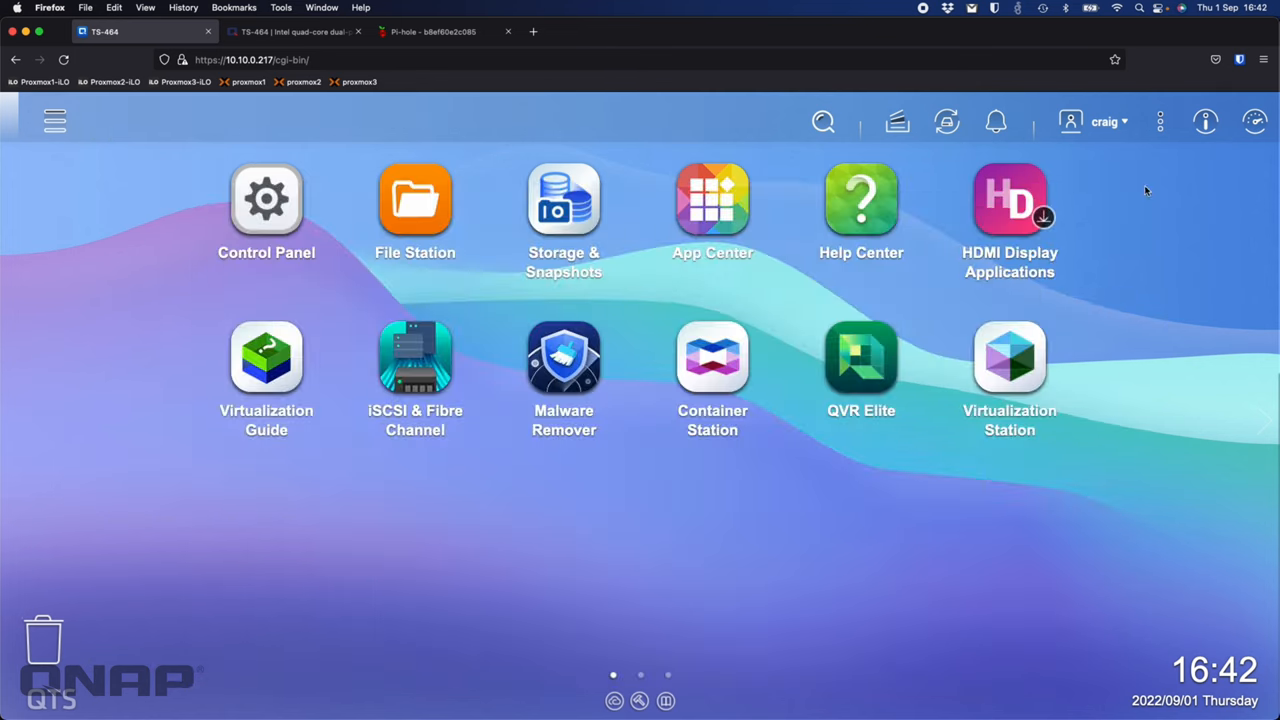
- Open the QTS dashboard showing Good system health, 27% CPU and 77% RAM
left_click(1255, 121)
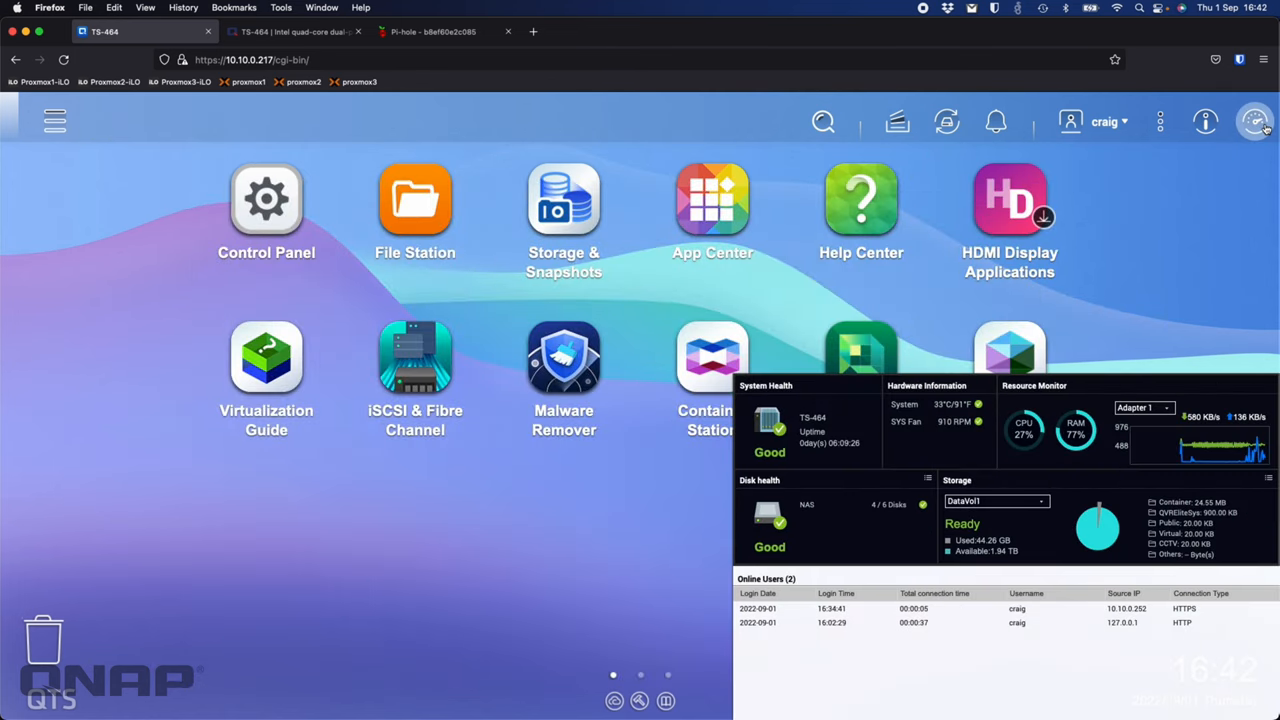
mouse_move(812, 583)
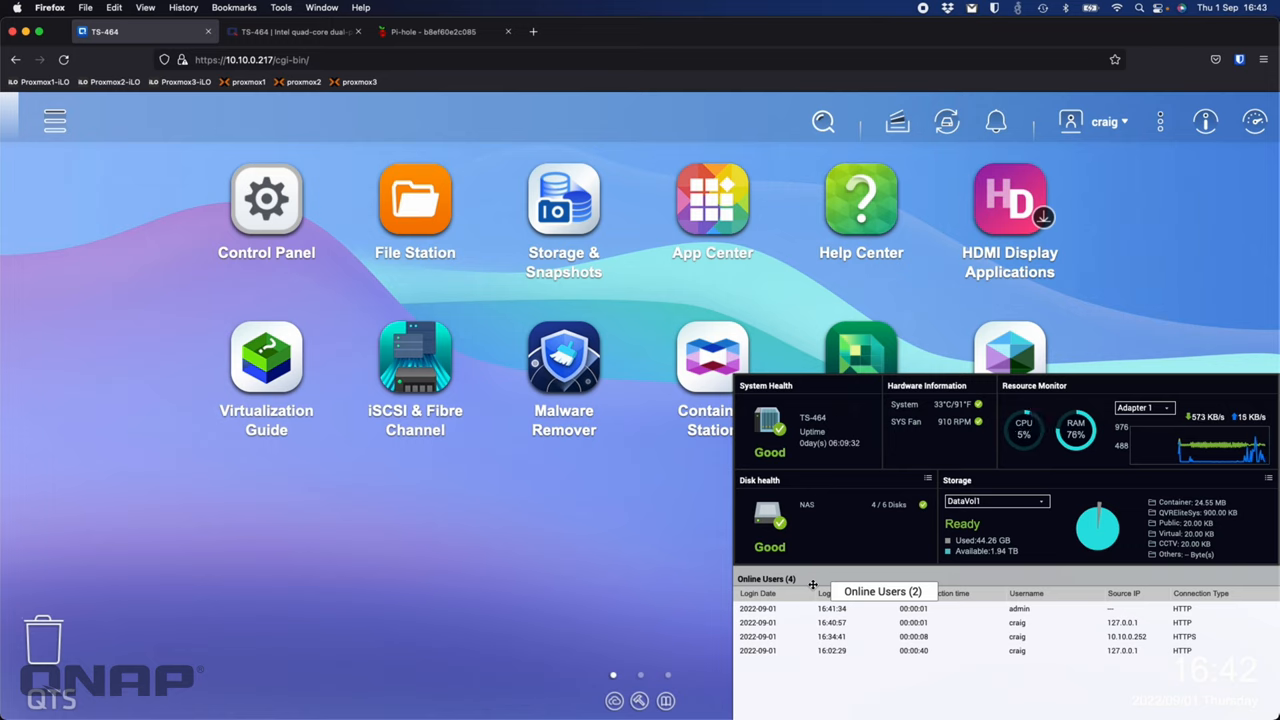
mouse_move(1053, 449)
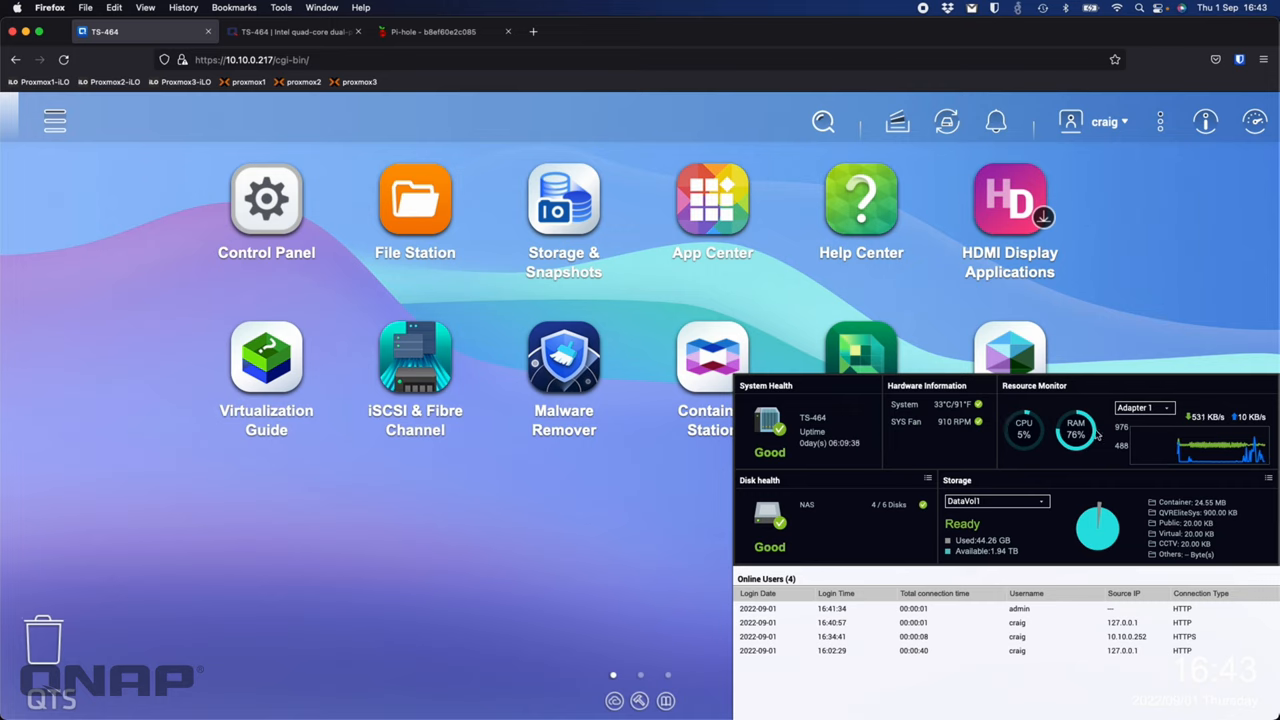
mouse_move(1060, 440)
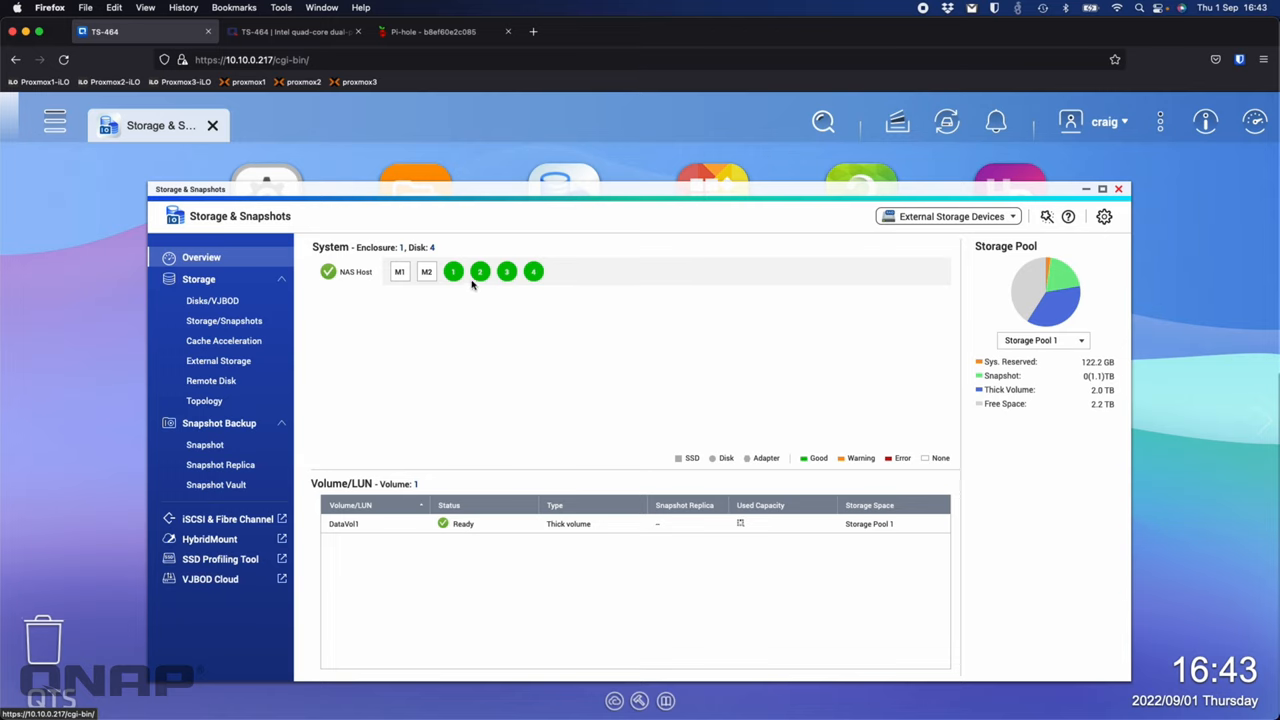
mouse_move(428, 292)
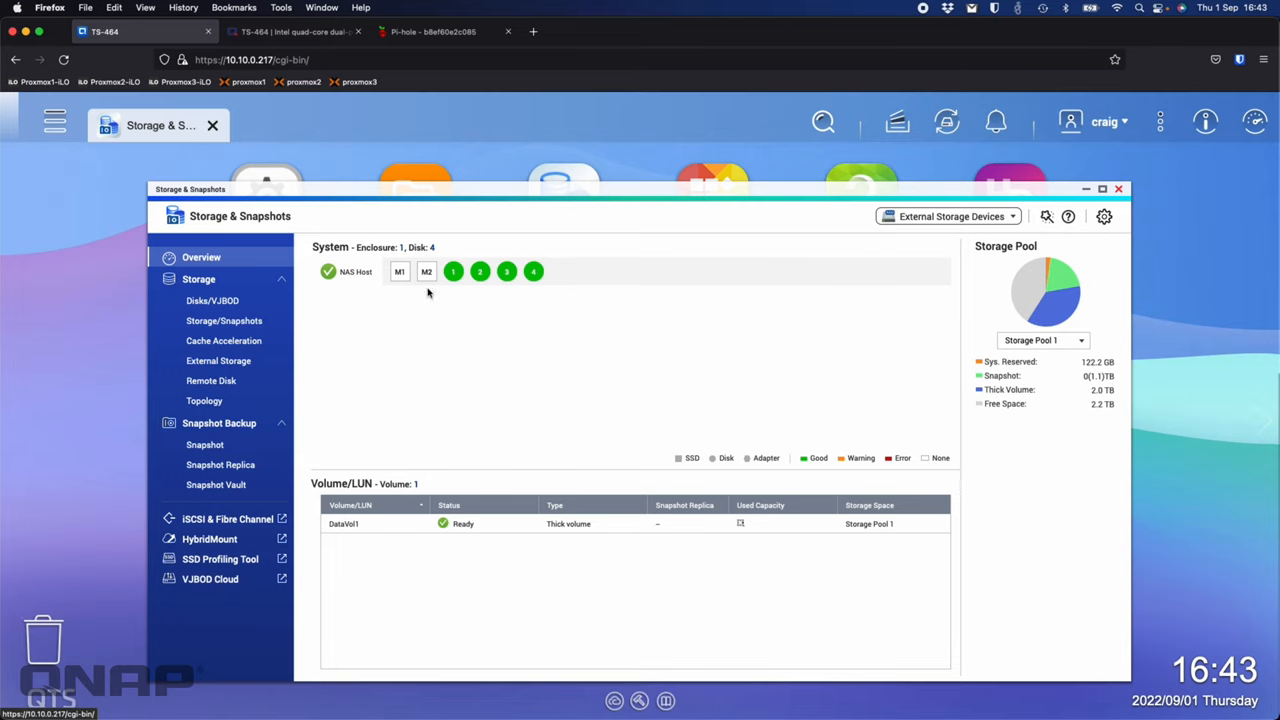
- Show Disk 1's details in Storage & Snapshots: Seagate 2 TB, Good, 32°C
left_click(212, 300)
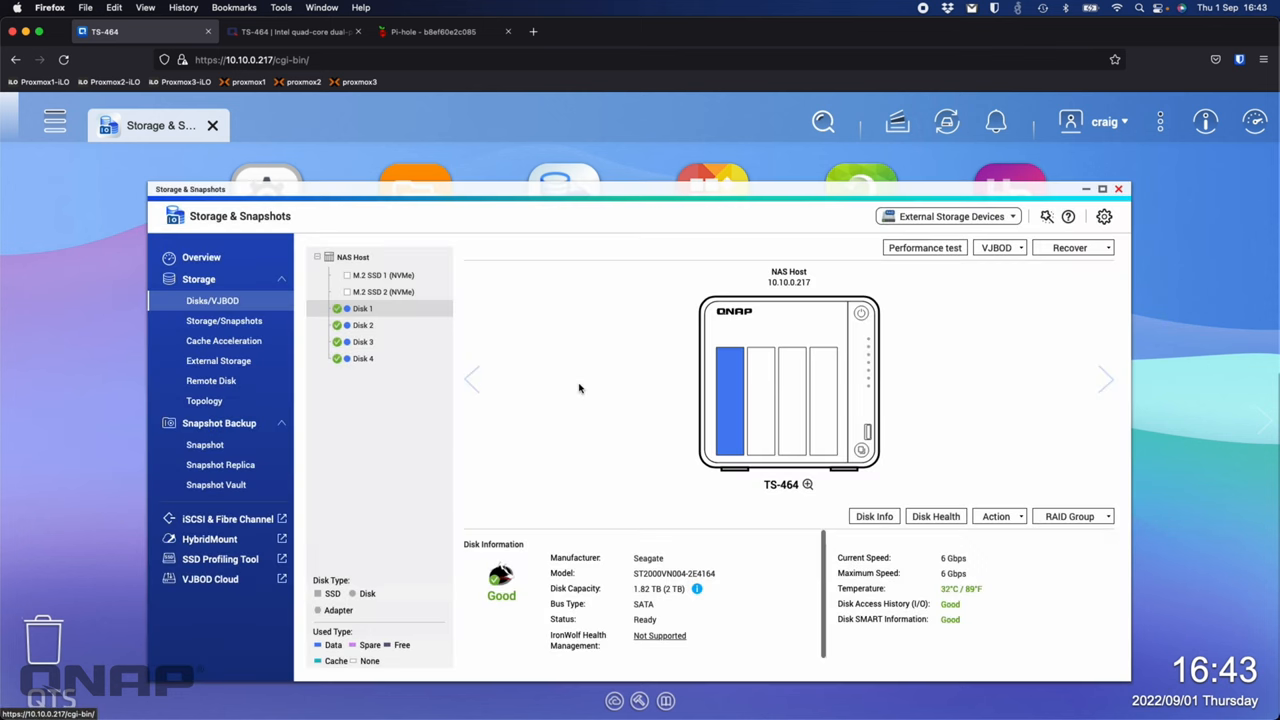
mouse_move(393, 378)
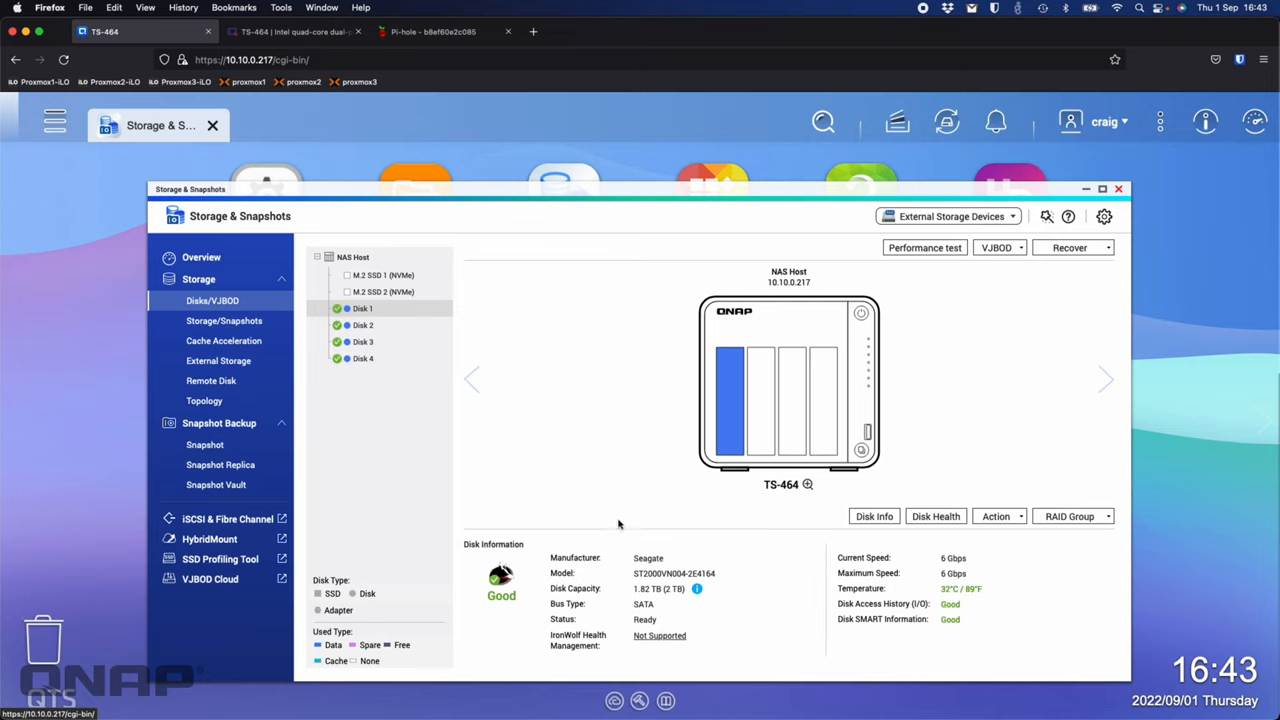
mouse_move(649, 566)
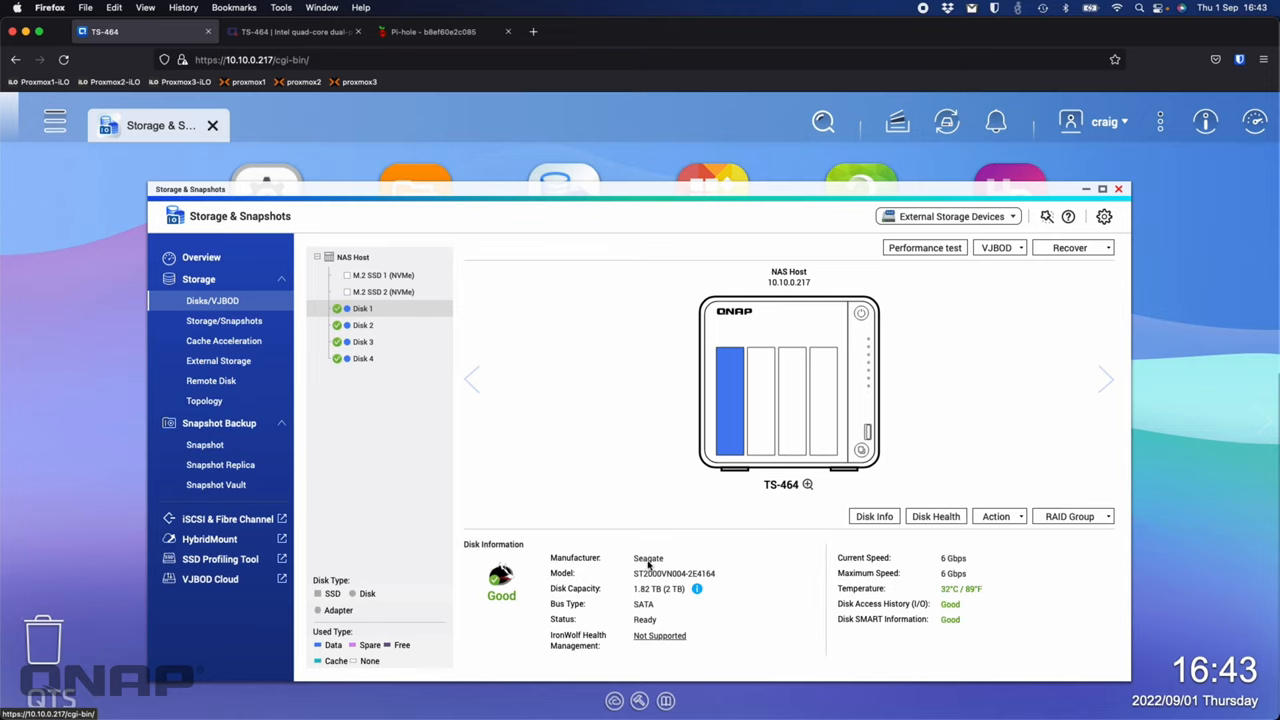
mouse_move(743, 555)
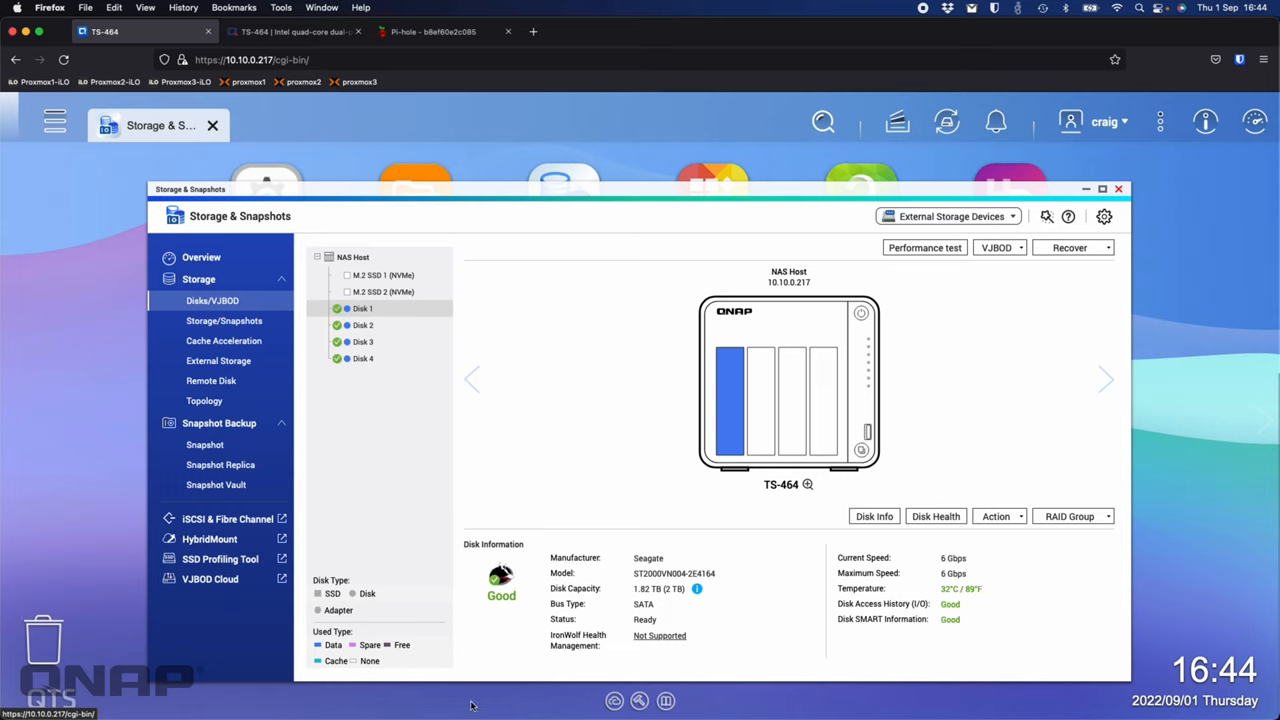
mouse_move(704, 600)
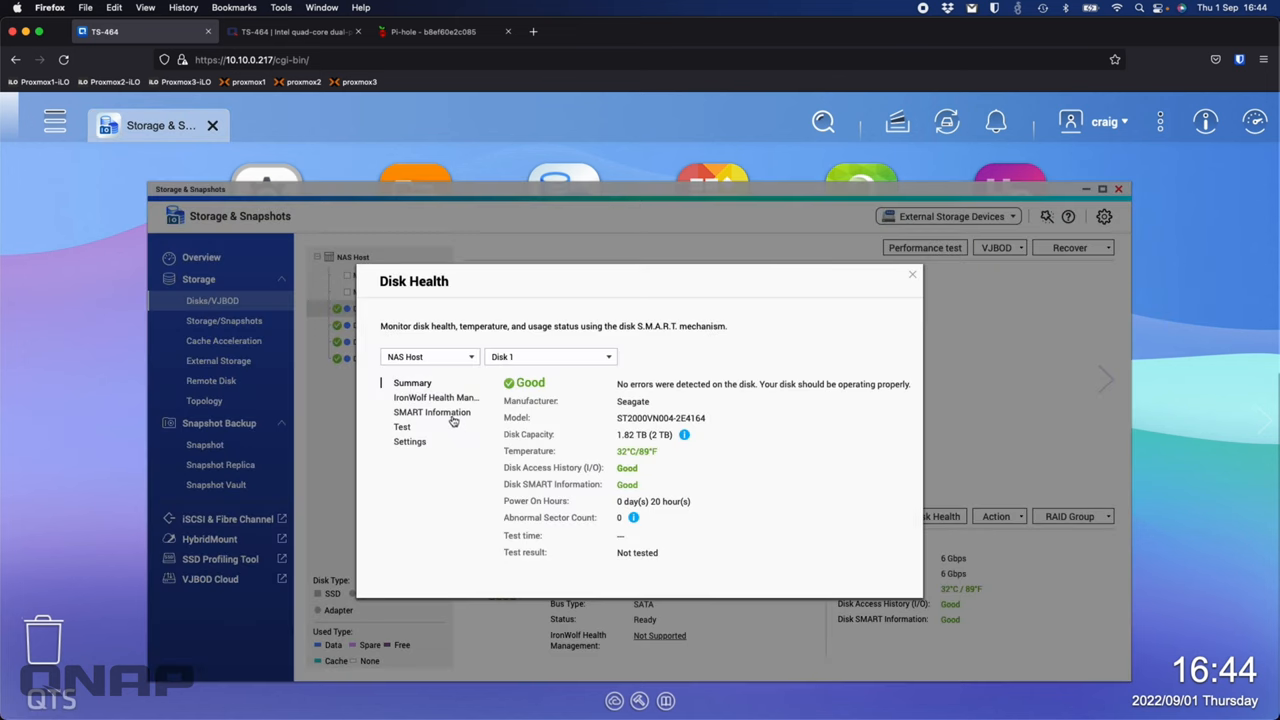
- Inspect Disk 1's SMART attributes, then view Storage Pool 1's RAID 5 disk group
left_click(432, 412)
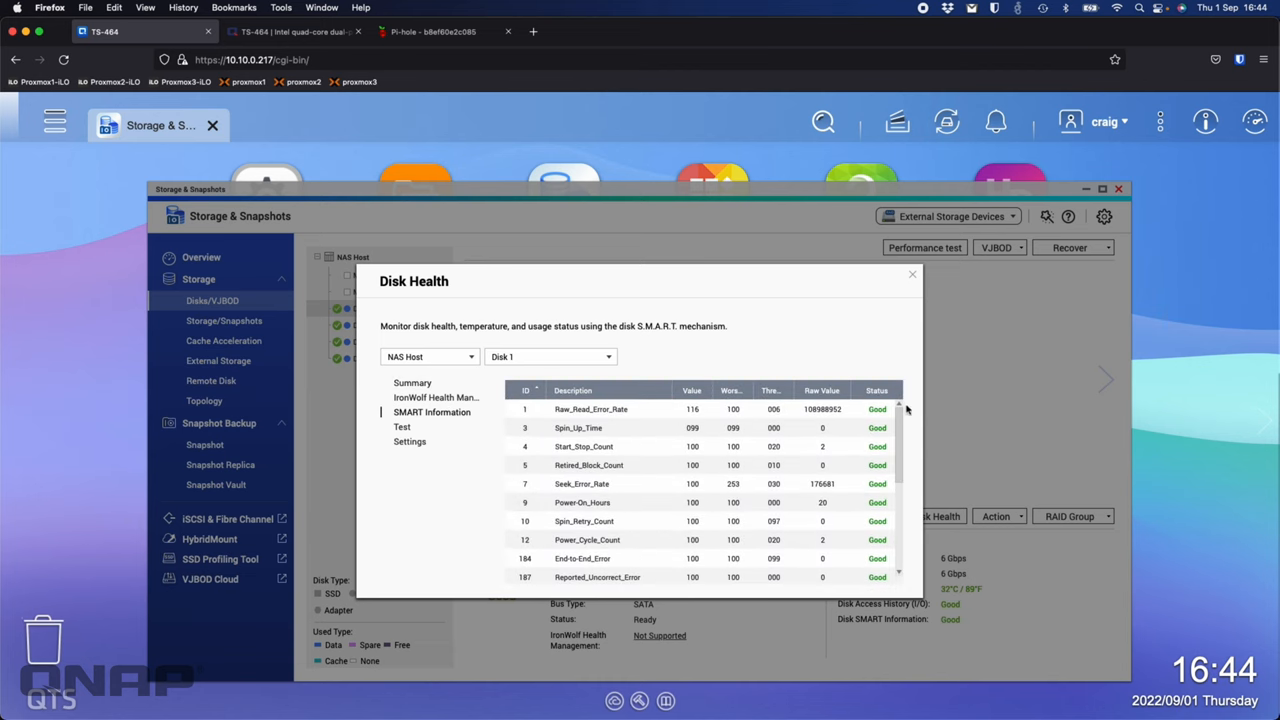
left_click(911, 274)
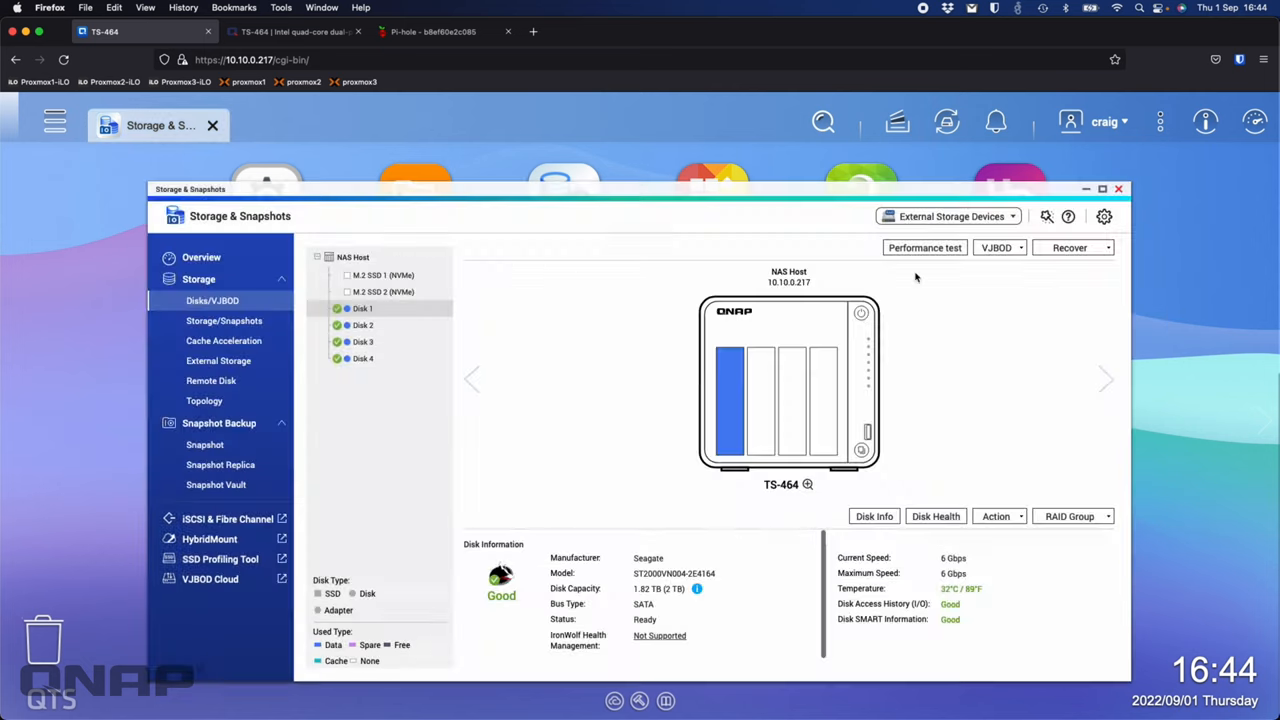
mouse_move(640, 364)
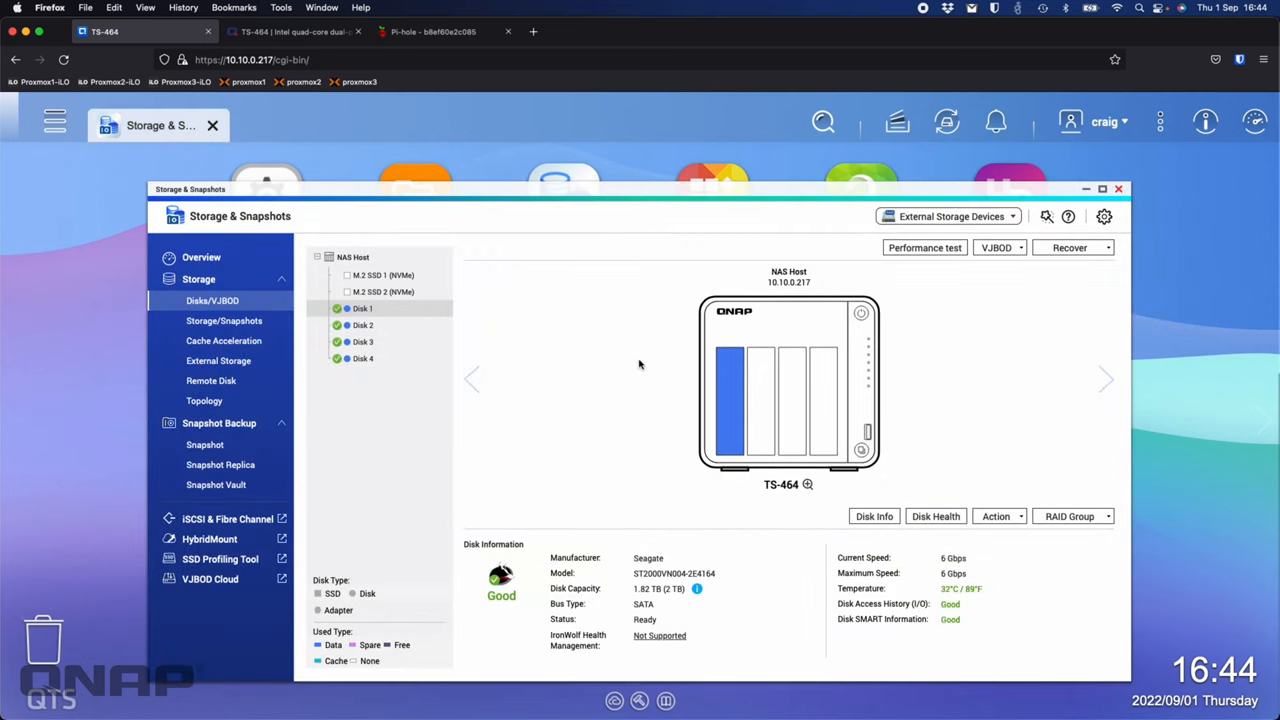
mouse_move(363, 342)
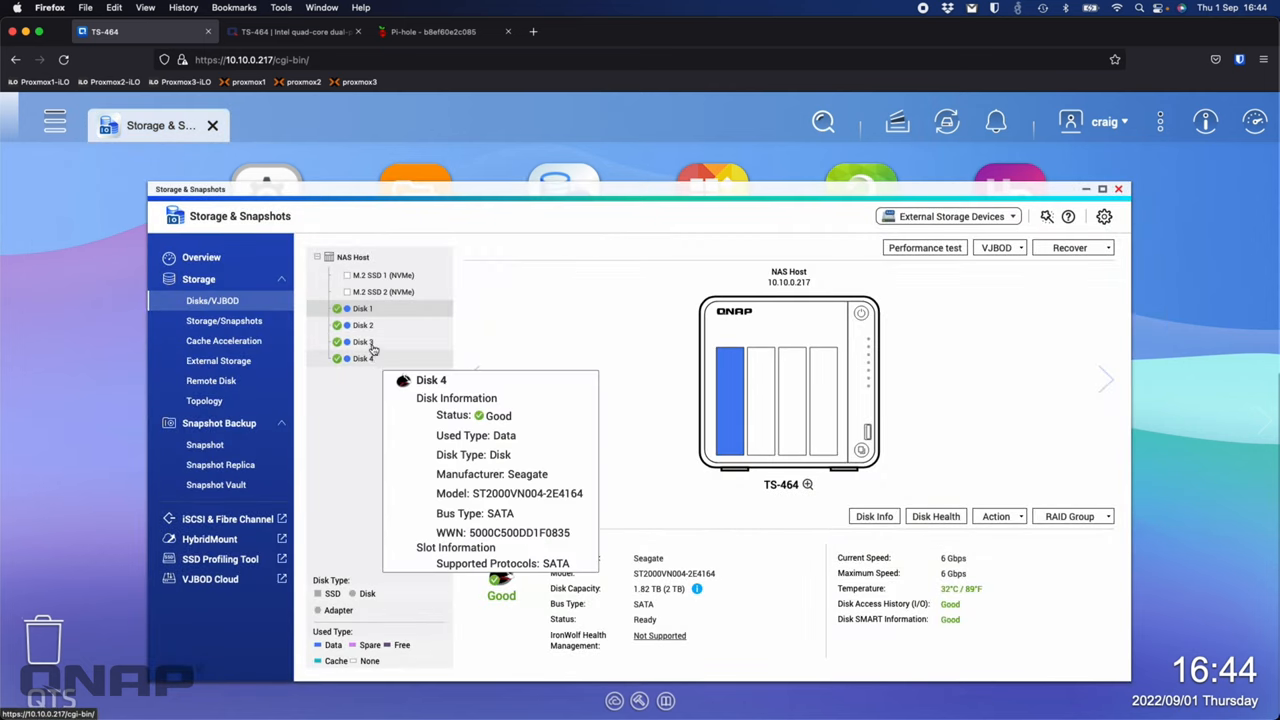
left_click(224, 320)
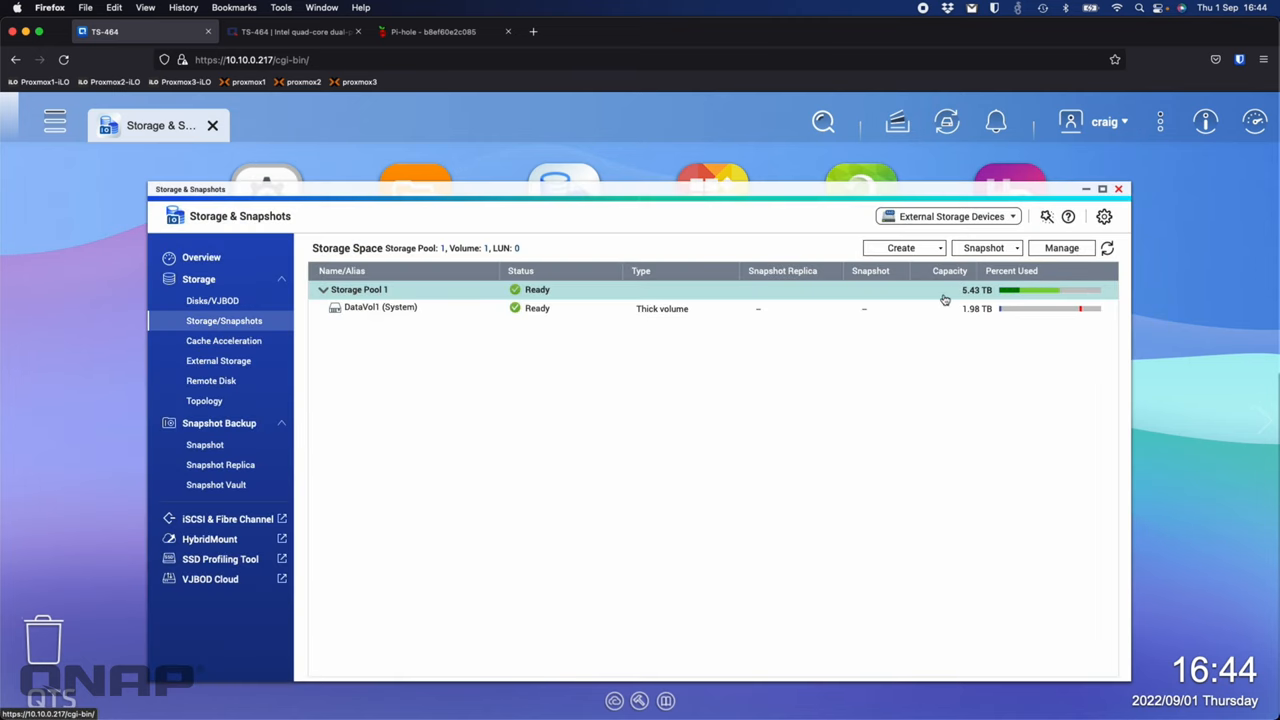
mouse_move(690, 293)
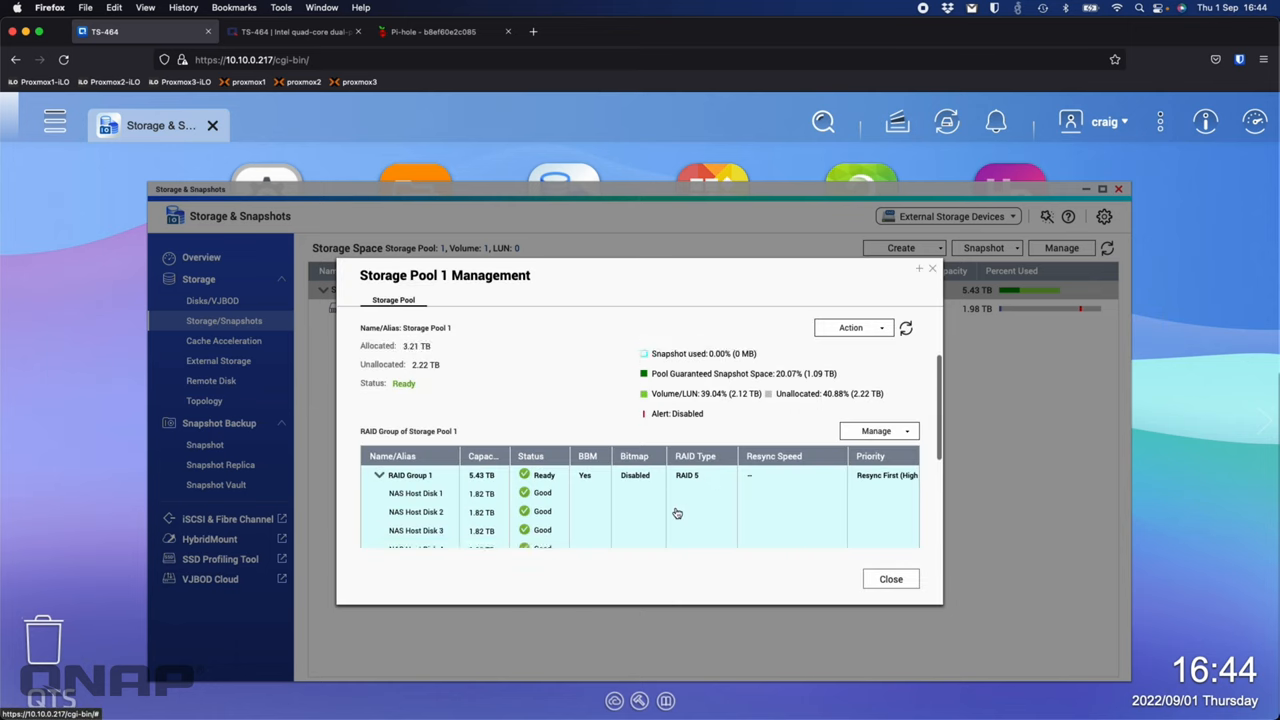
scroll("down", 3)
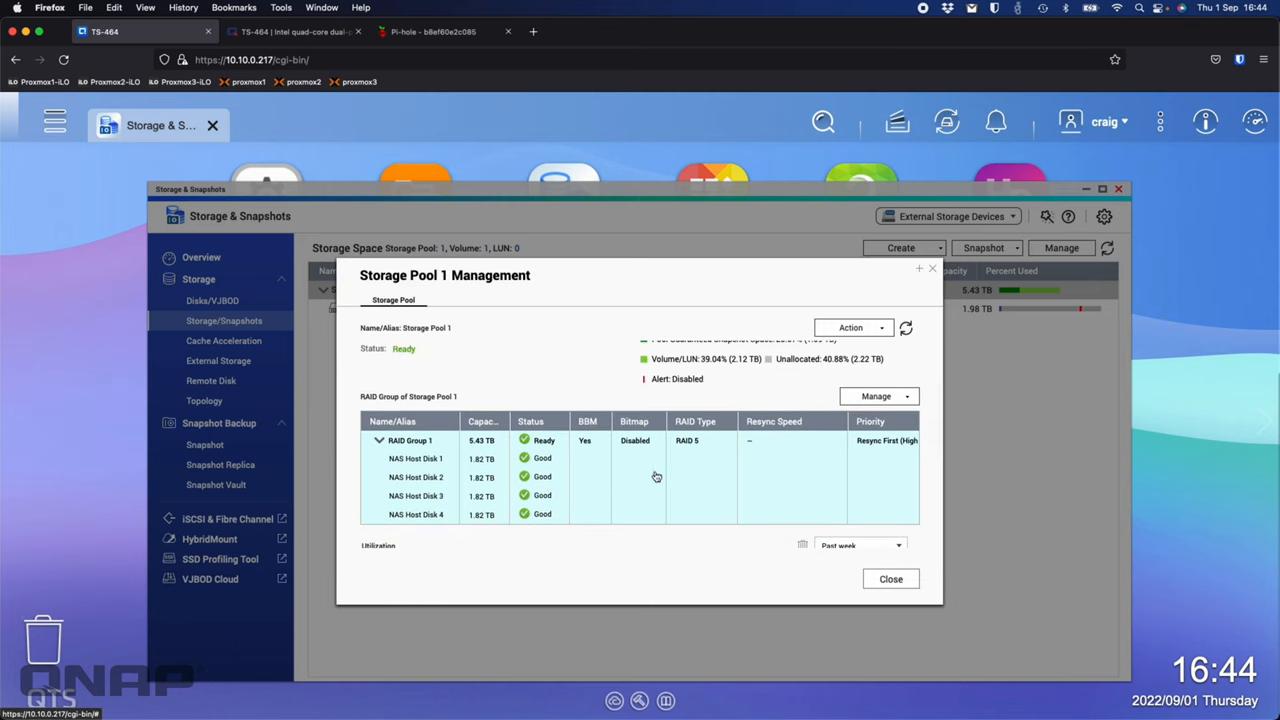
mouse_move(929, 273)
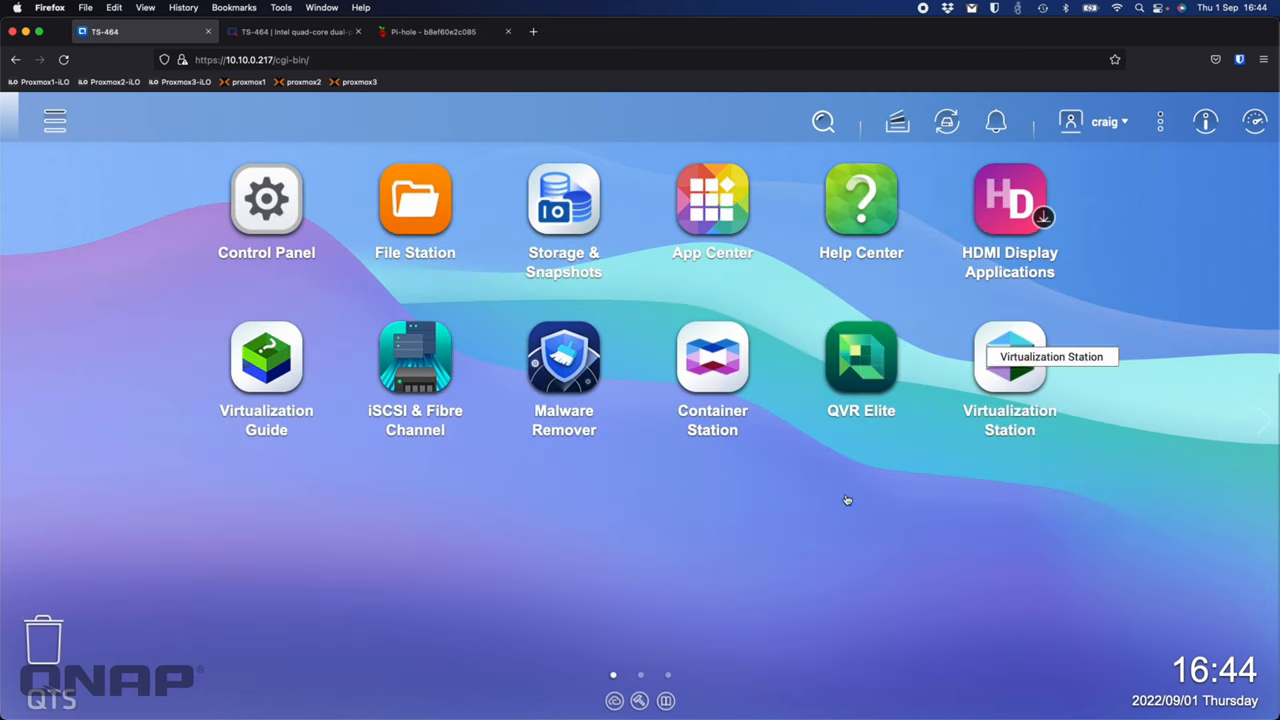
- Launch QVR Elite, review recording storage, then list the Back Garden and Front Garden cameras
left_click(860, 357)
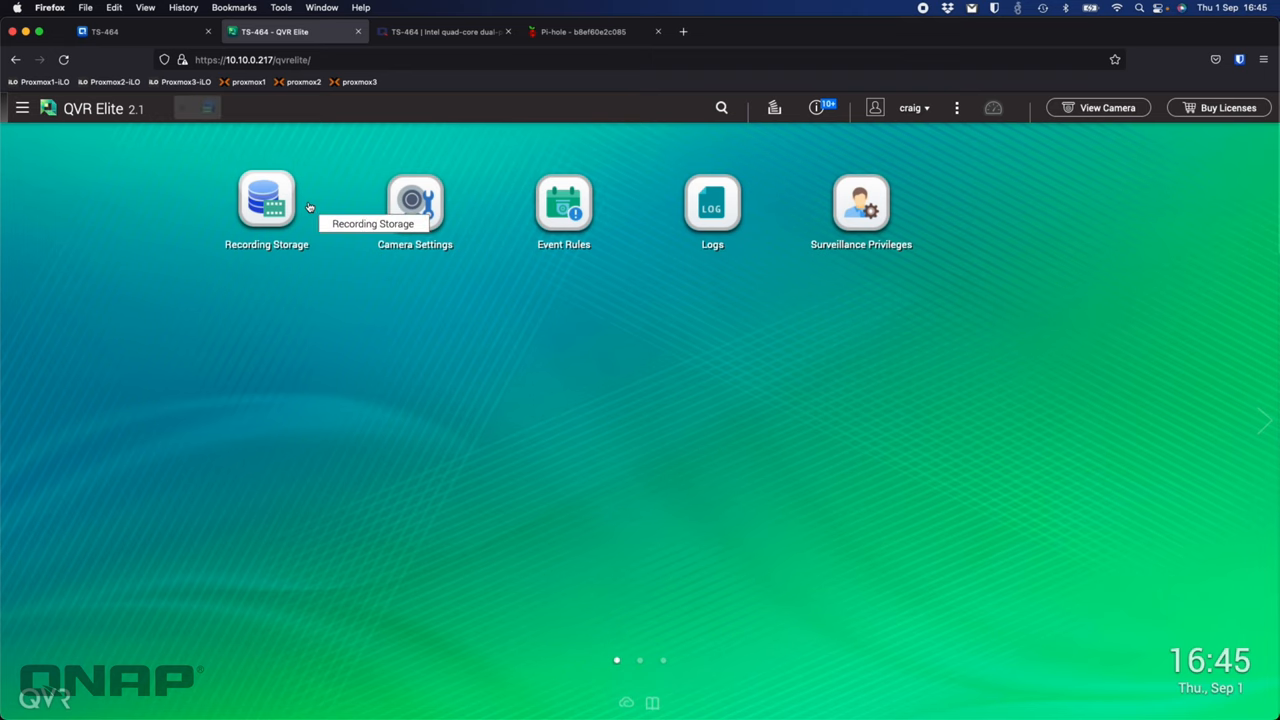
left_click(266, 200)
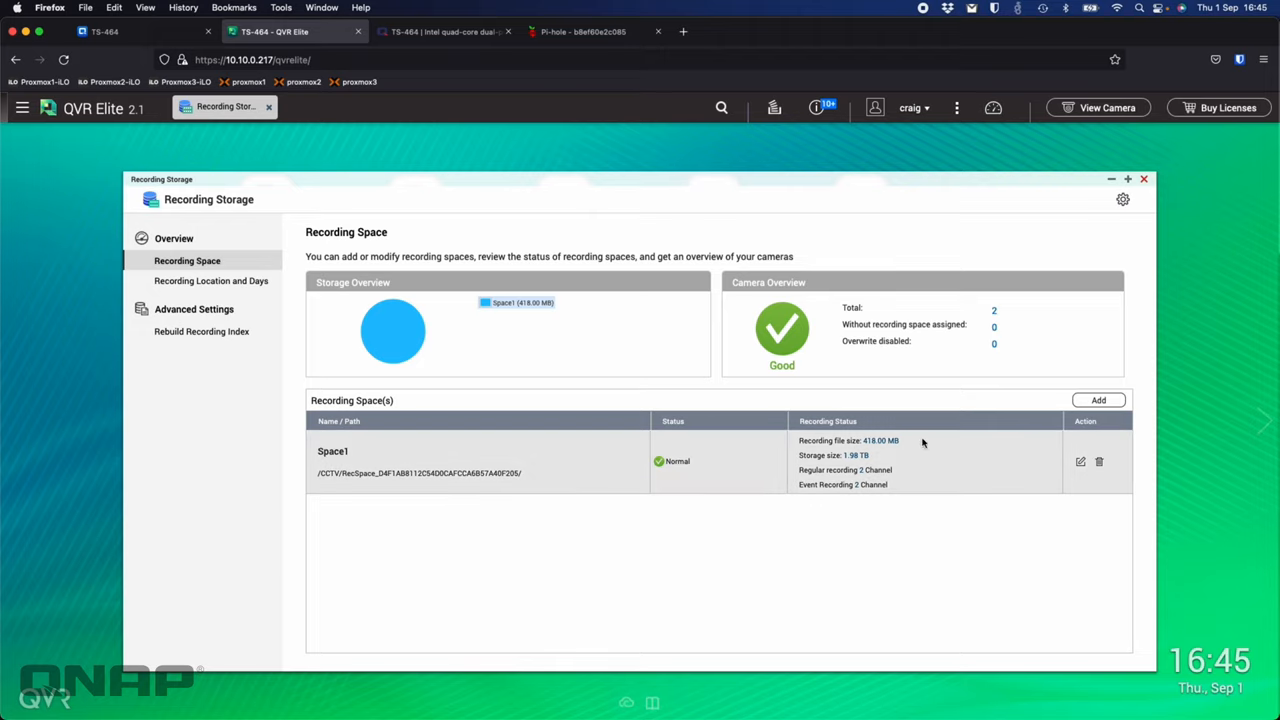
mouse_move(795, 473)
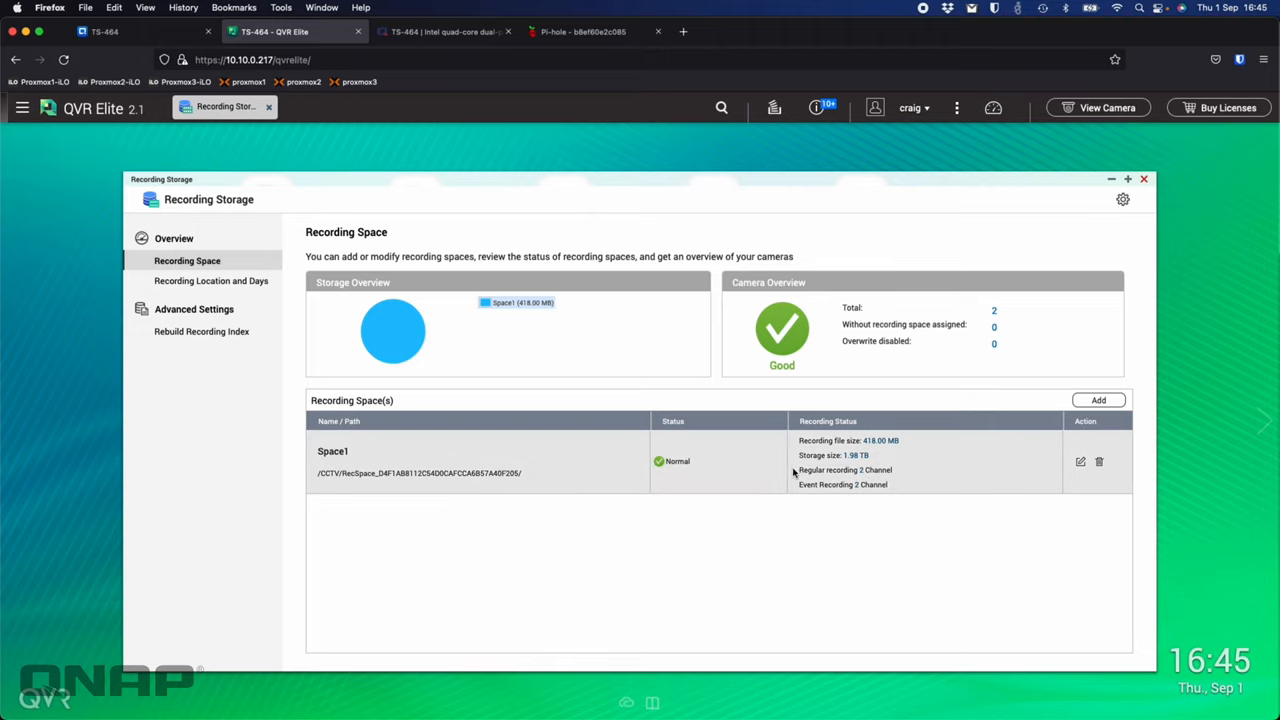
mouse_move(474, 494)
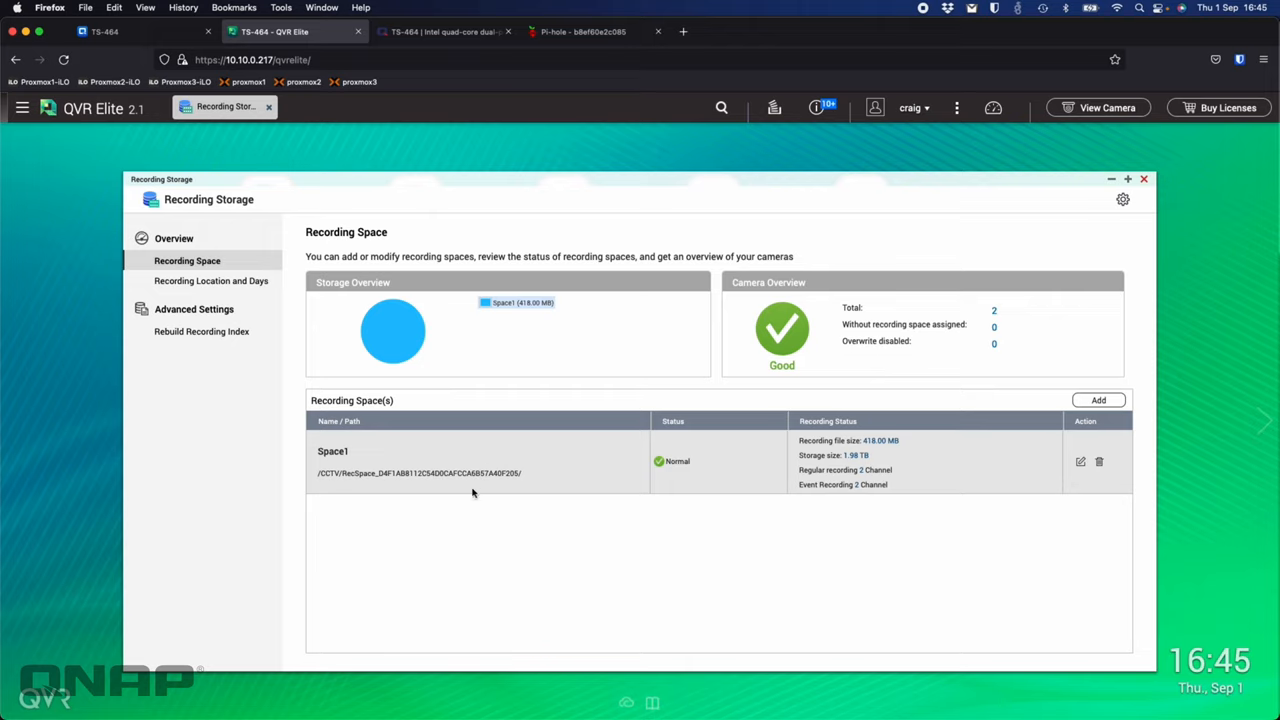
mouse_move(750, 390)
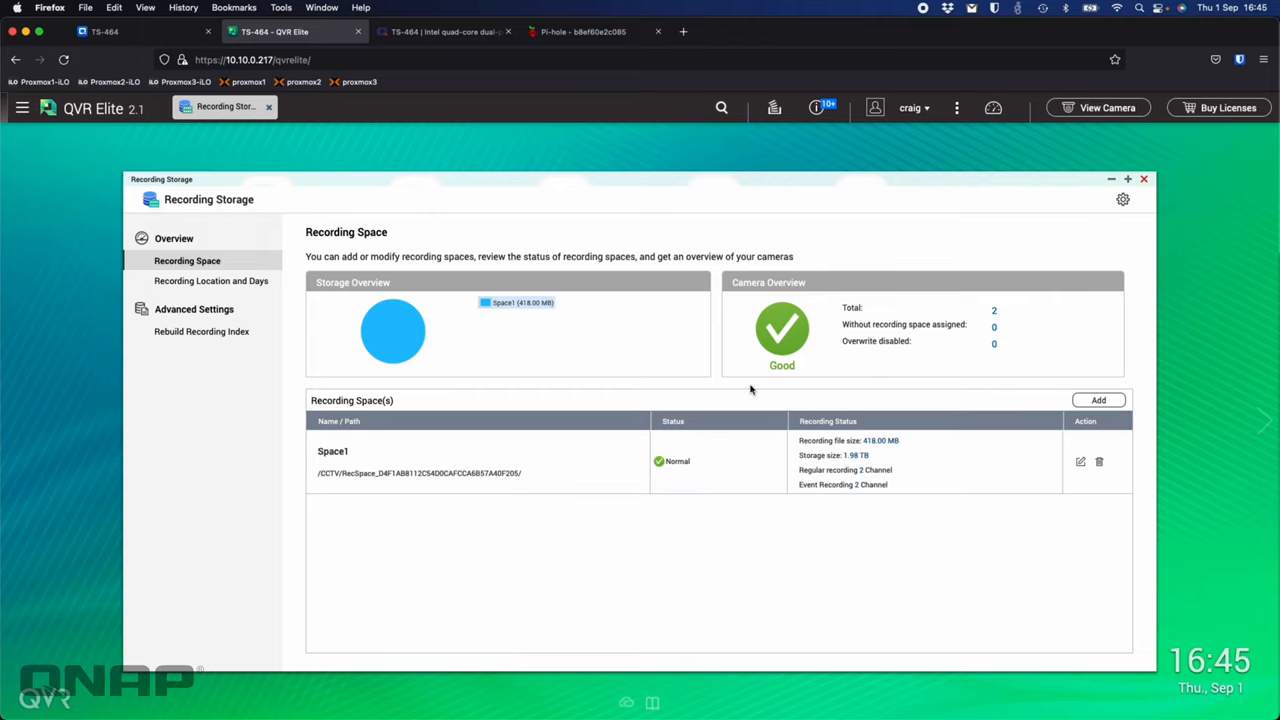
mouse_move(515, 282)
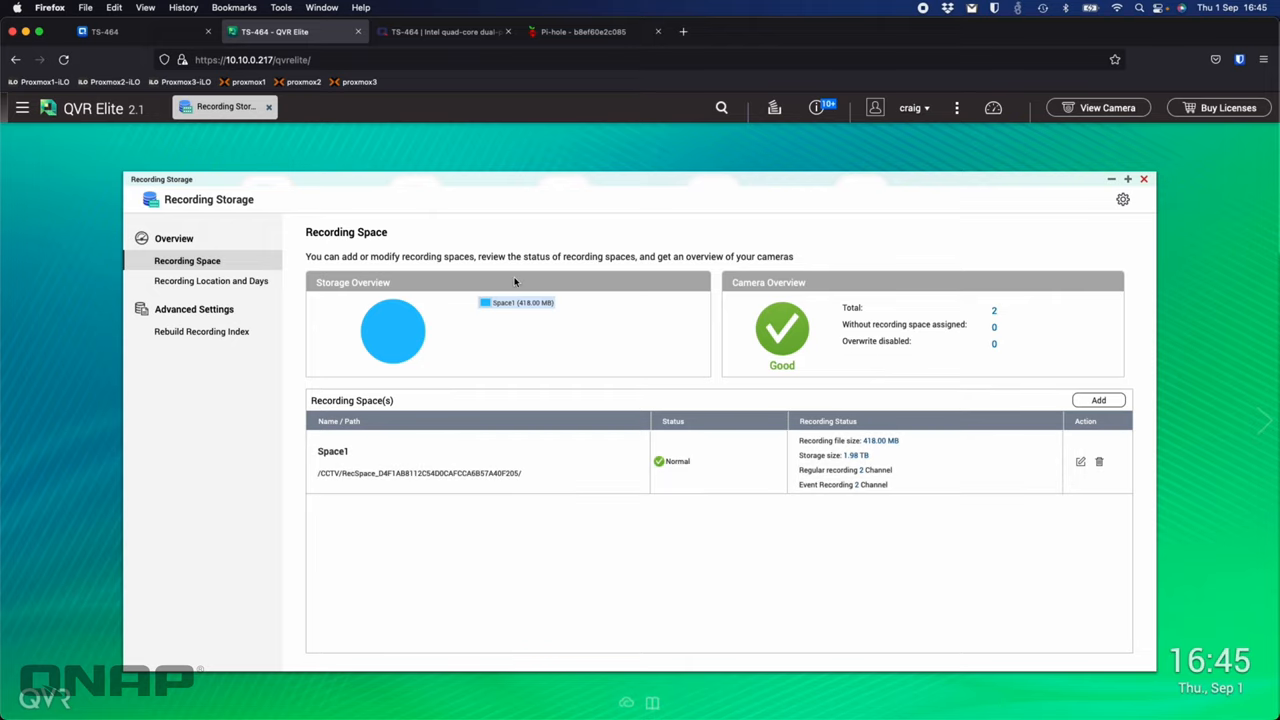
mouse_move(1150, 190)
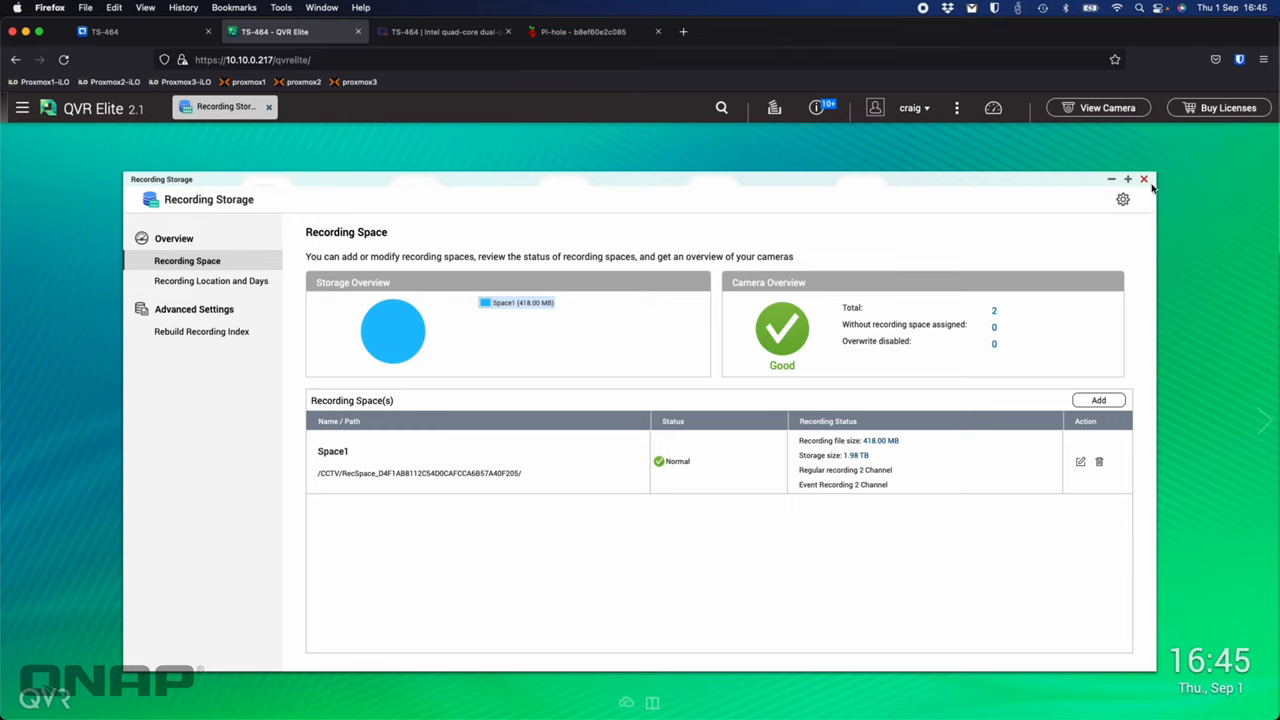
left_click(1144, 179)
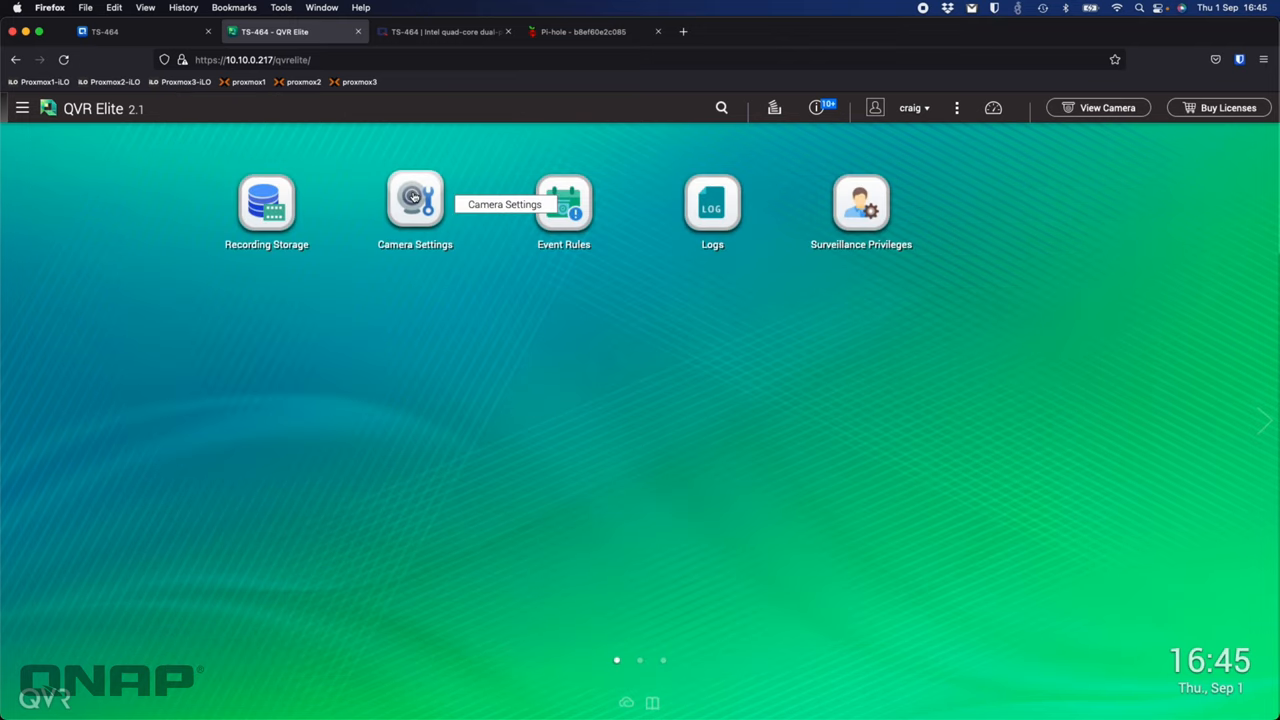
left_click(415, 200)
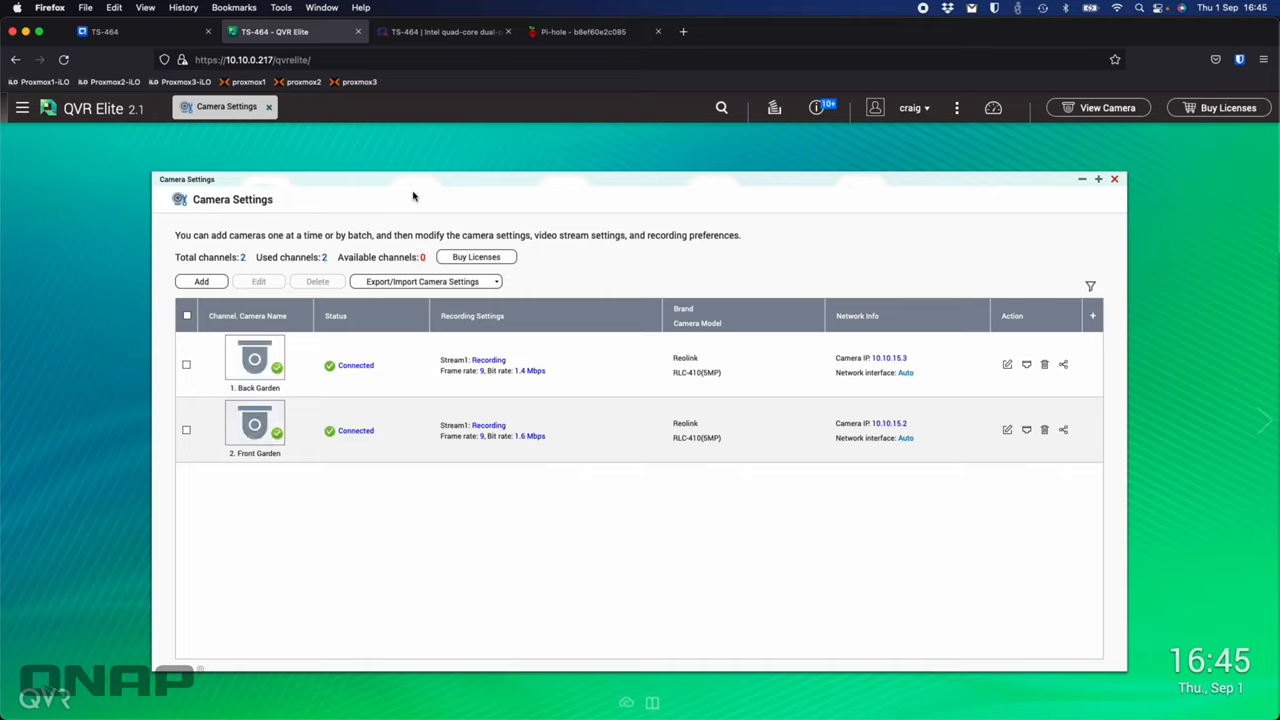
mouse_move(255, 453)
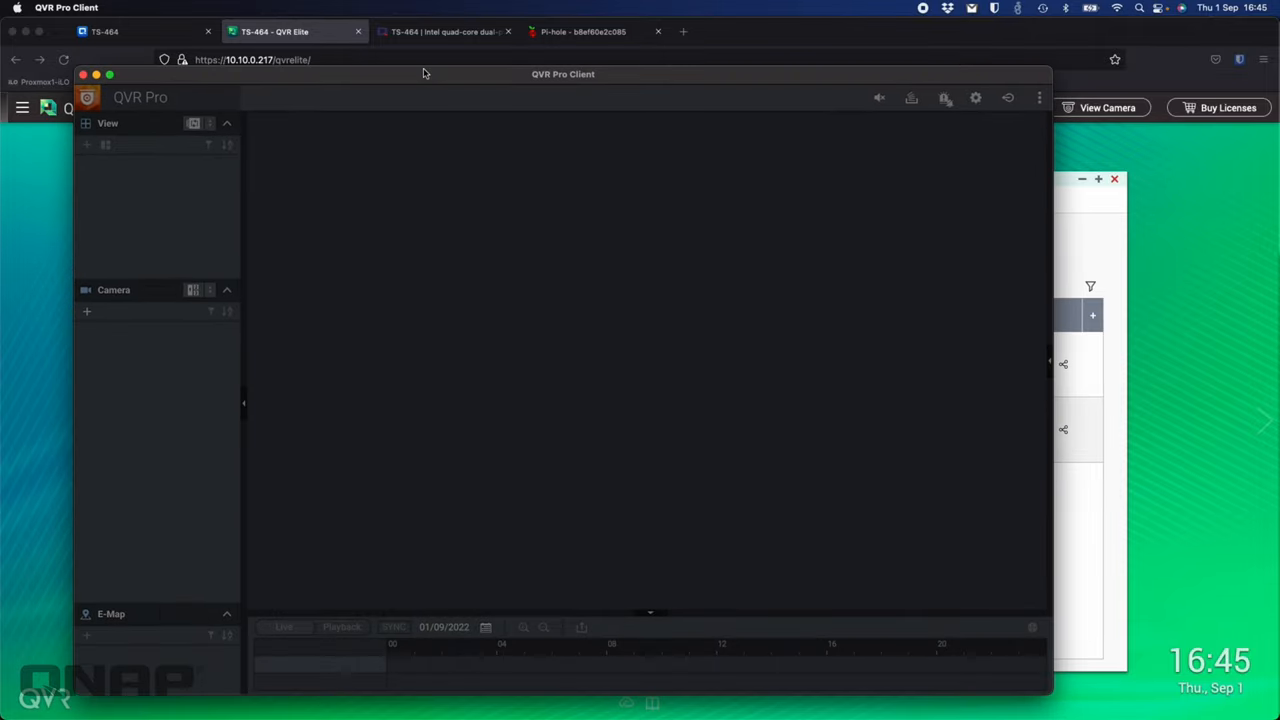
mouse_move(251, 85)
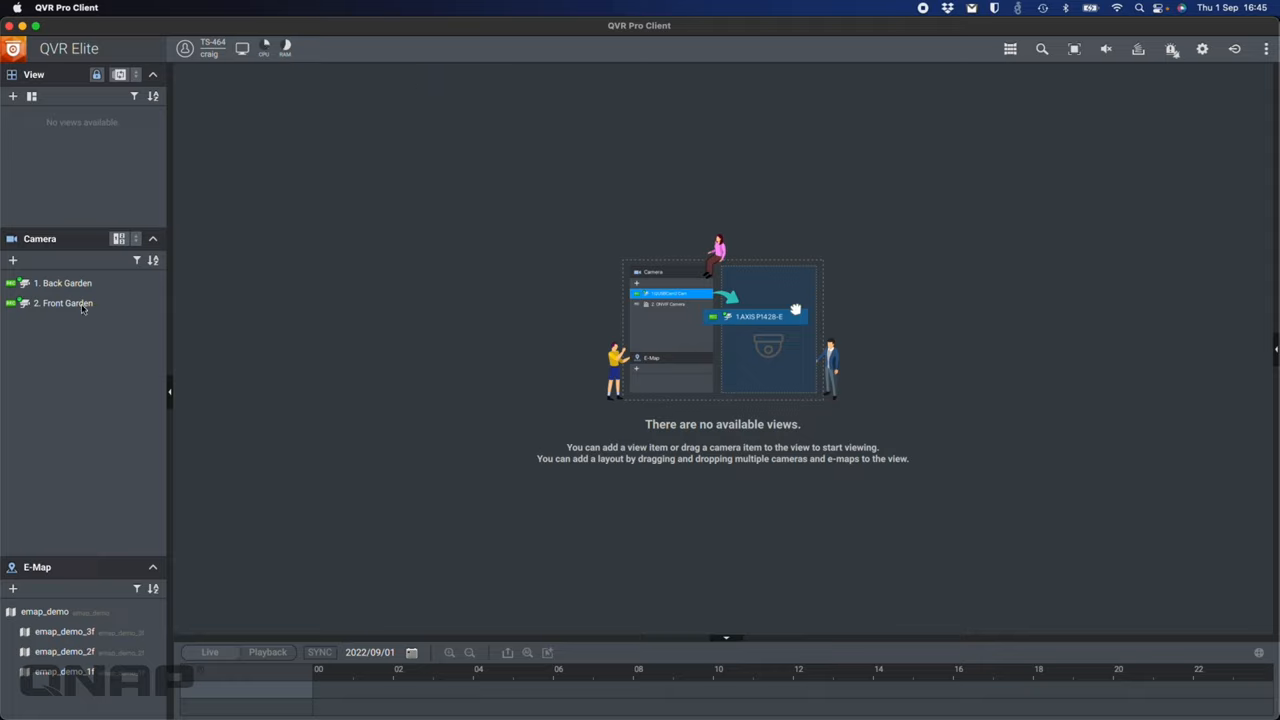
mouse_move(91, 330)
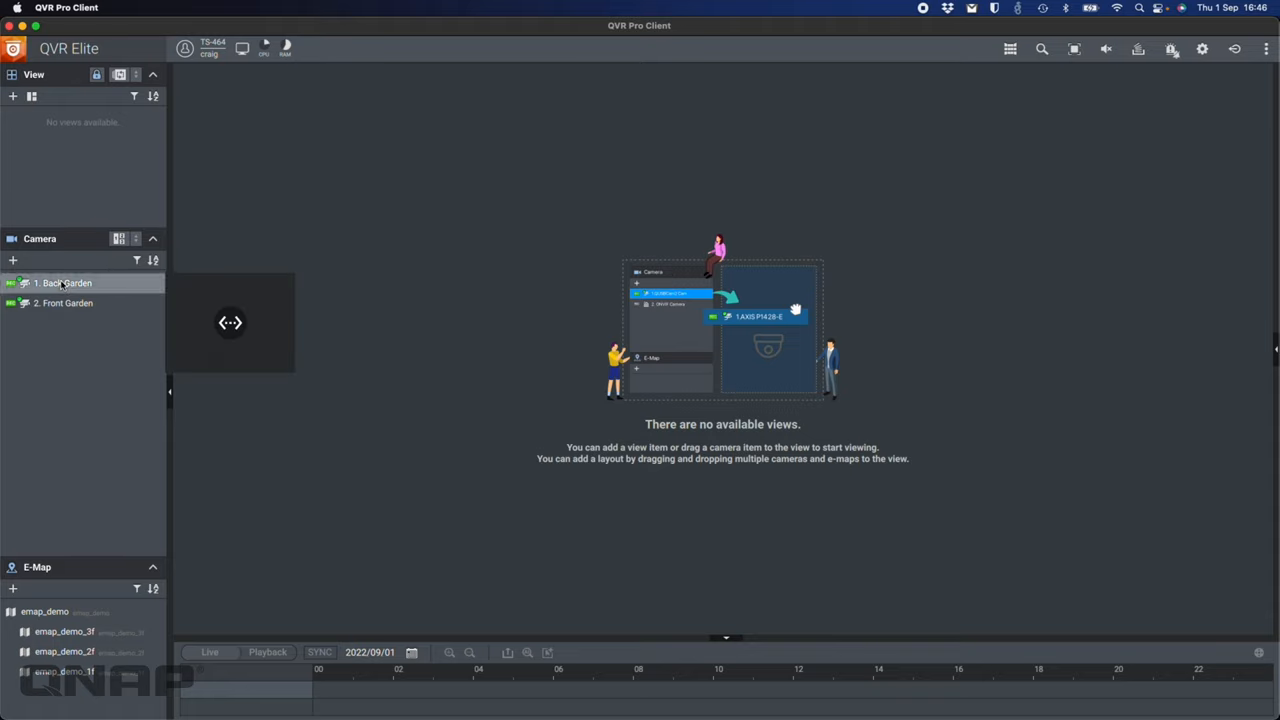
- Open camera live feeds in QVR Pro Client and start saving the two-camera view
double_click(64, 283)
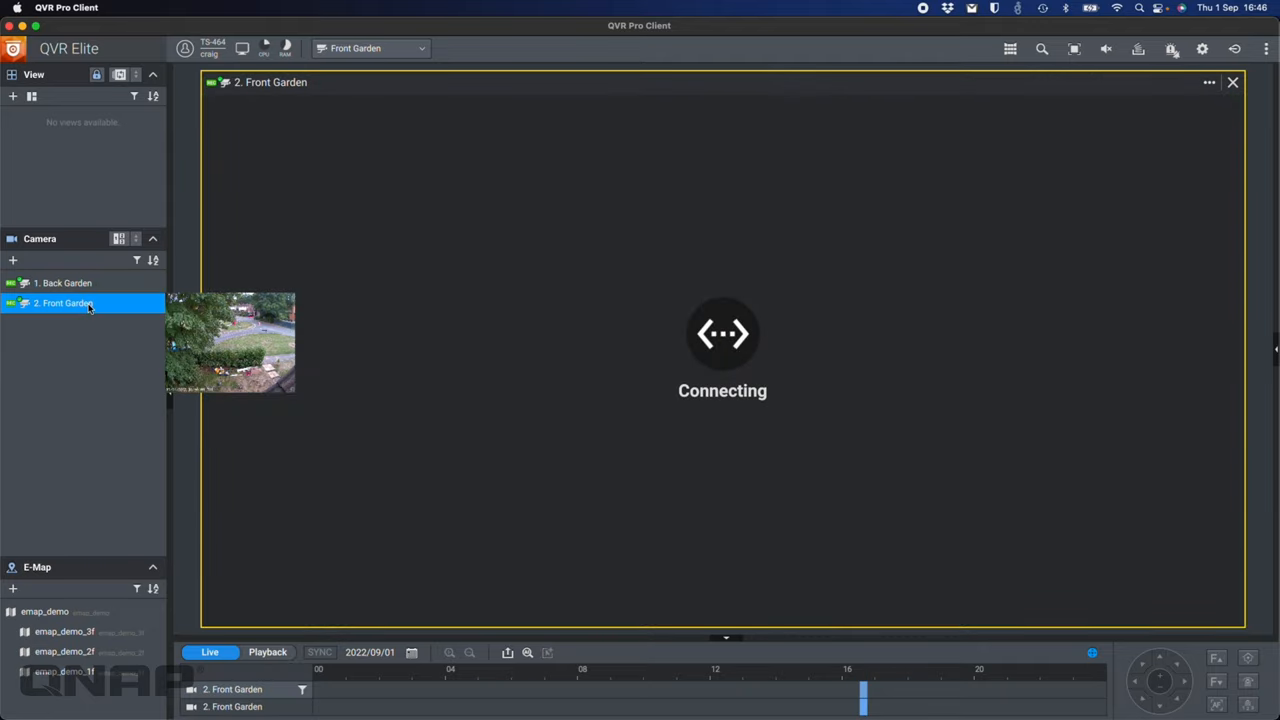
mouse_move(852, 417)
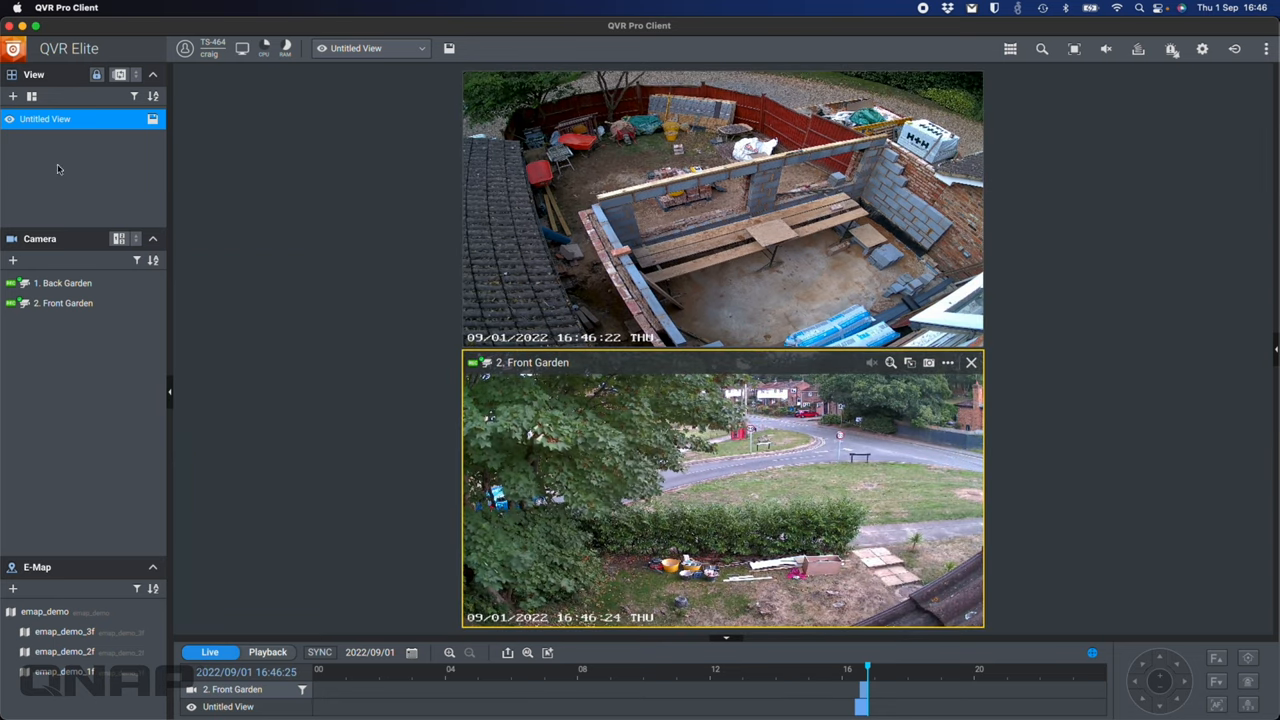
mouse_move(409, 231)
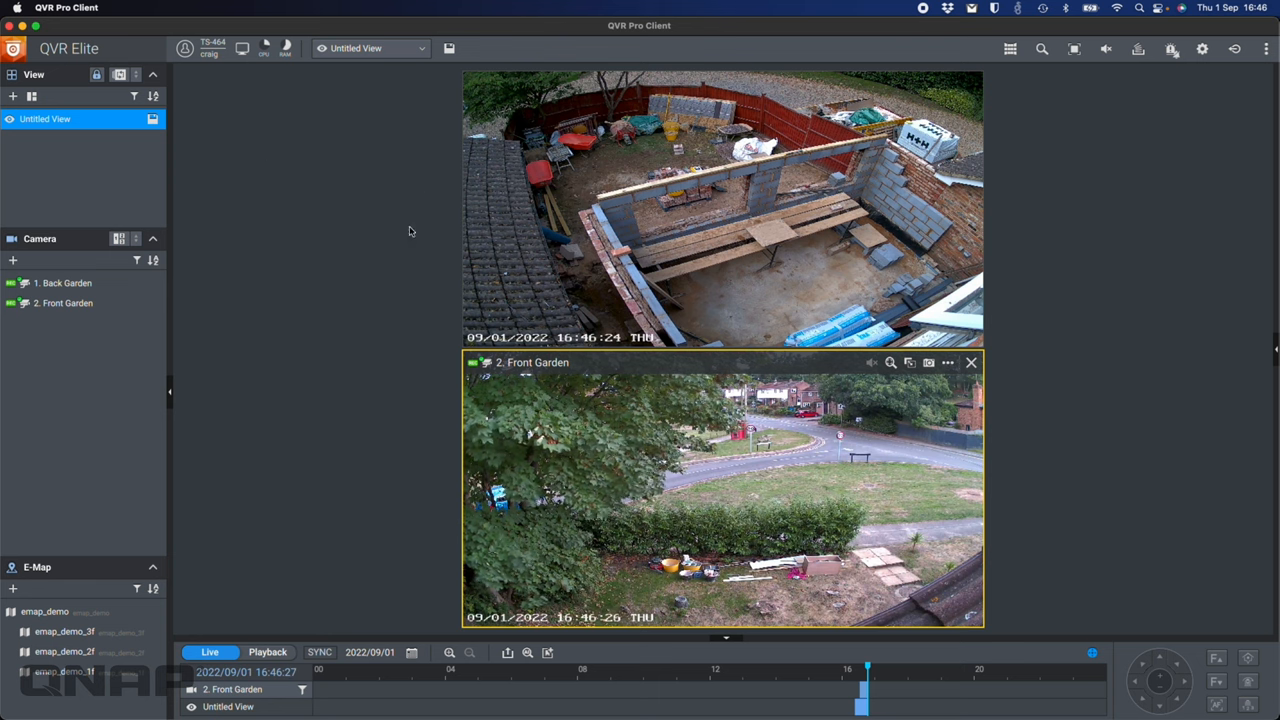
left_click(153, 119)
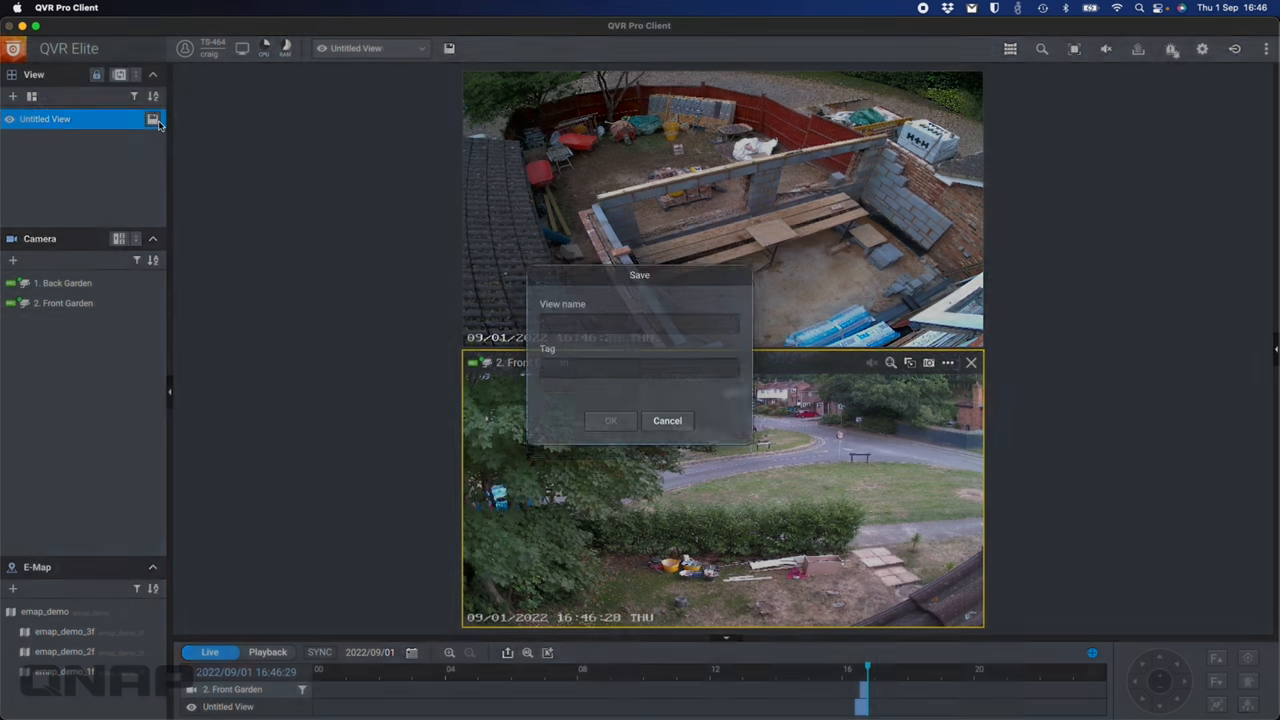
- Name the view 'All Cameras' and confirm saving it
left_click(639, 337)
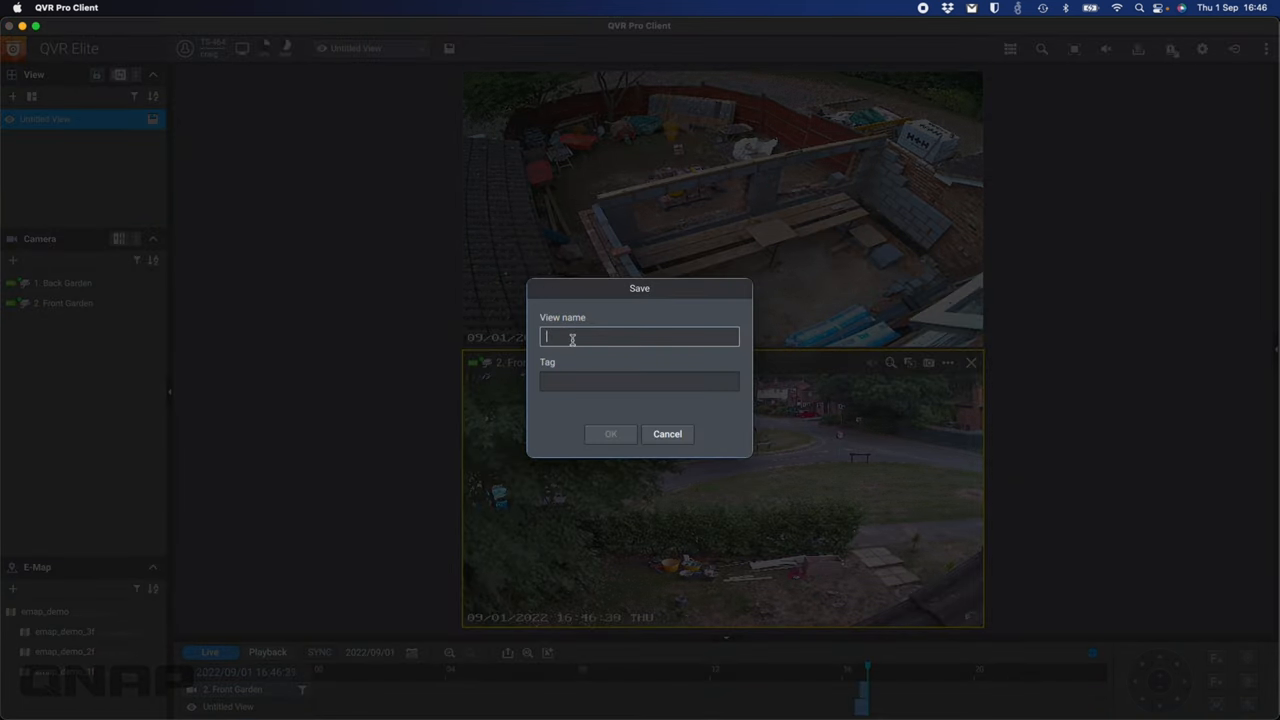
type("All Cameras")
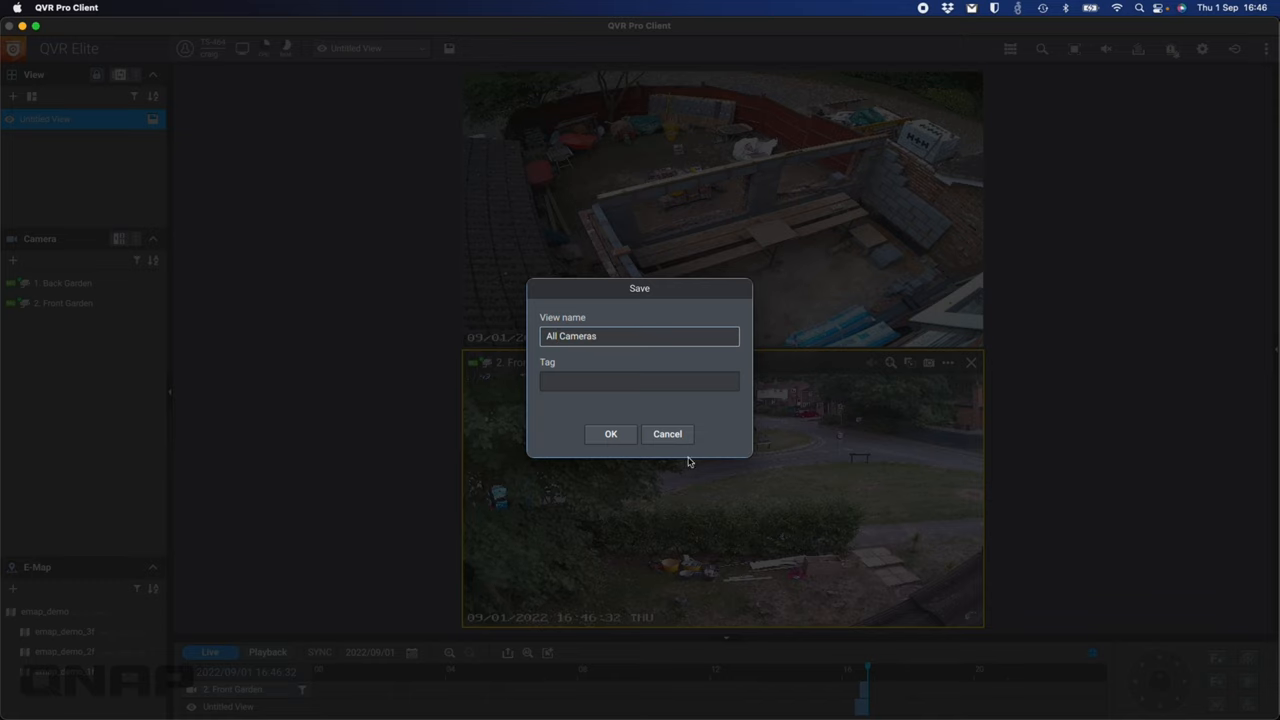
left_click(610, 433)
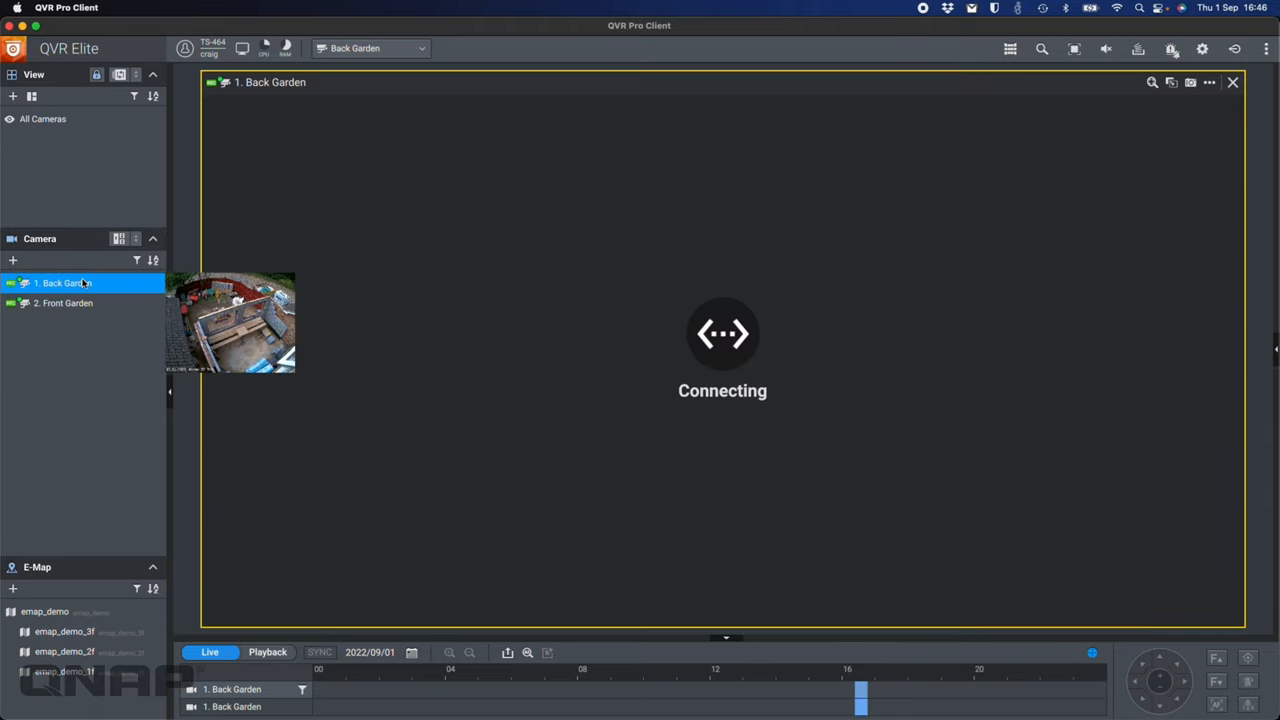
left_click(43, 118)
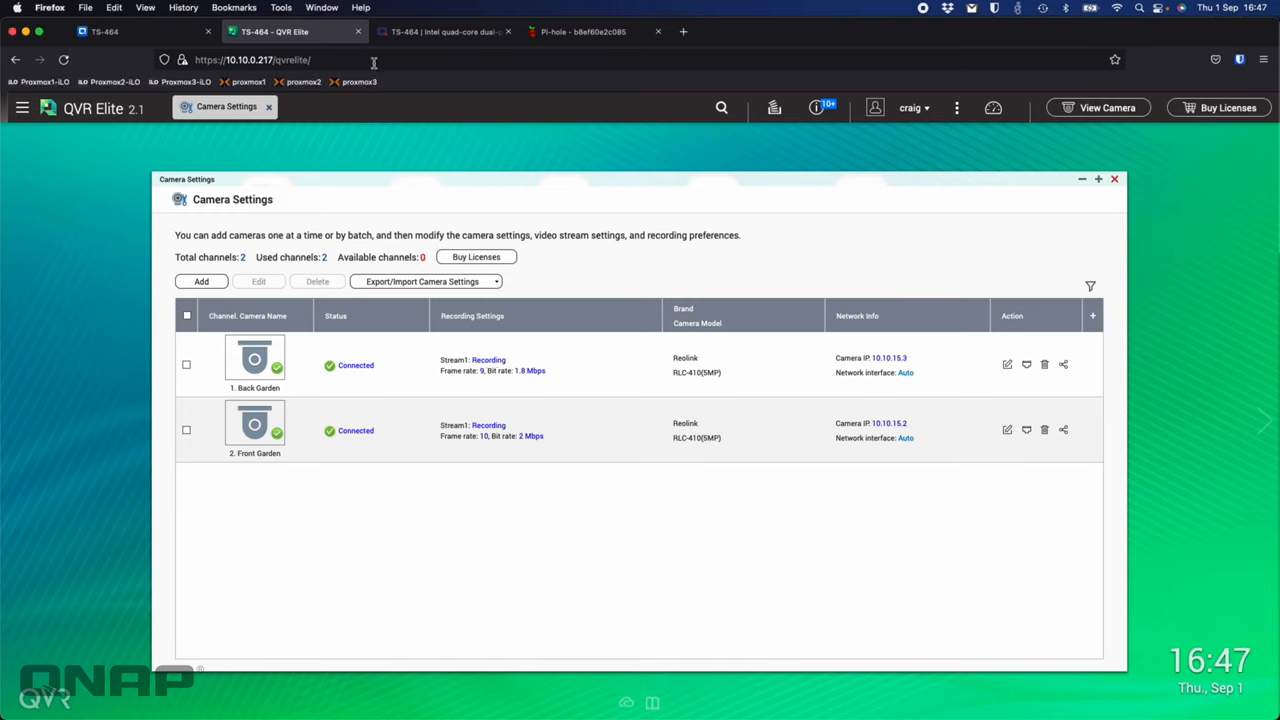
mouse_move(388, 111)
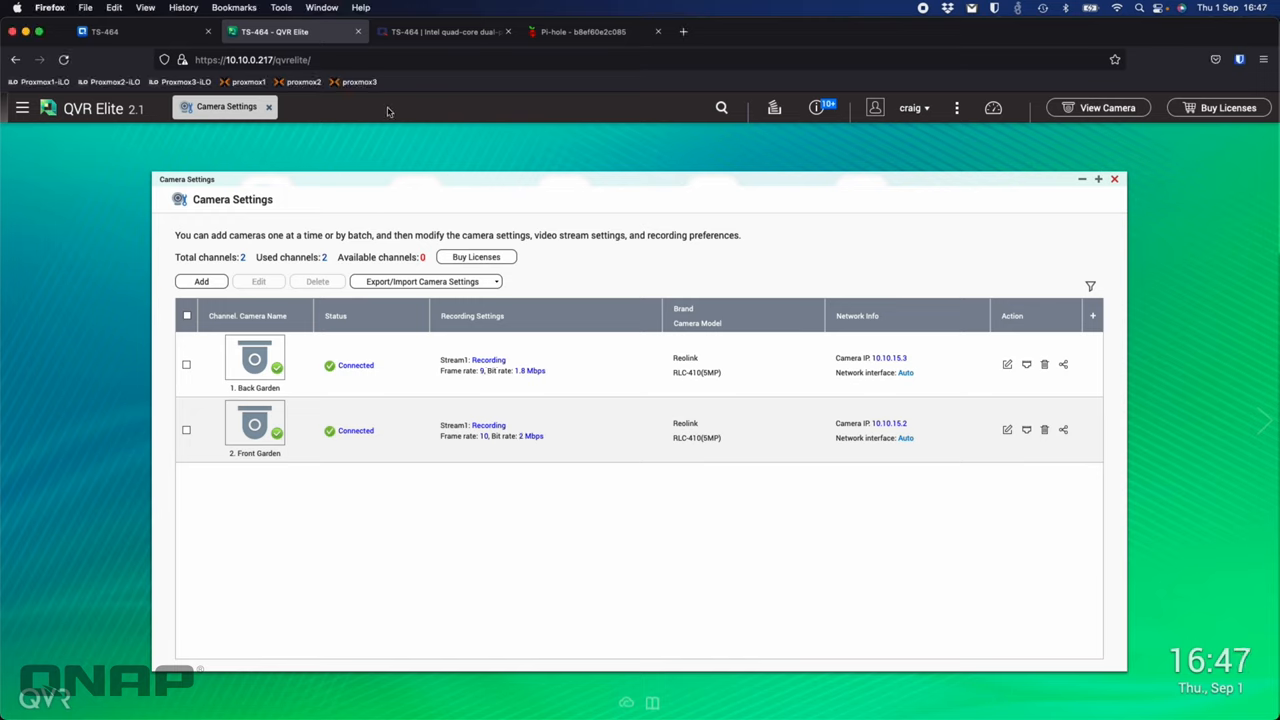
- Close the QVR Elite tab and confirm Leave Page to reach the QTS desktop
left_click(360, 31)
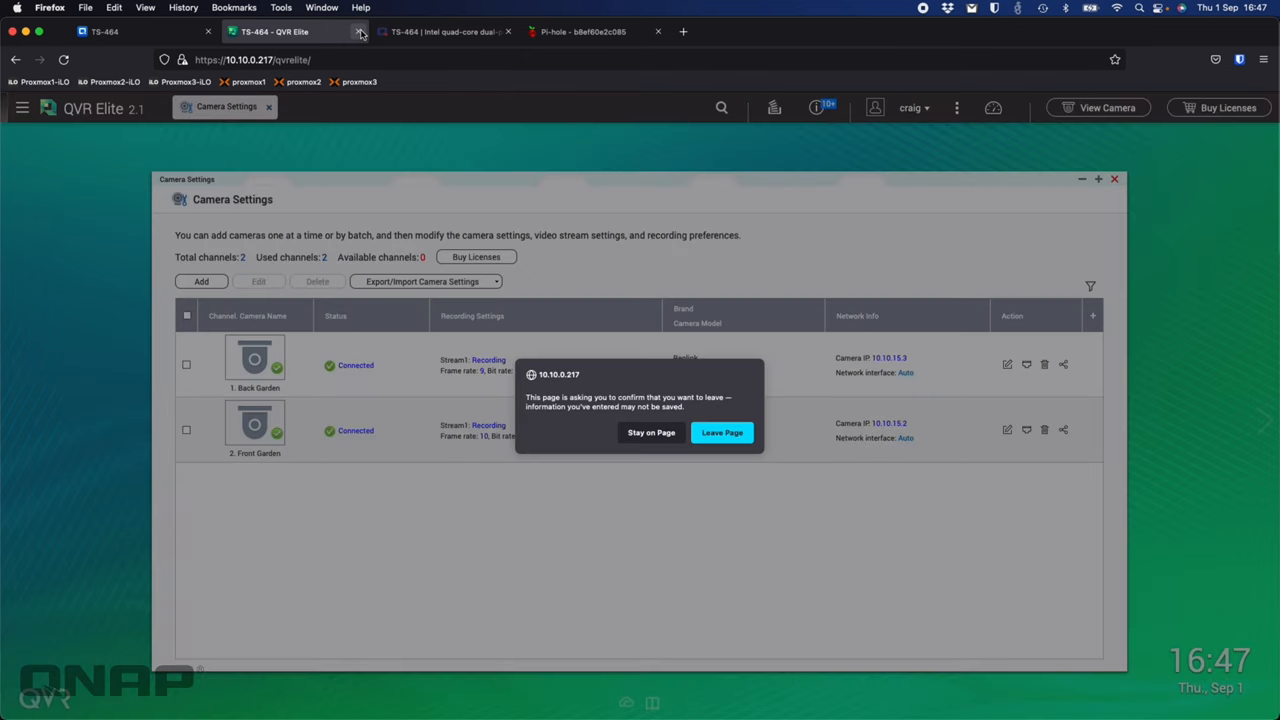
left_click(722, 432)
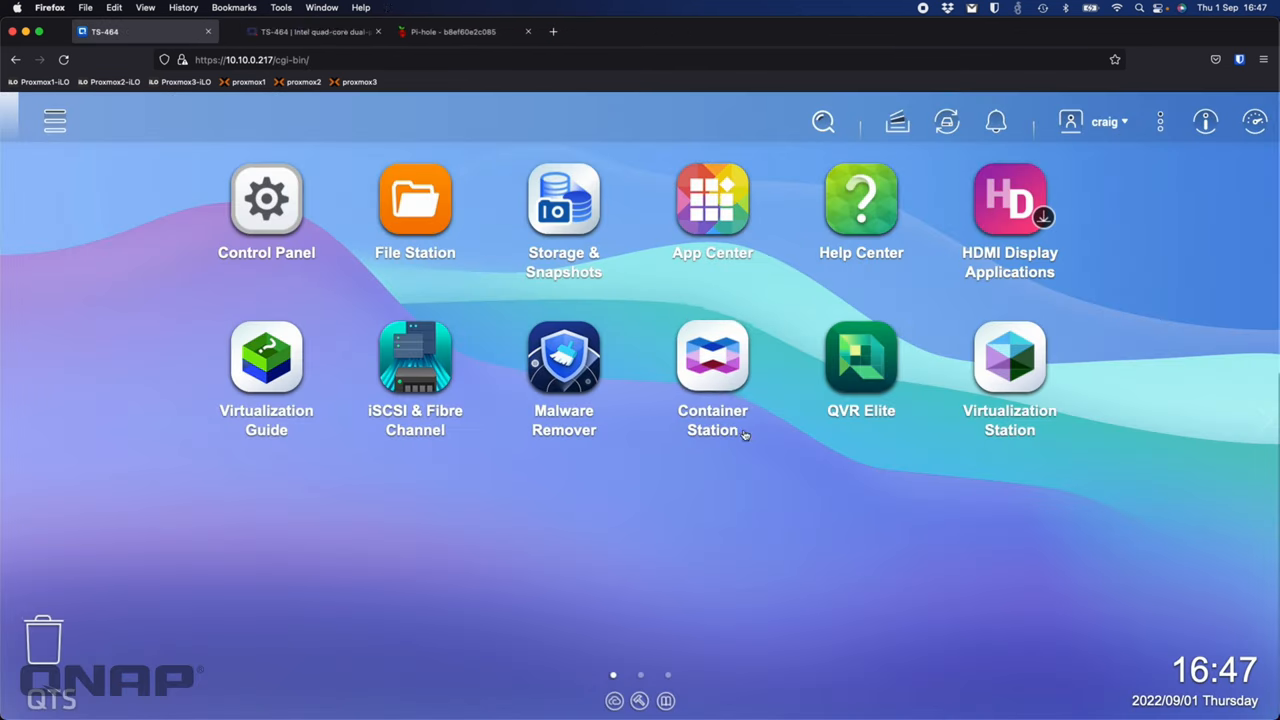
mouse_move(480, 572)
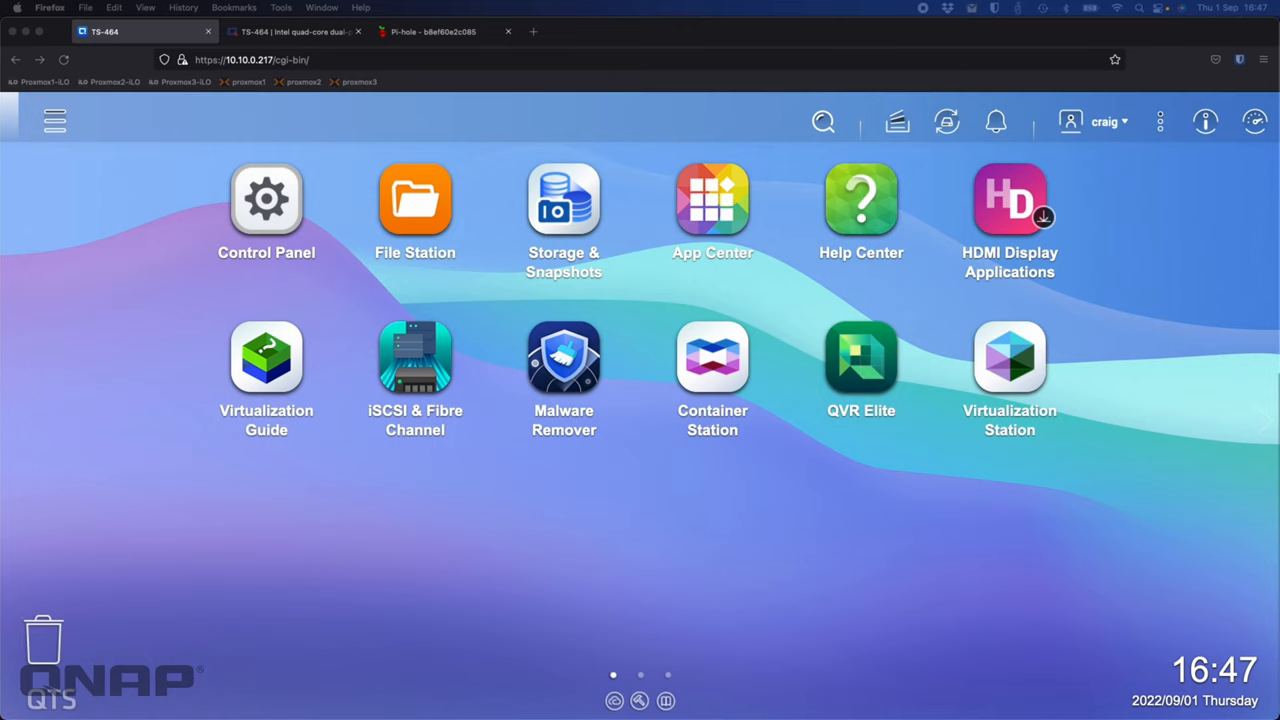
mouse_move(626, 601)
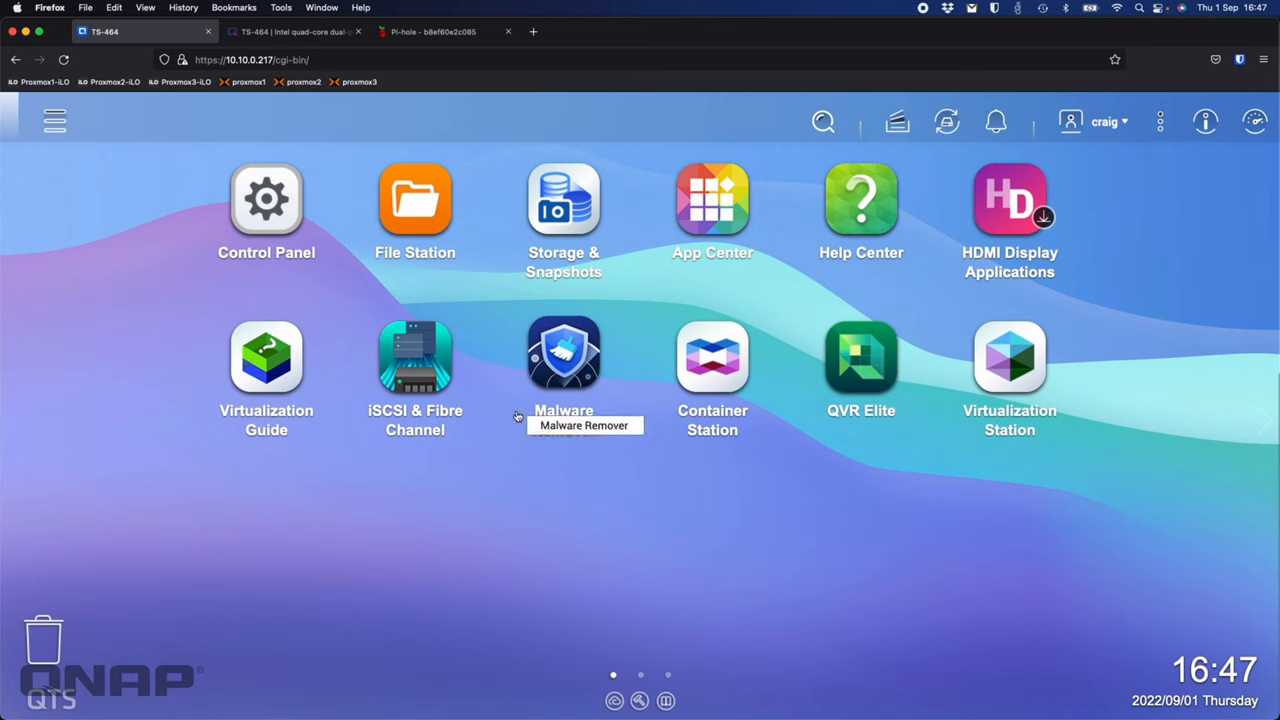
mouse_move(565, 550)
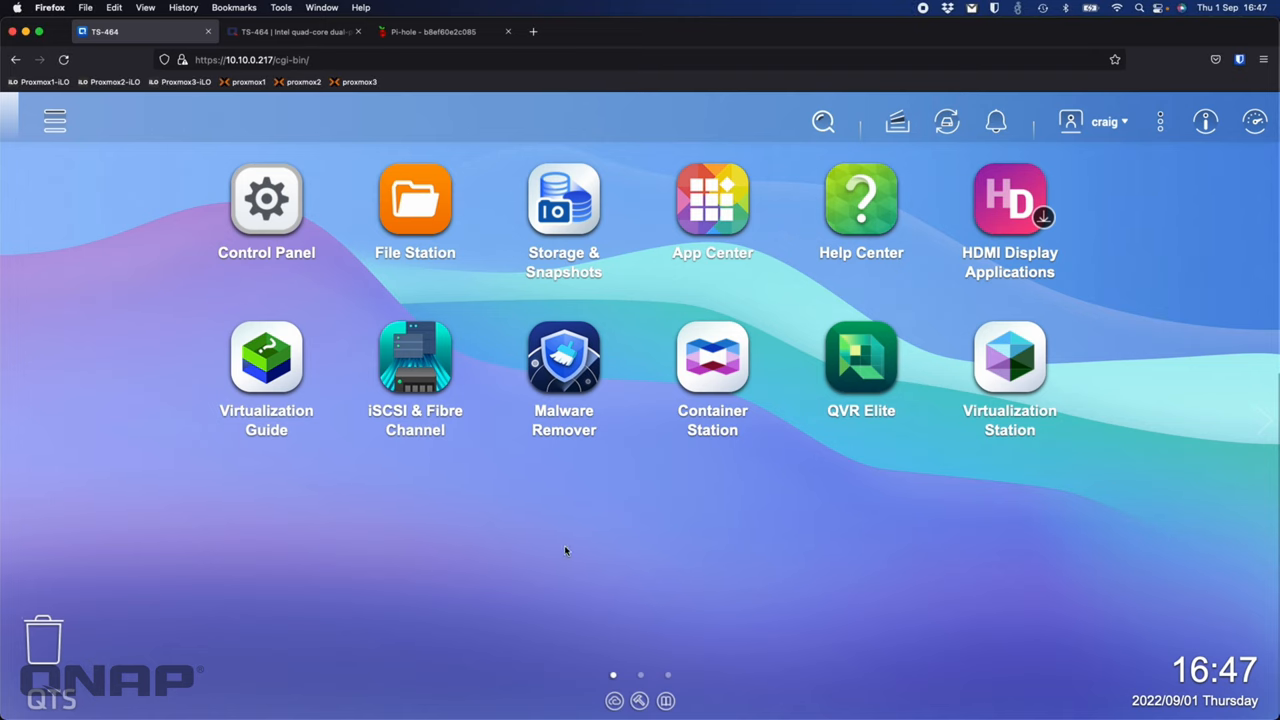
mouse_move(448, 532)
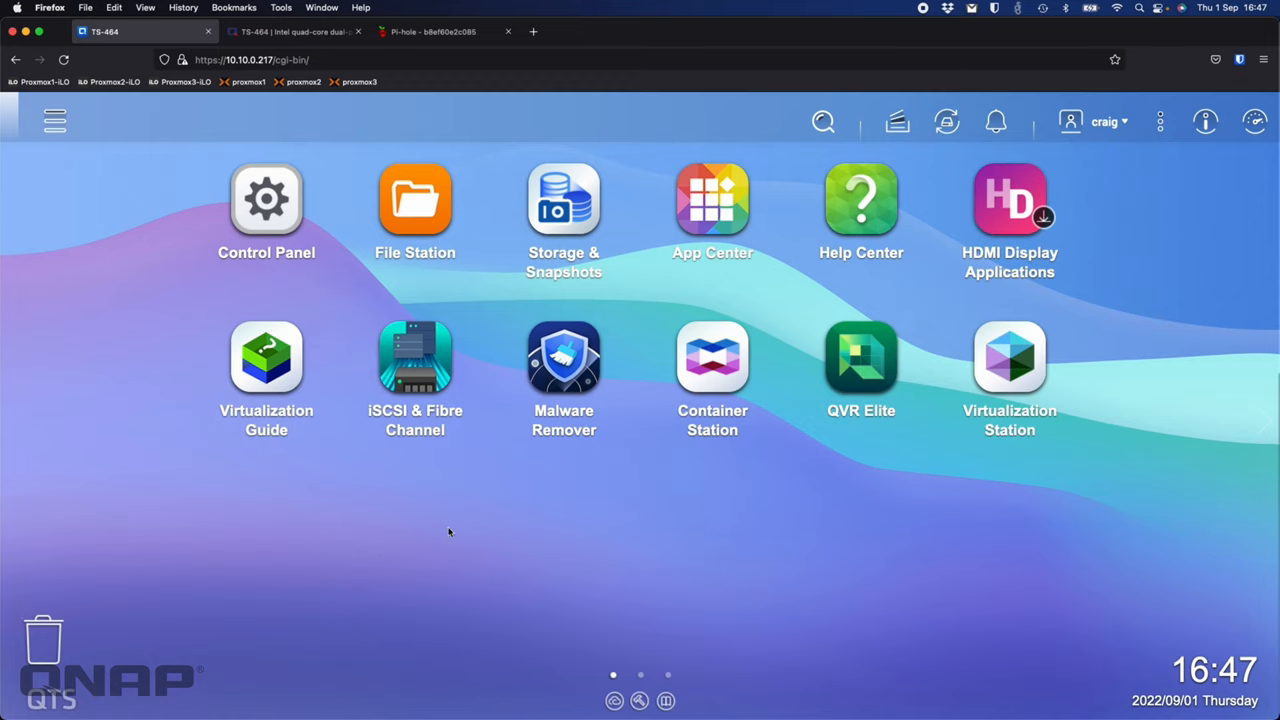